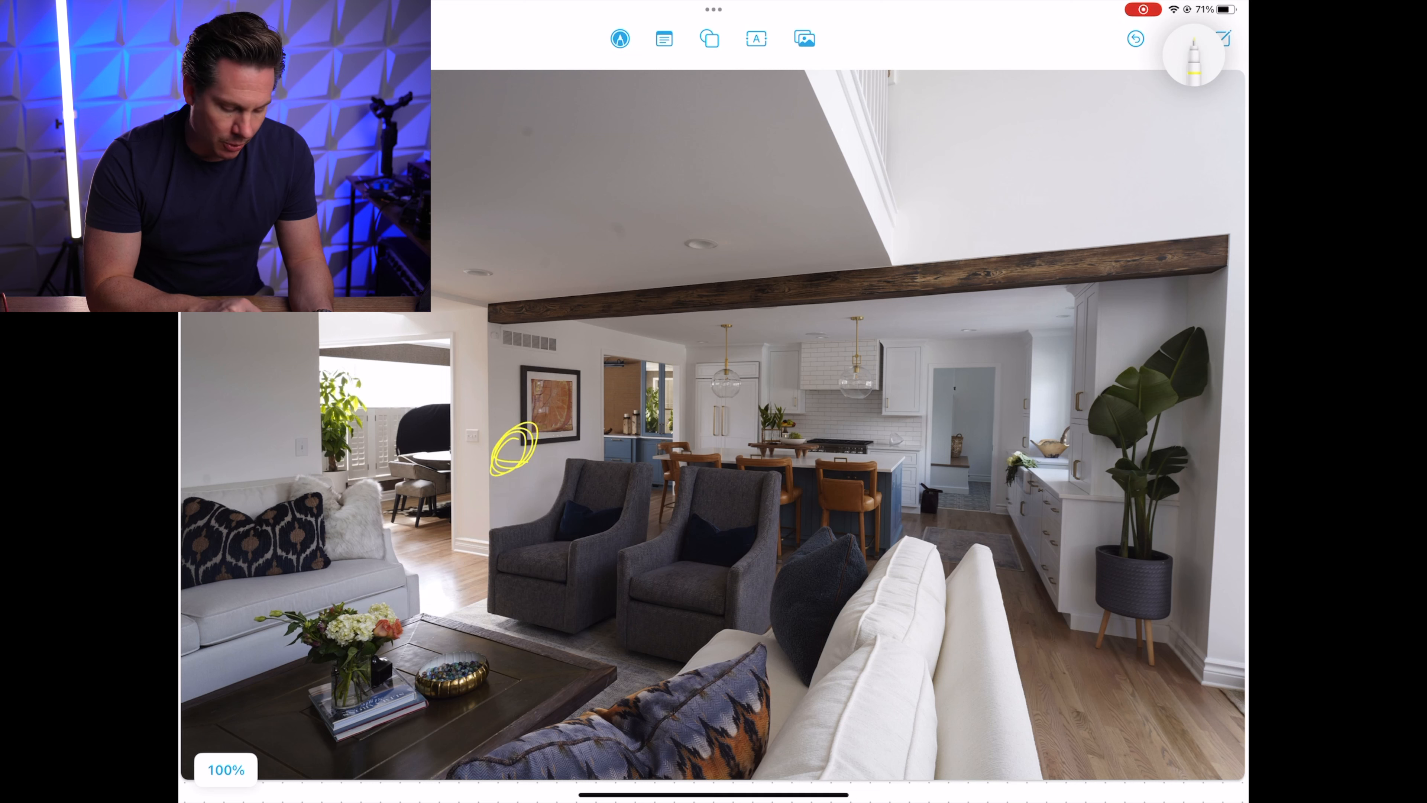
- Draw a yellow loop and stick-figure strokes on the wall left of the armchairs
drag(517, 450, 518, 564)
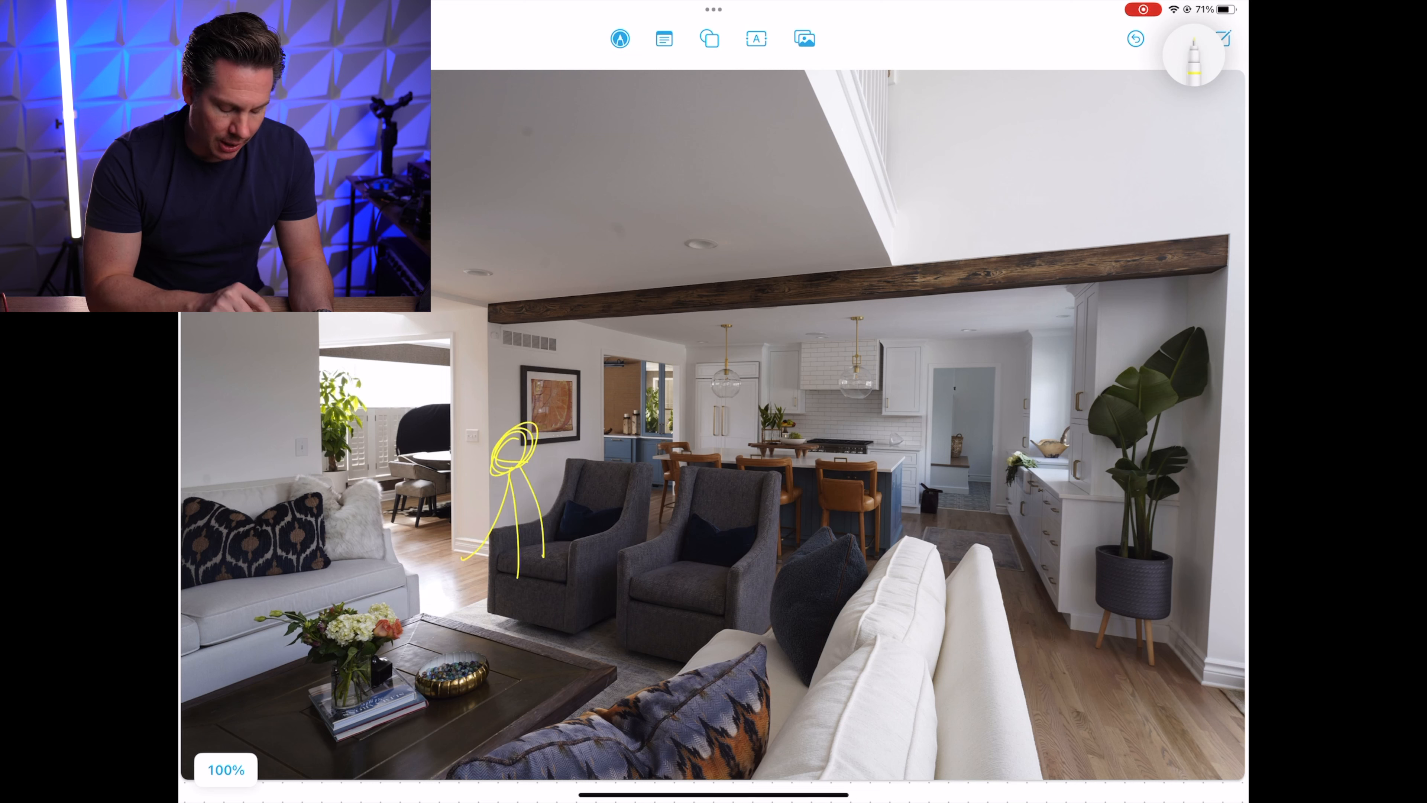
drag(546, 473, 600, 469)
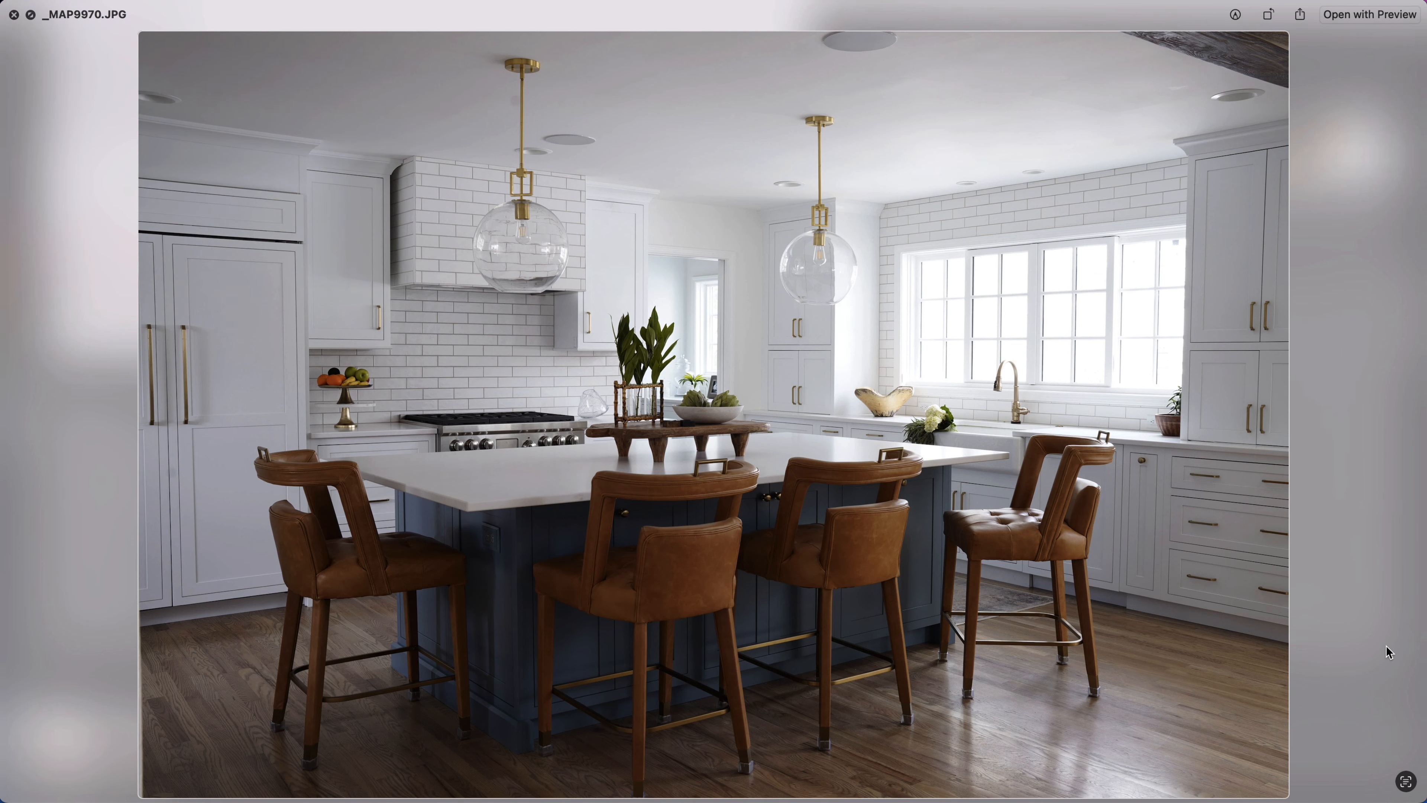
- Step to the finished kitchen photo _MAP9970.JPG in the Quick Look preview
key(right)
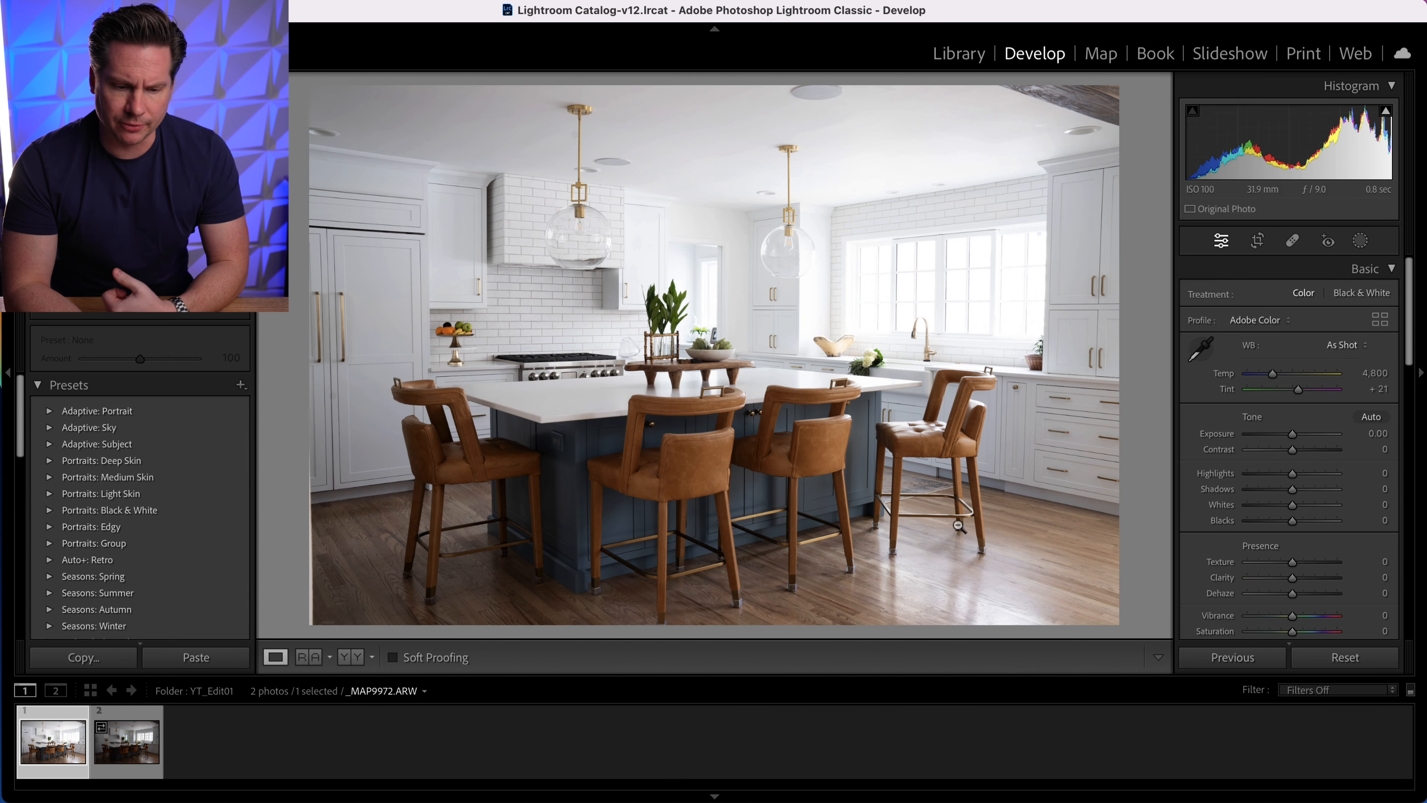
- Sample several neutral white spots with the White Balance eyedropper to neutralise the cast
click(1200, 348)
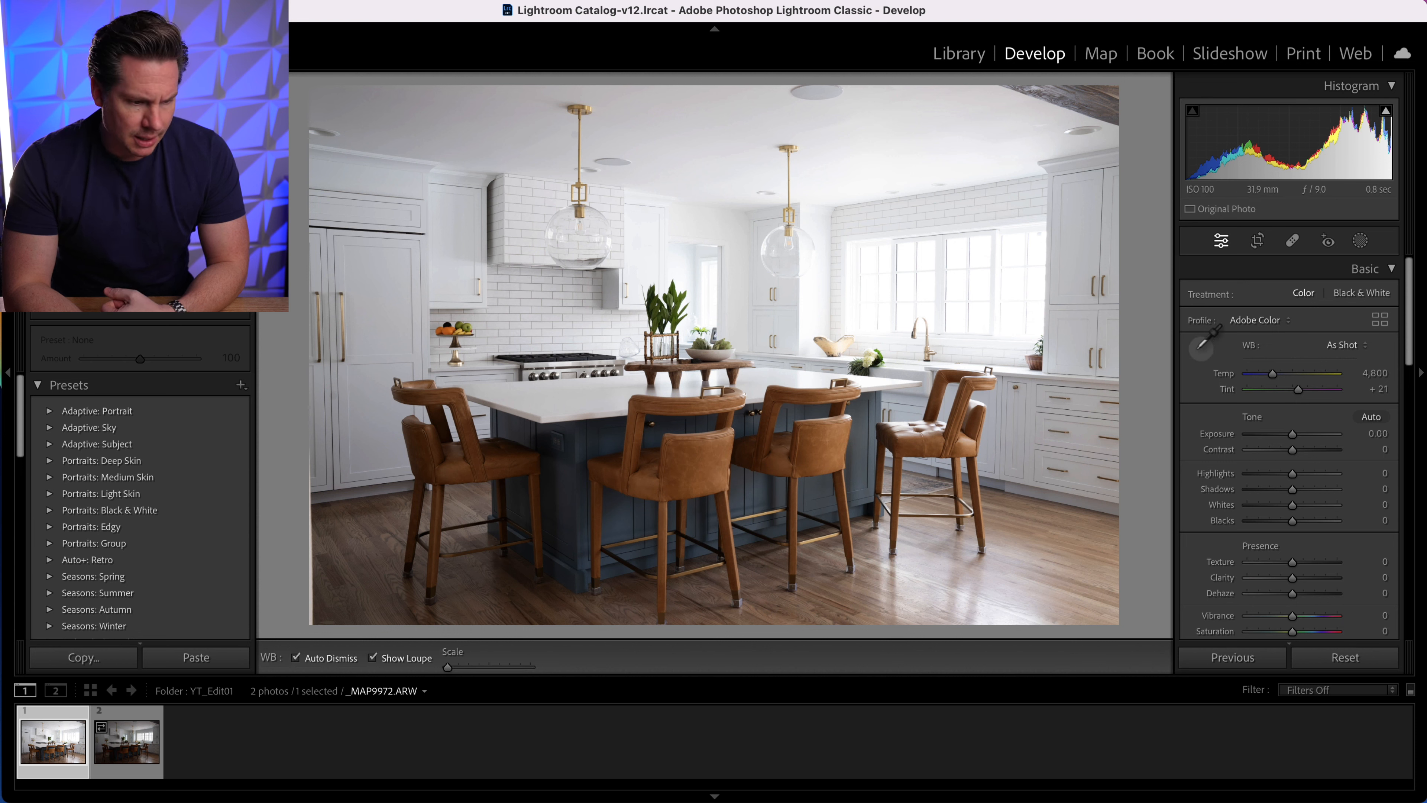
click(1200, 348)
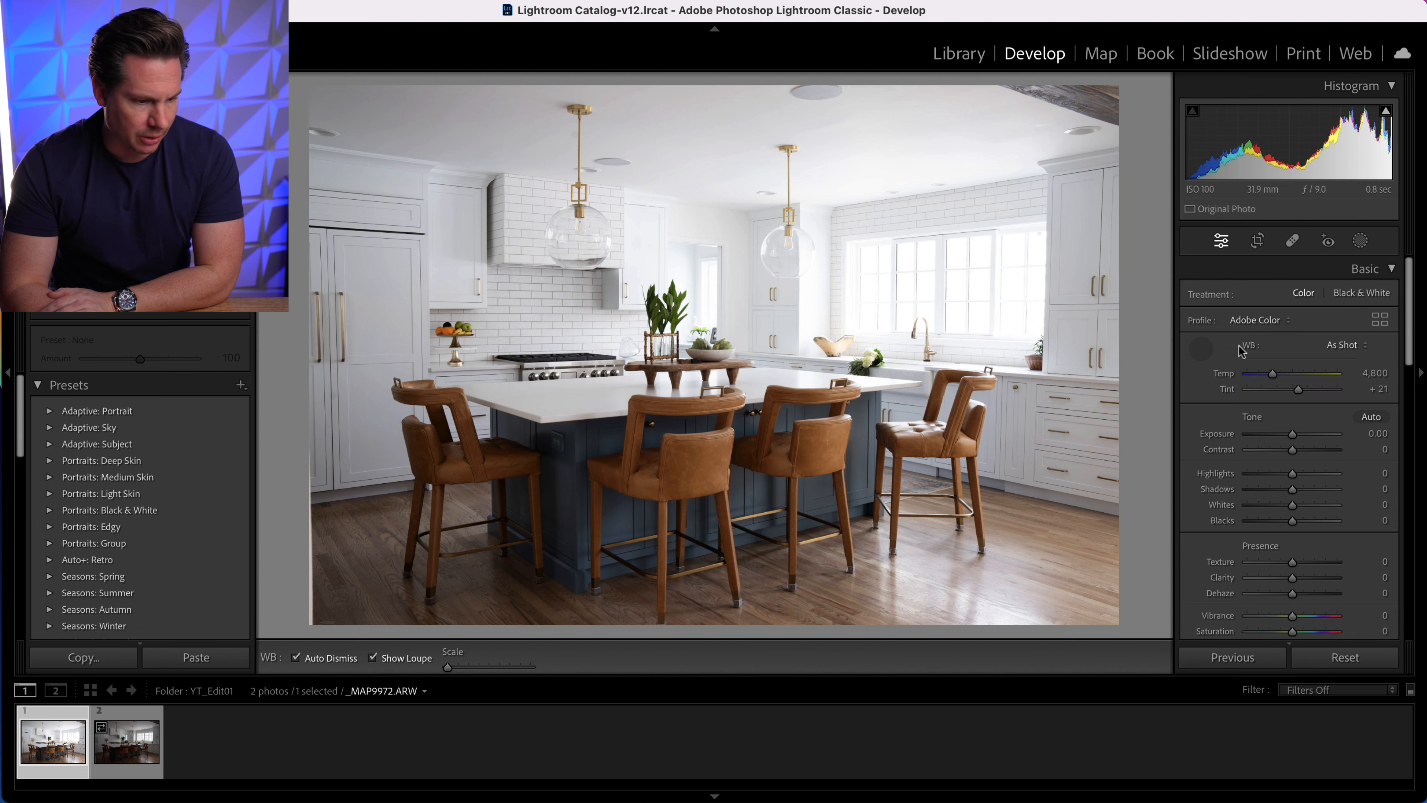
click(1200, 348)
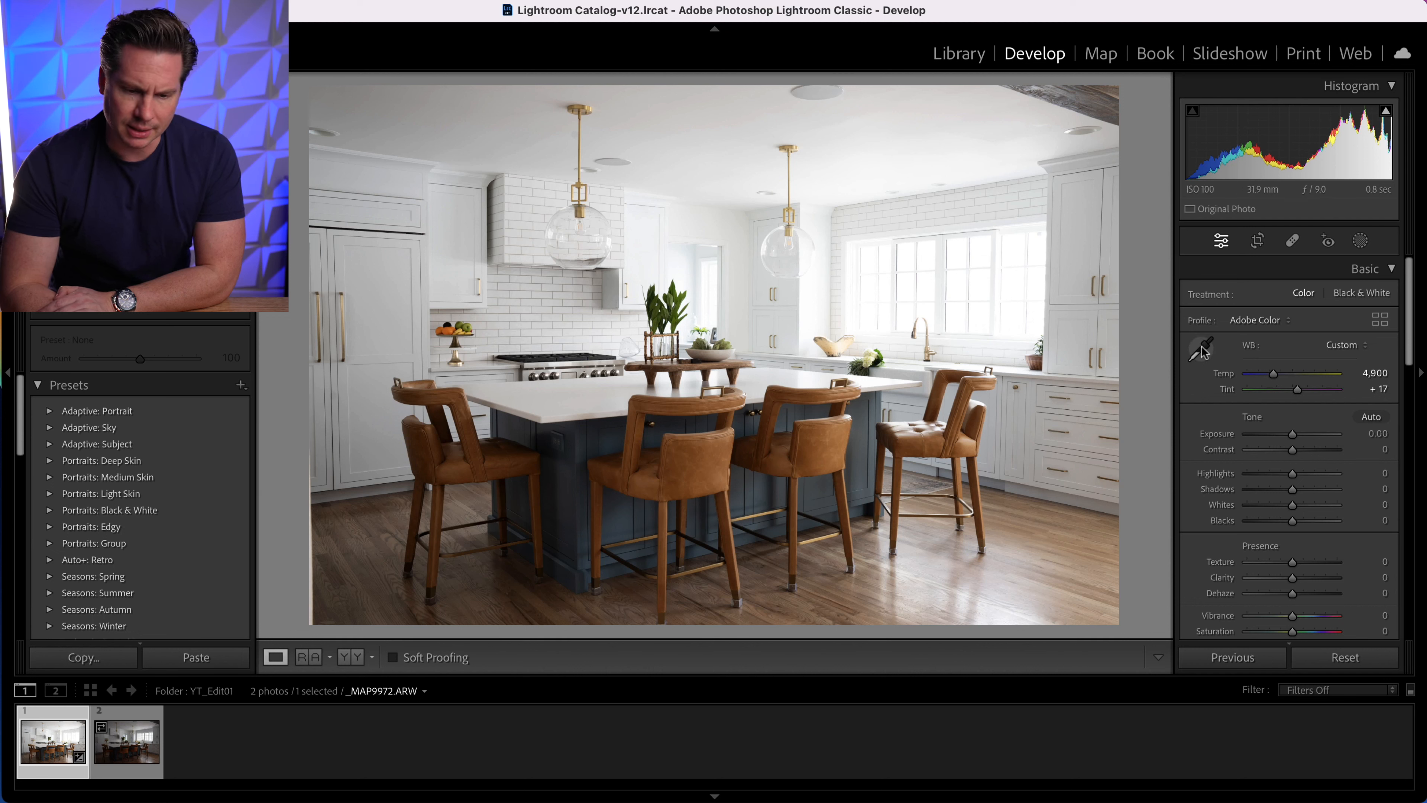
click(1200, 348)
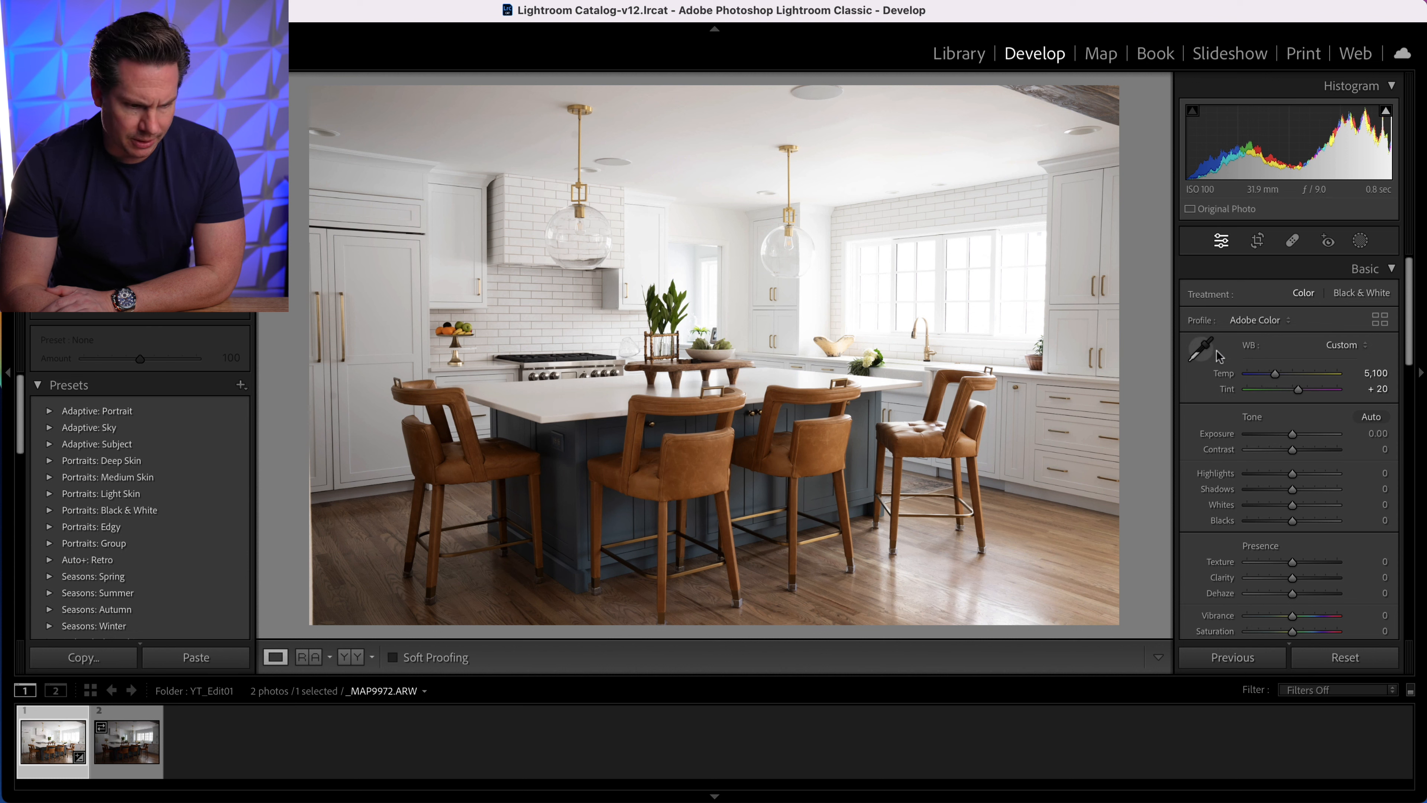
click(1200, 345)
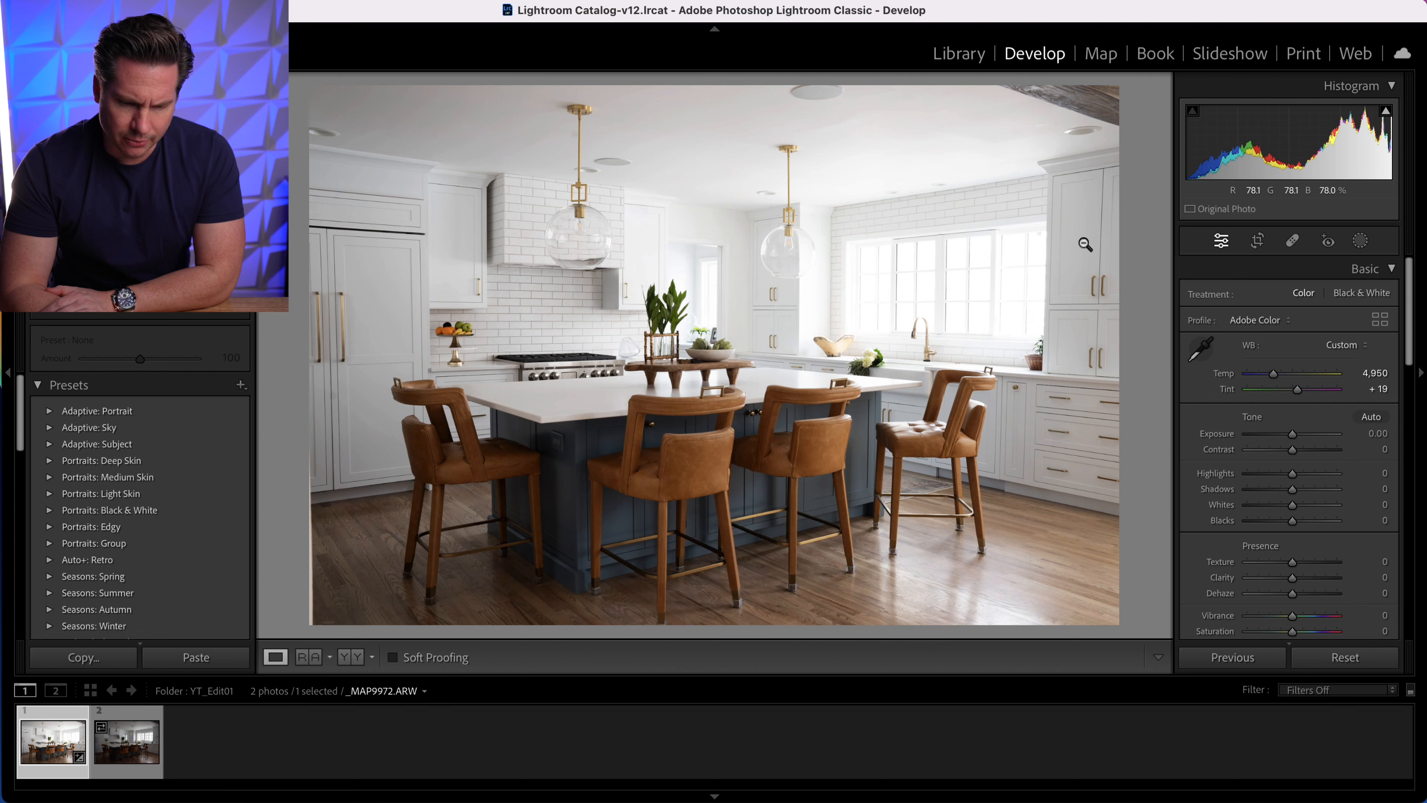
click(1199, 347)
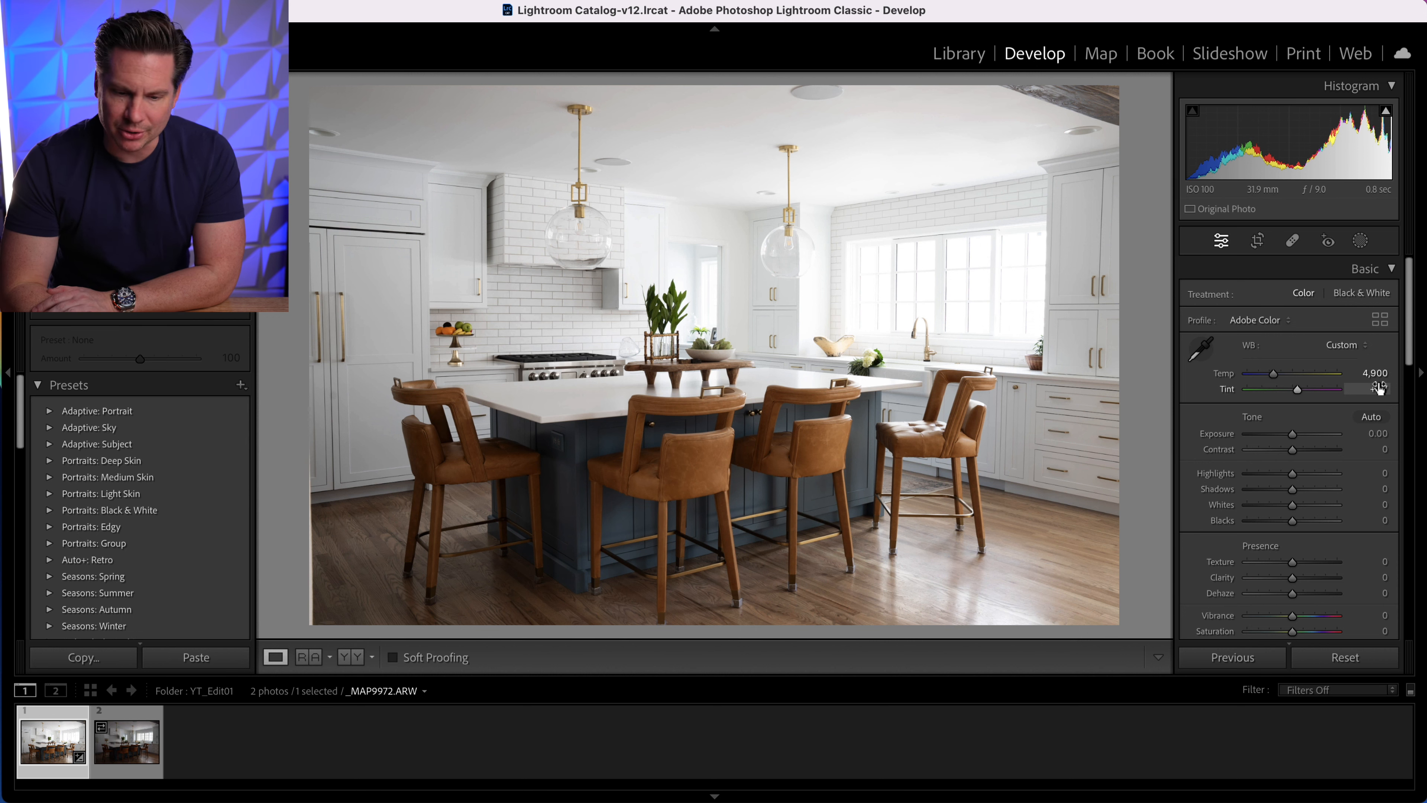
- Enter Temp 5000 and keep Tint at +17 as the final white balance
click(1370, 373)
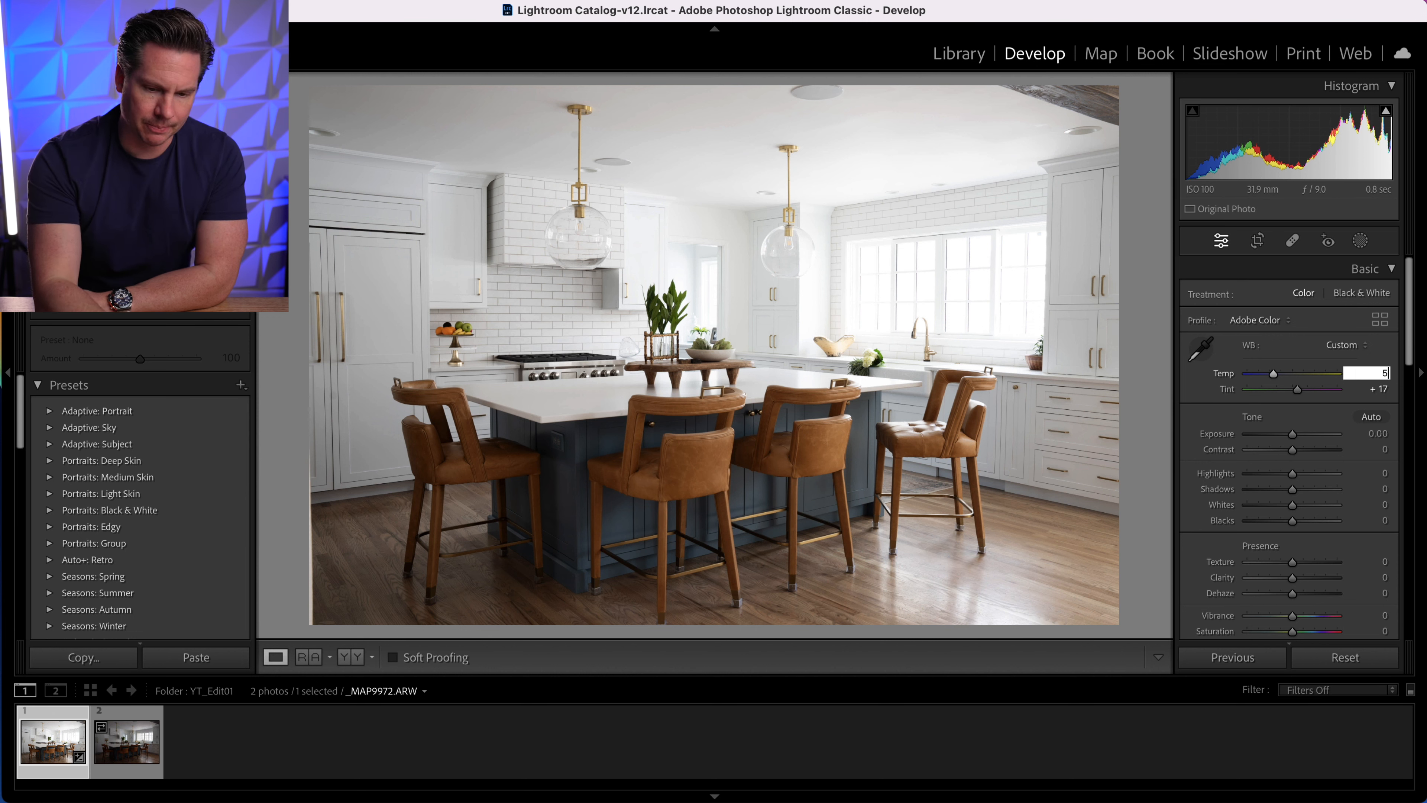
text(5000)
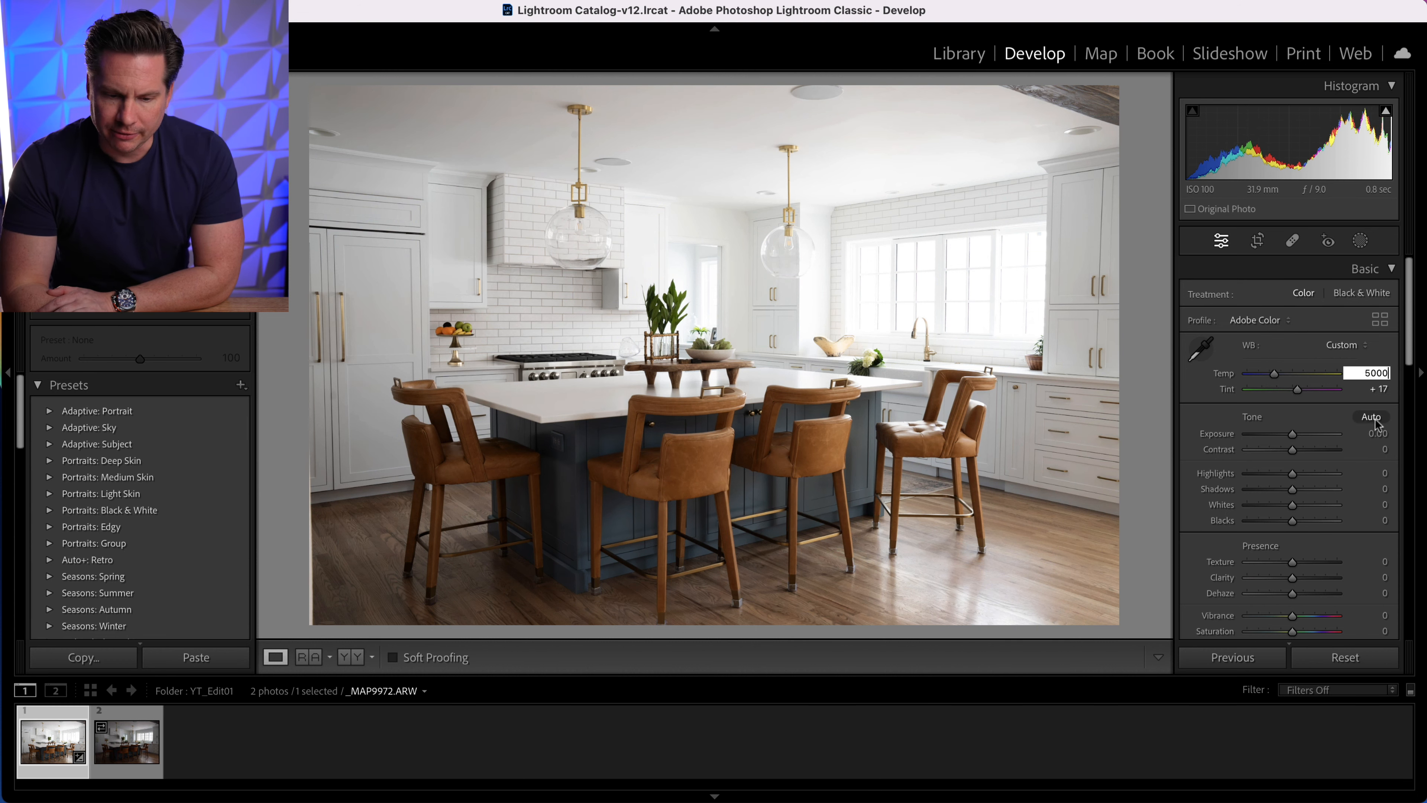
click(1373, 389)
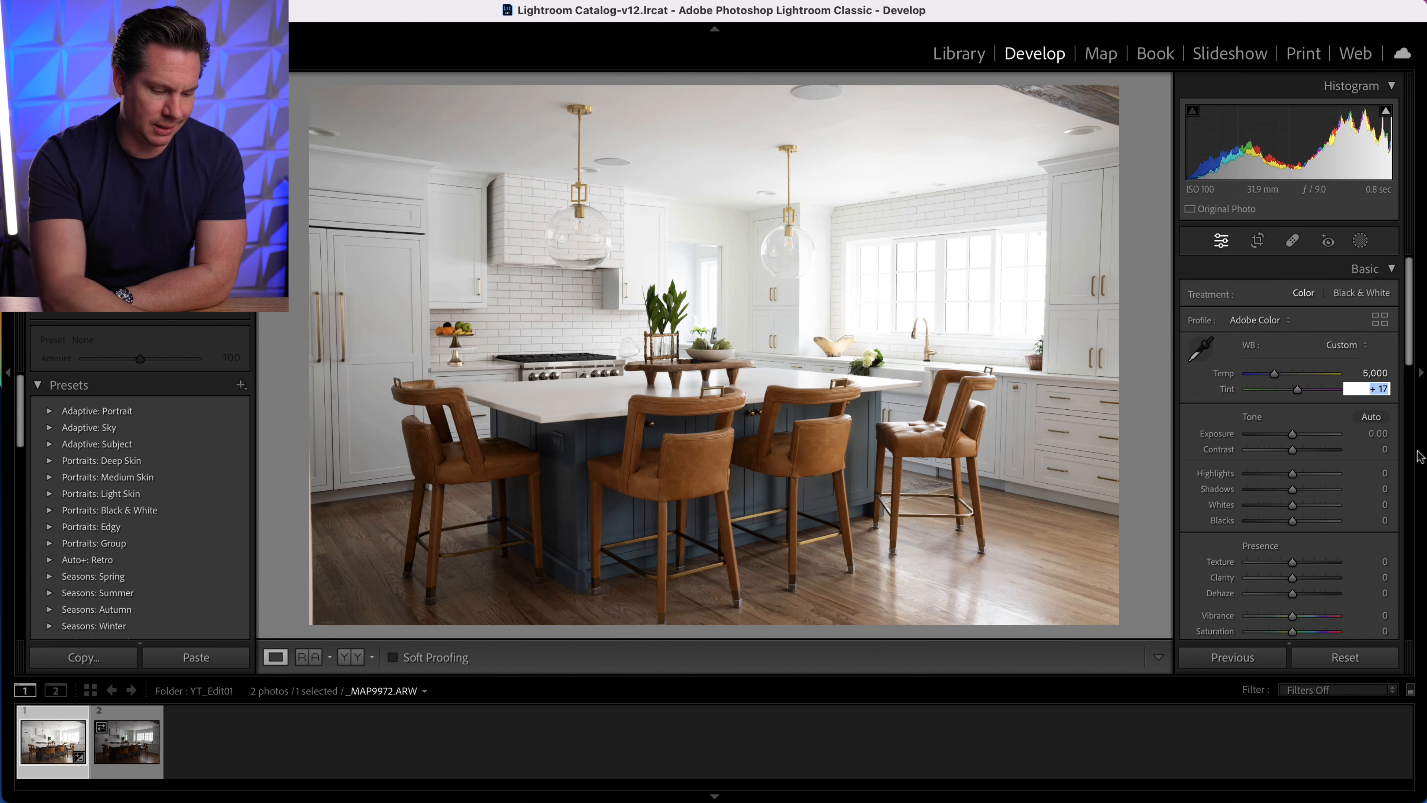
click(1375, 434)
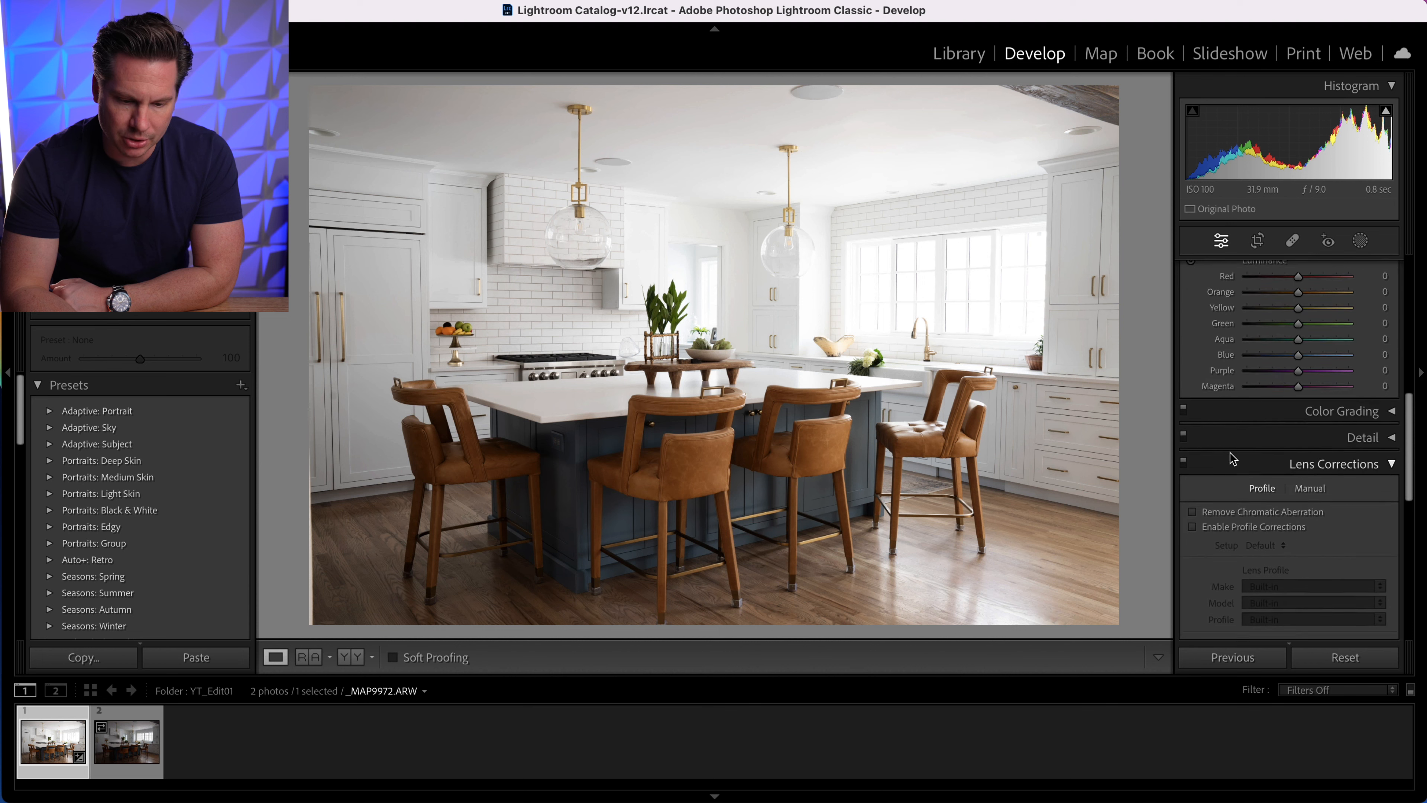
- Enable Remove Chromatic Aberration and Profile Corrections with the Sigma 24-70mm profile at 100/100
click(1192, 462)
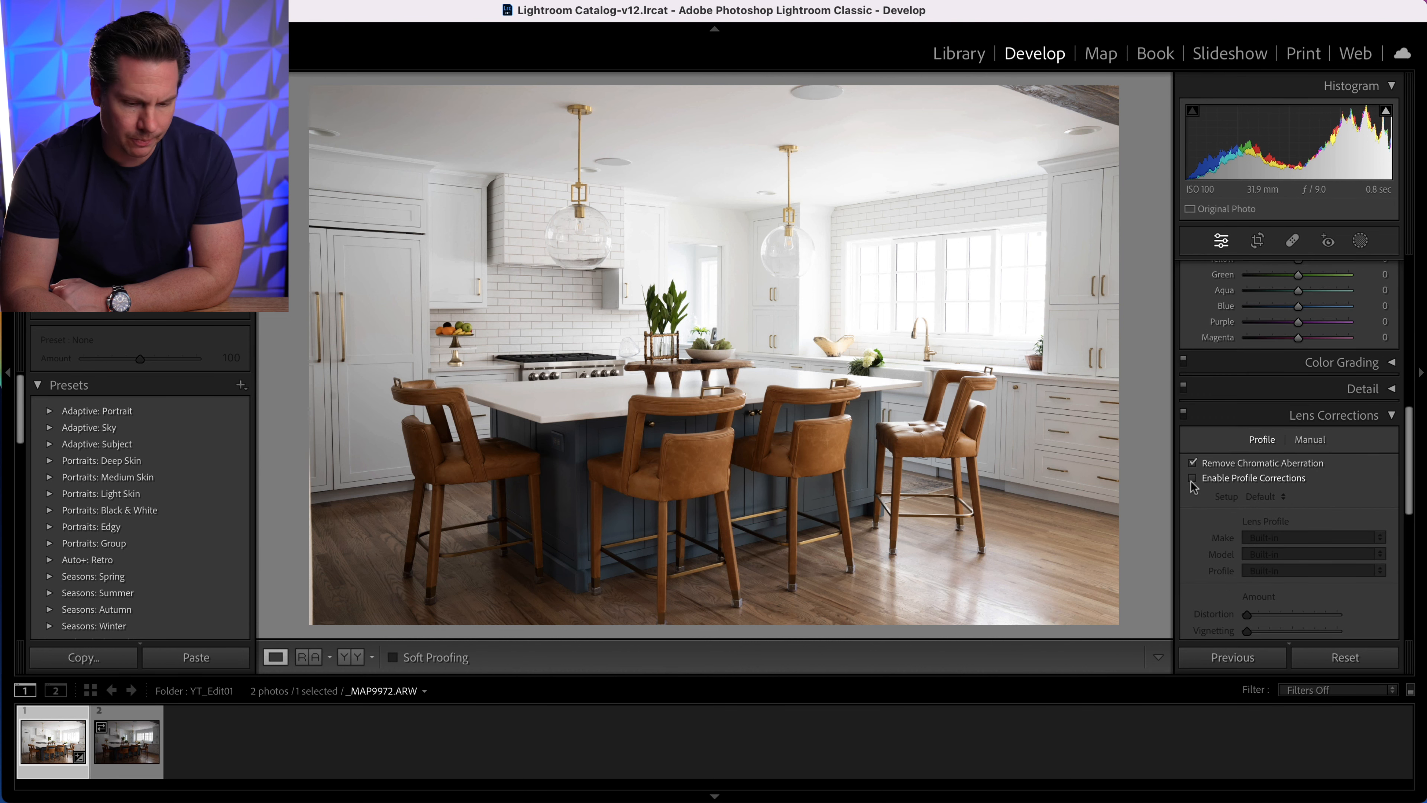
click(1193, 478)
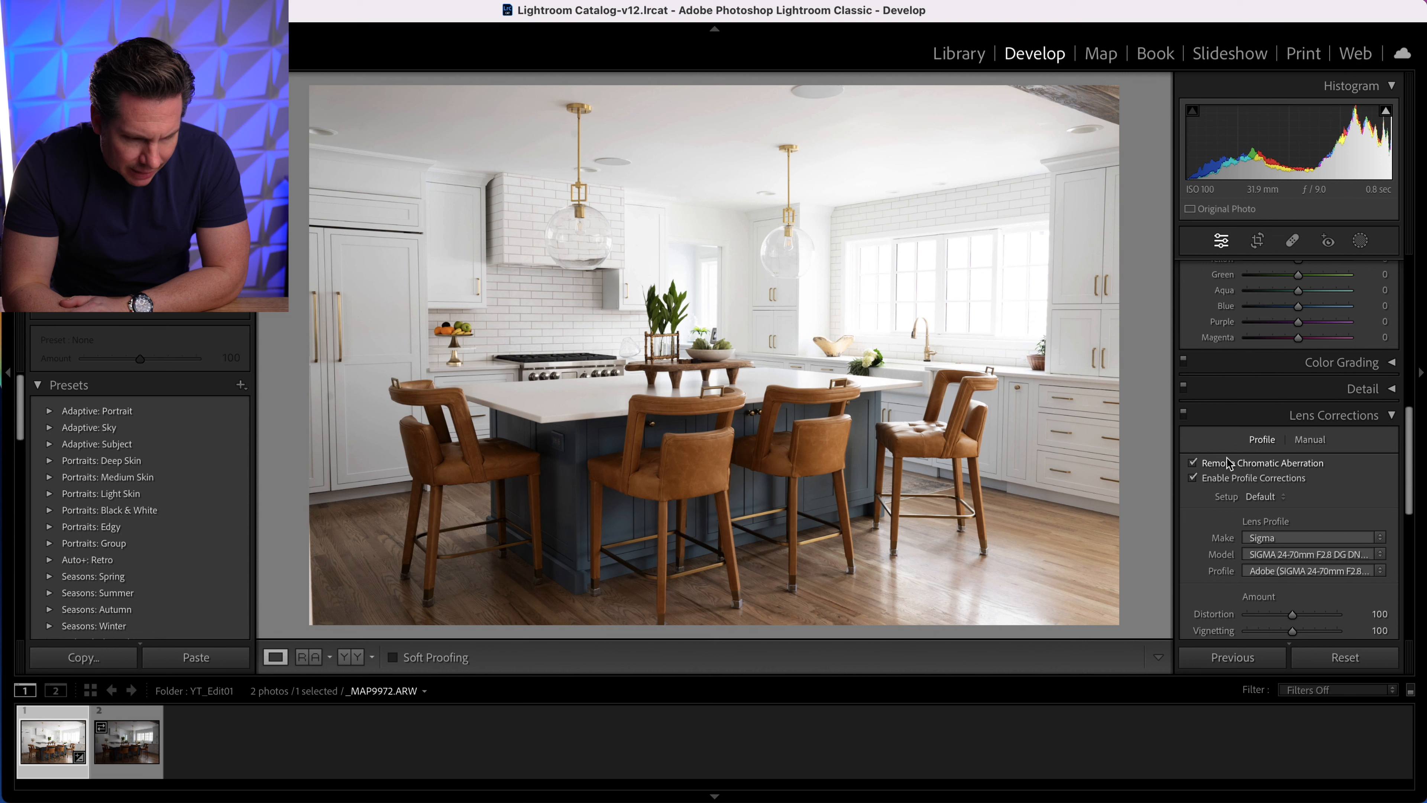
mouse_move(1227, 463)
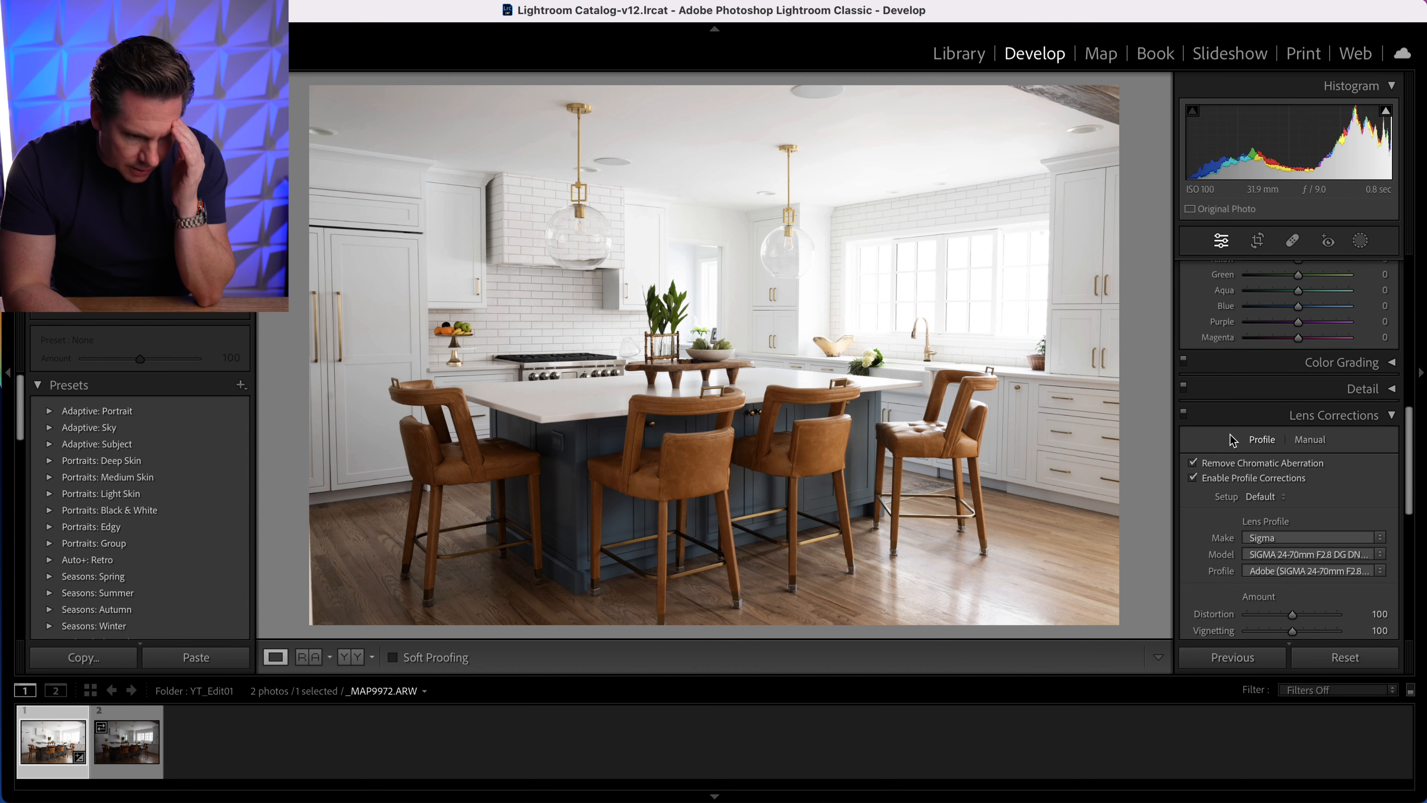
mouse_move(840, 269)
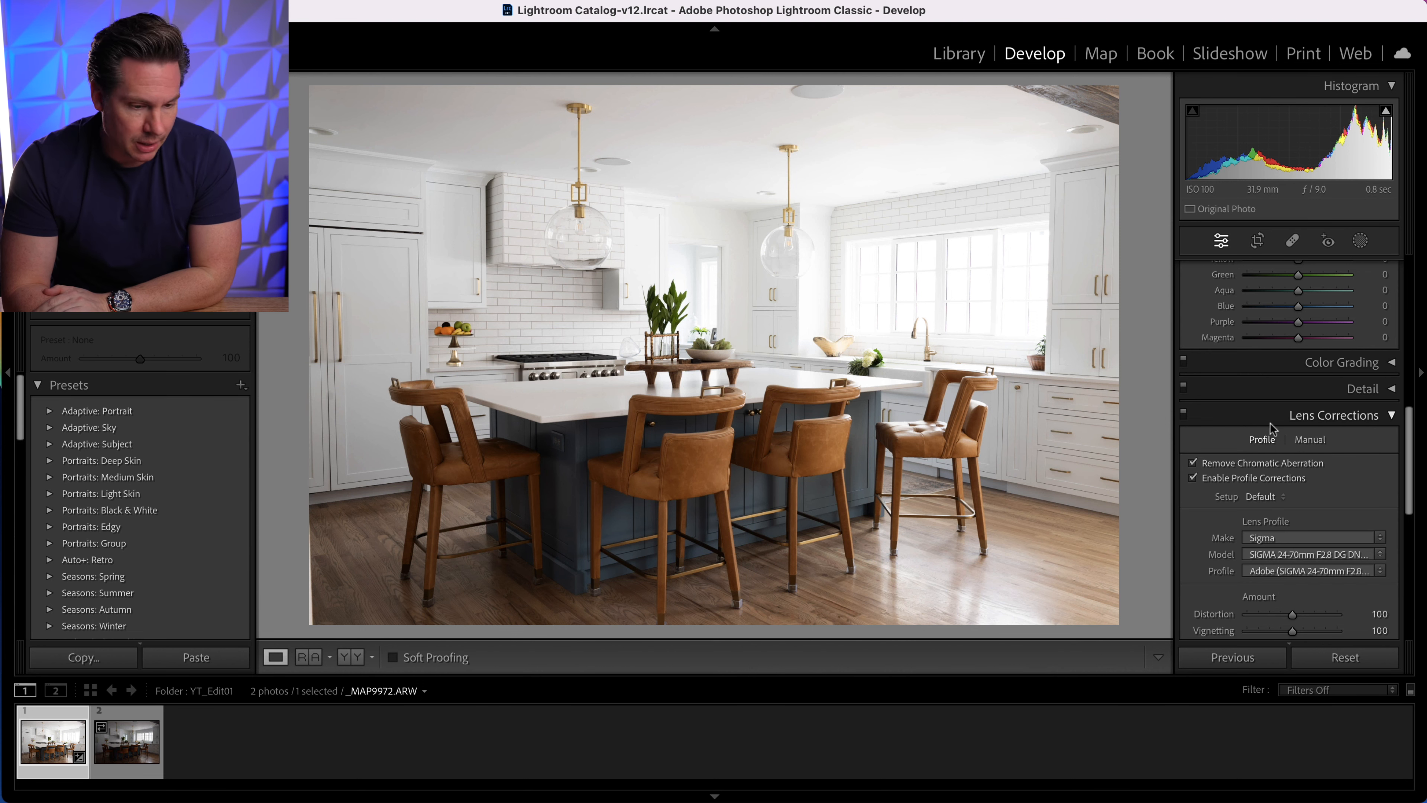
scroll(down, 3)
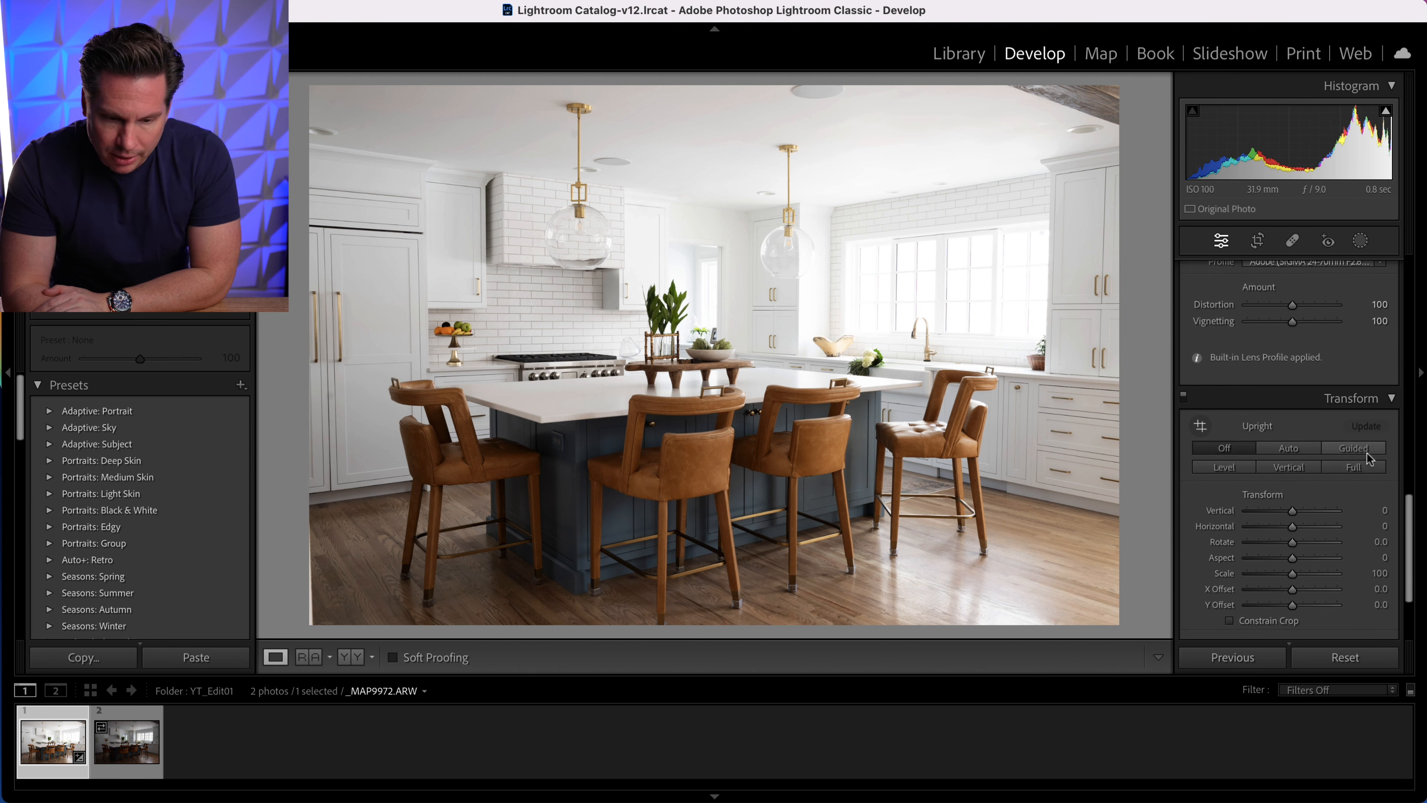
mouse_move(1354, 446)
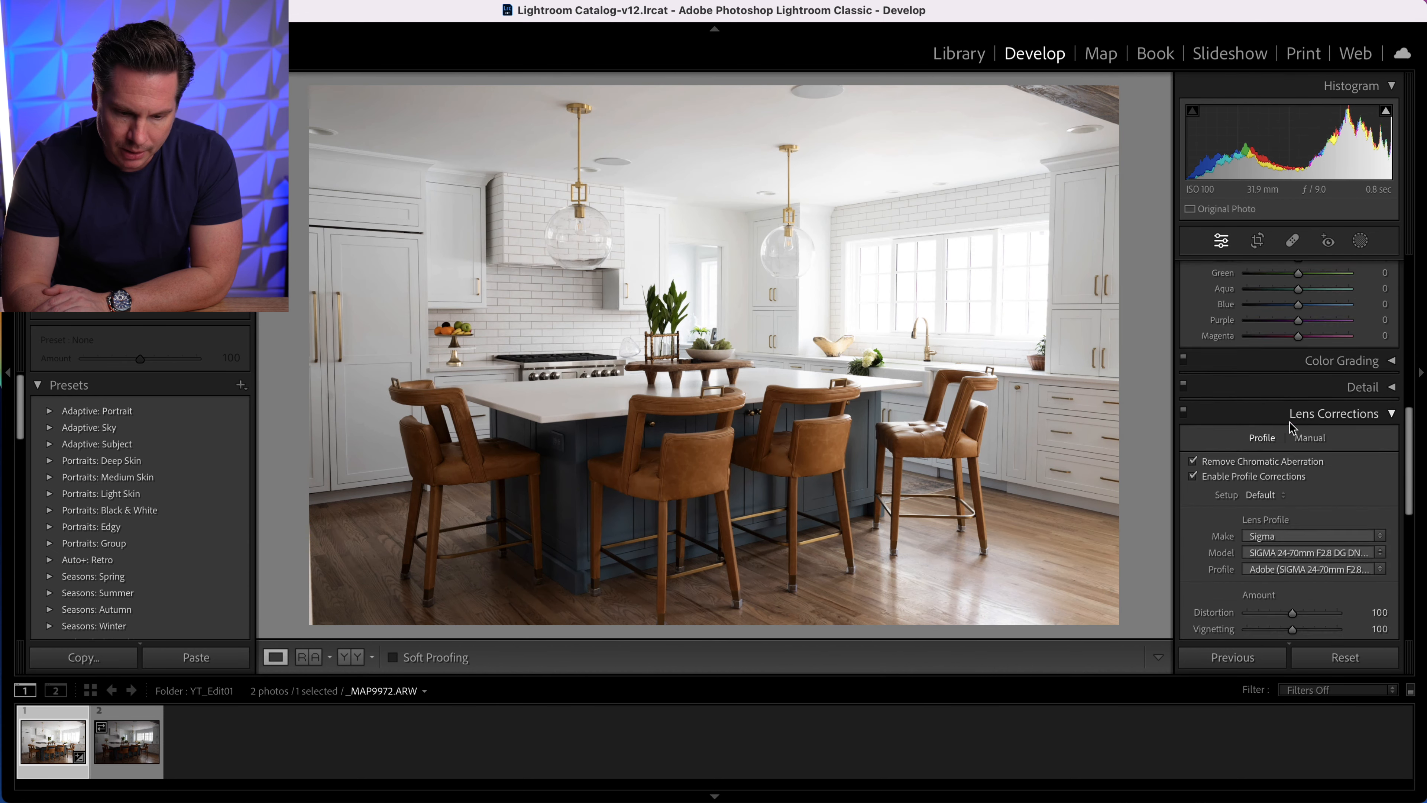
scroll(down, 3)
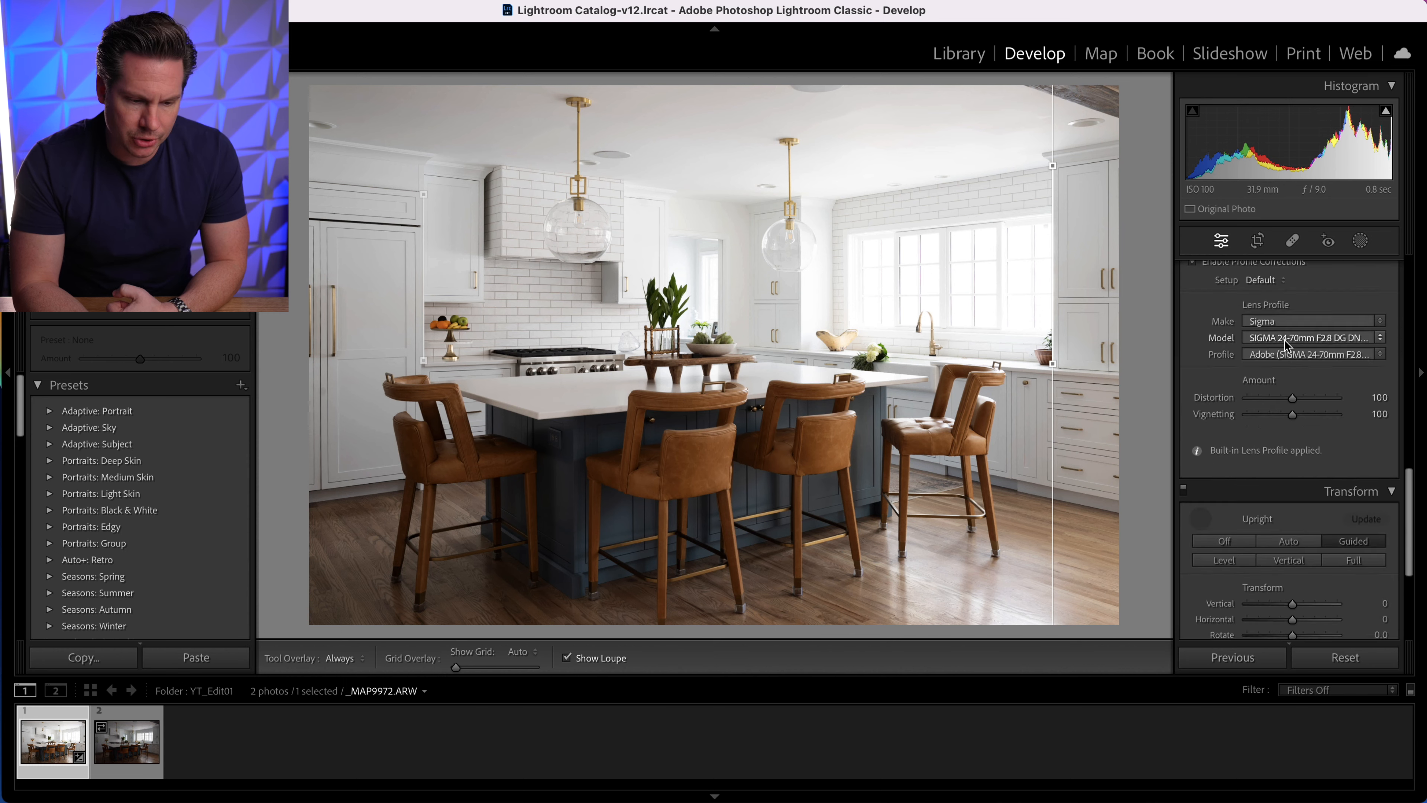
- In the Basic panel, enter a numeric Highlights value to start pulling highlights down
click(1221, 240)
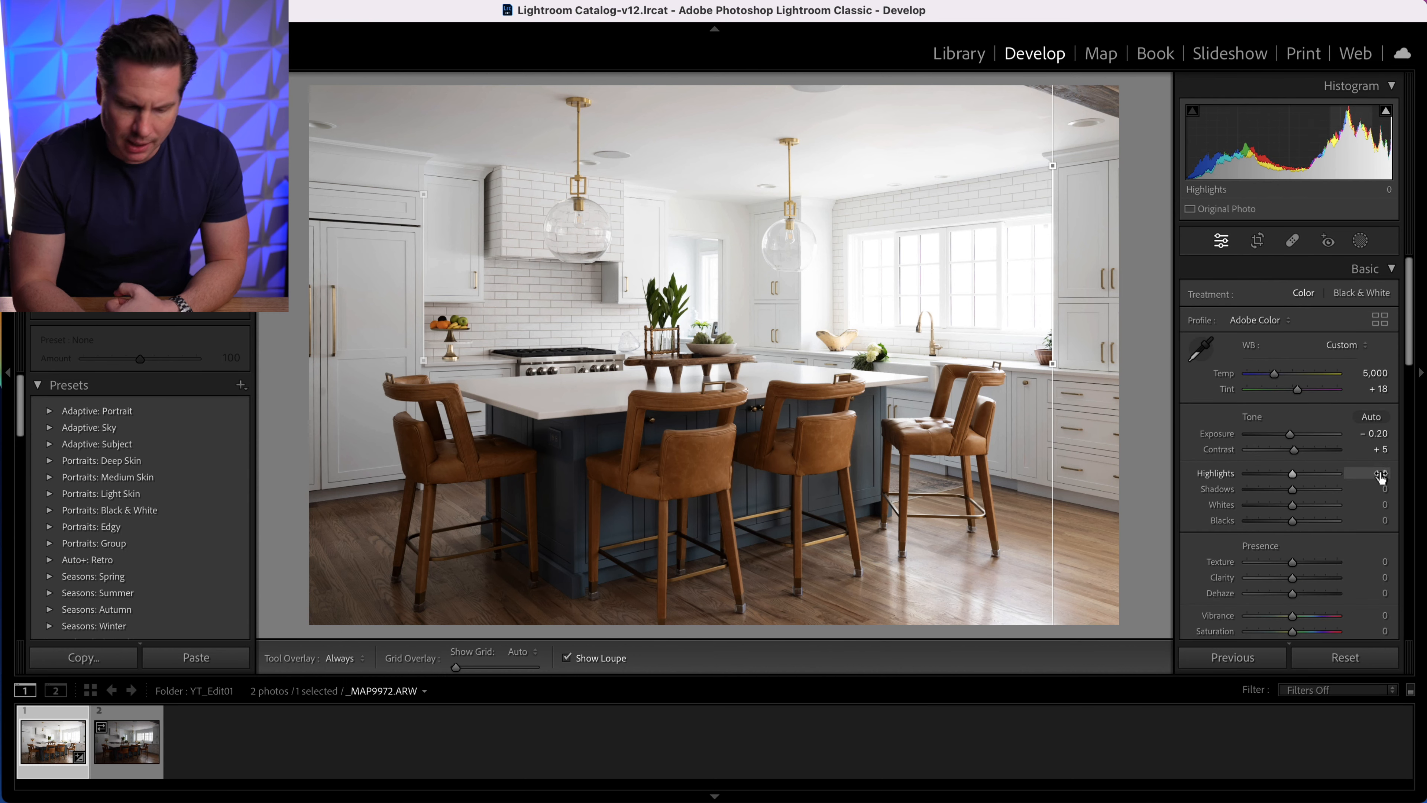
double_click(1382, 472)
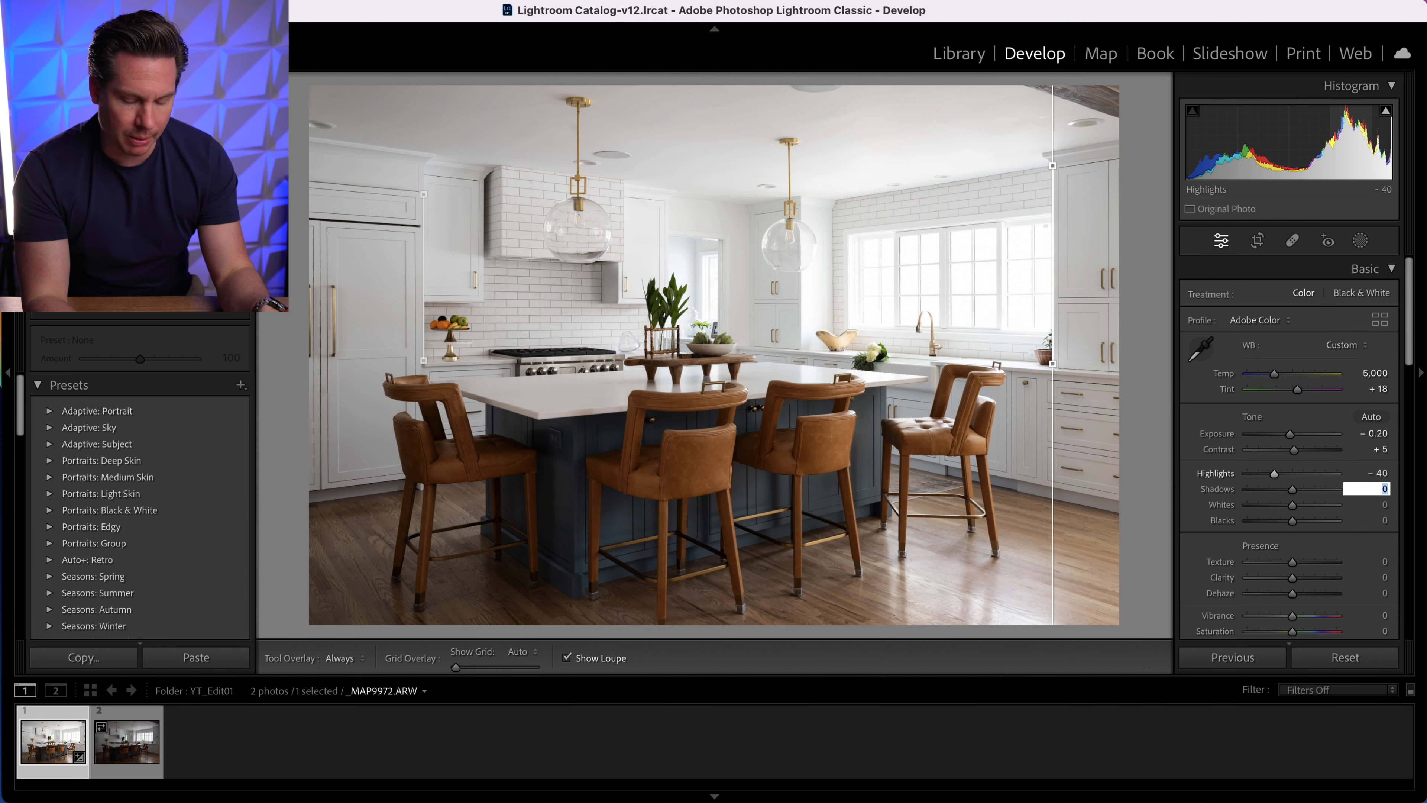
text(30)
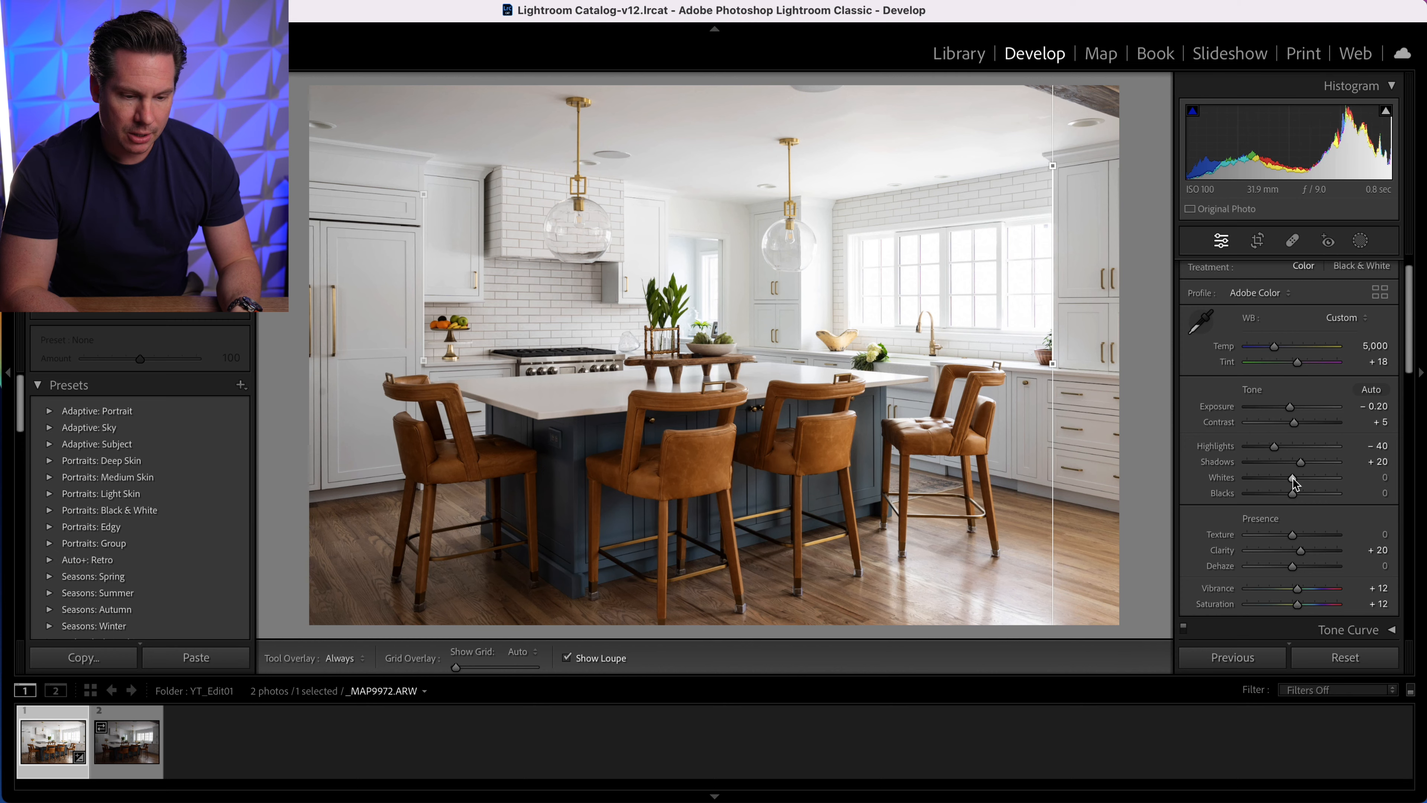
- Alt-check clipping and lower Whites to −10, then add Dehaze +5
drag(1292, 478, 1290, 478)
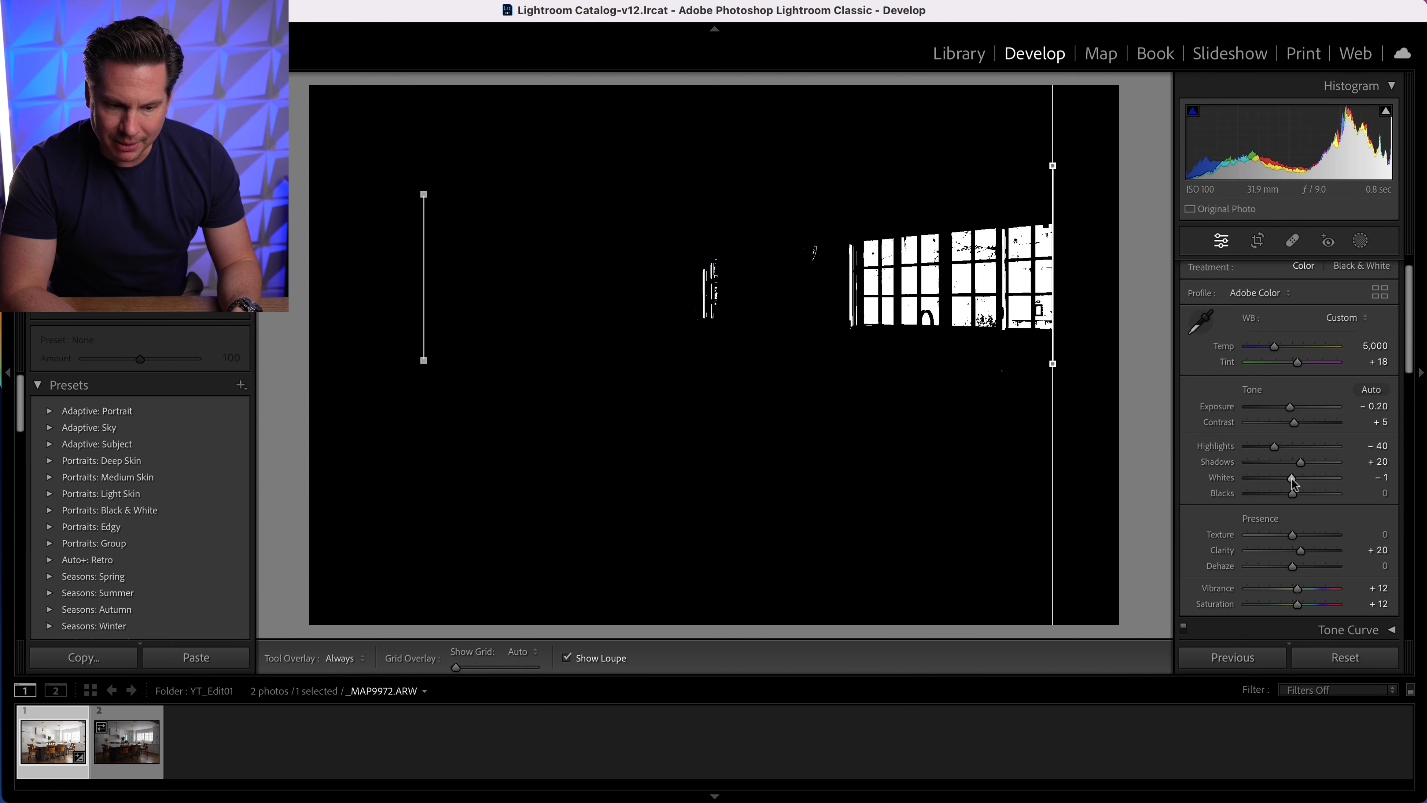
drag(1292, 478, 1285, 479)
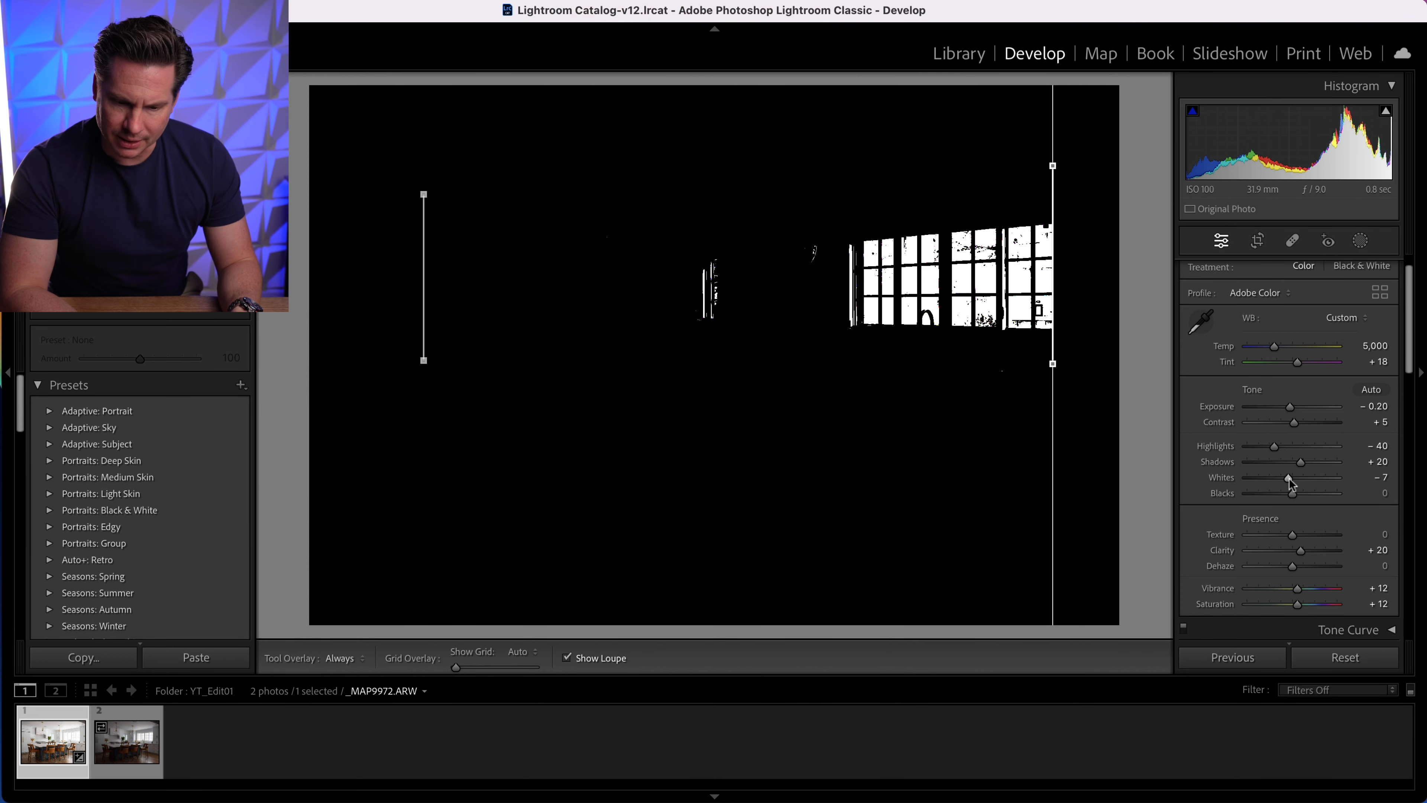
drag(1290, 478, 1286, 480)
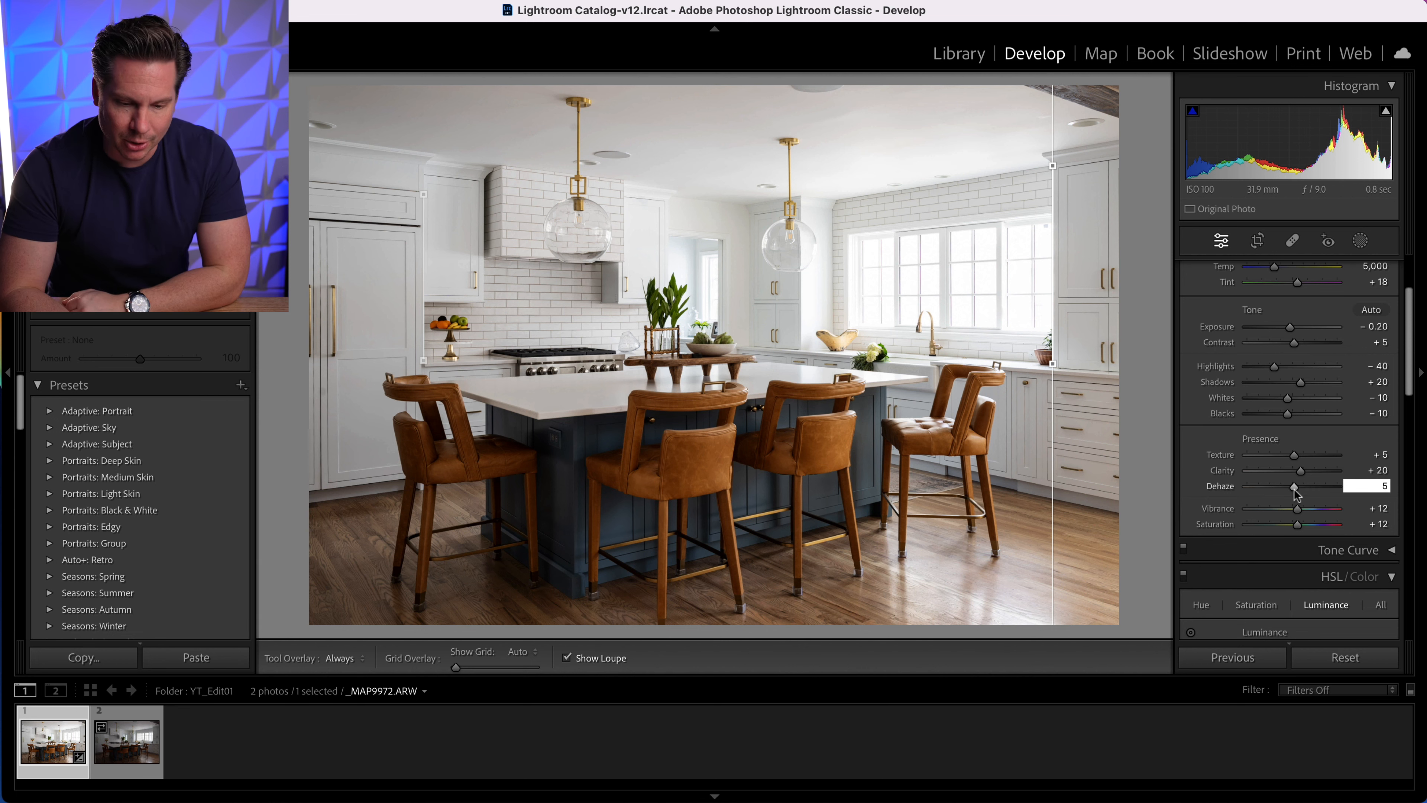
drag(1292, 485, 1355, 485)
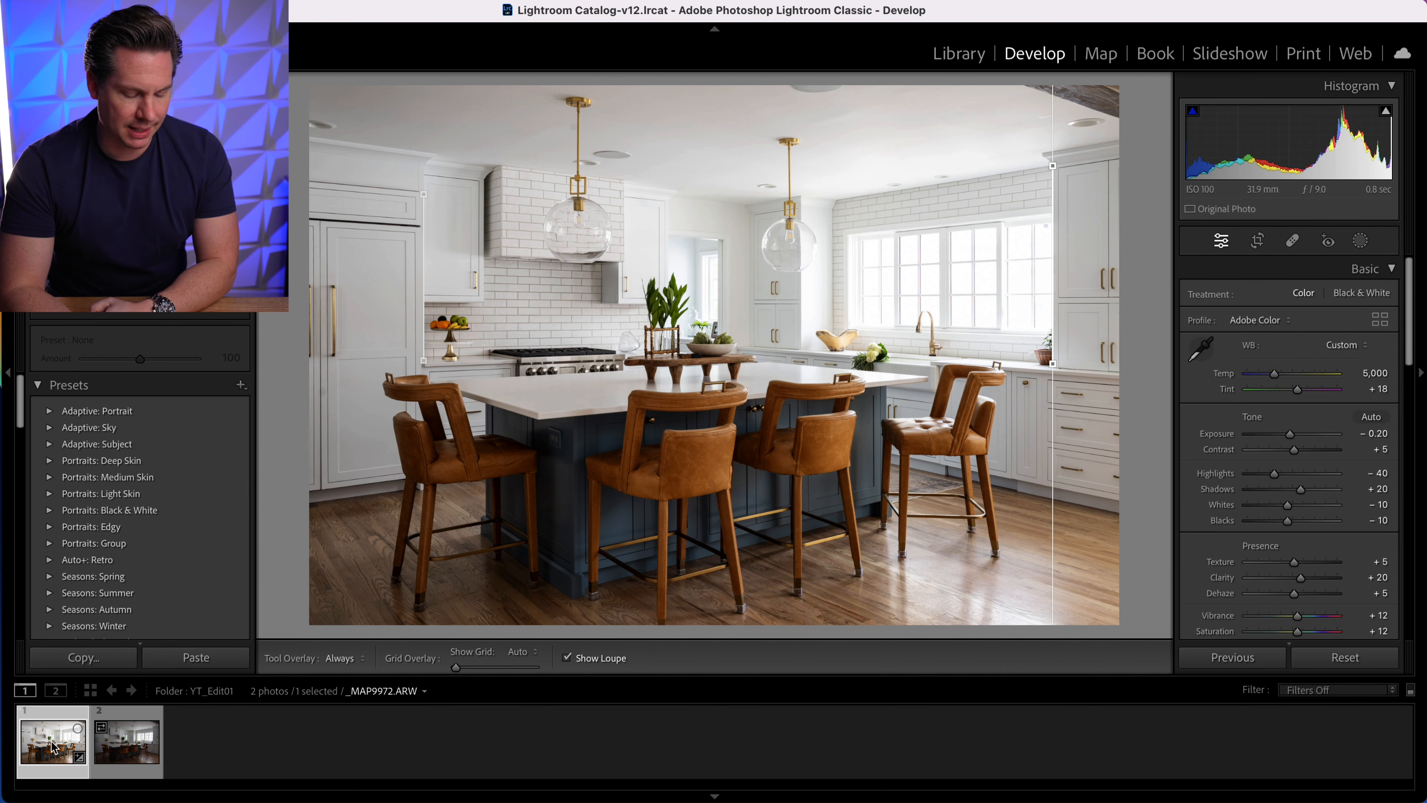
- Copy the checked develop settings and apply them to the darker second kitchen exposure
click(82, 656)
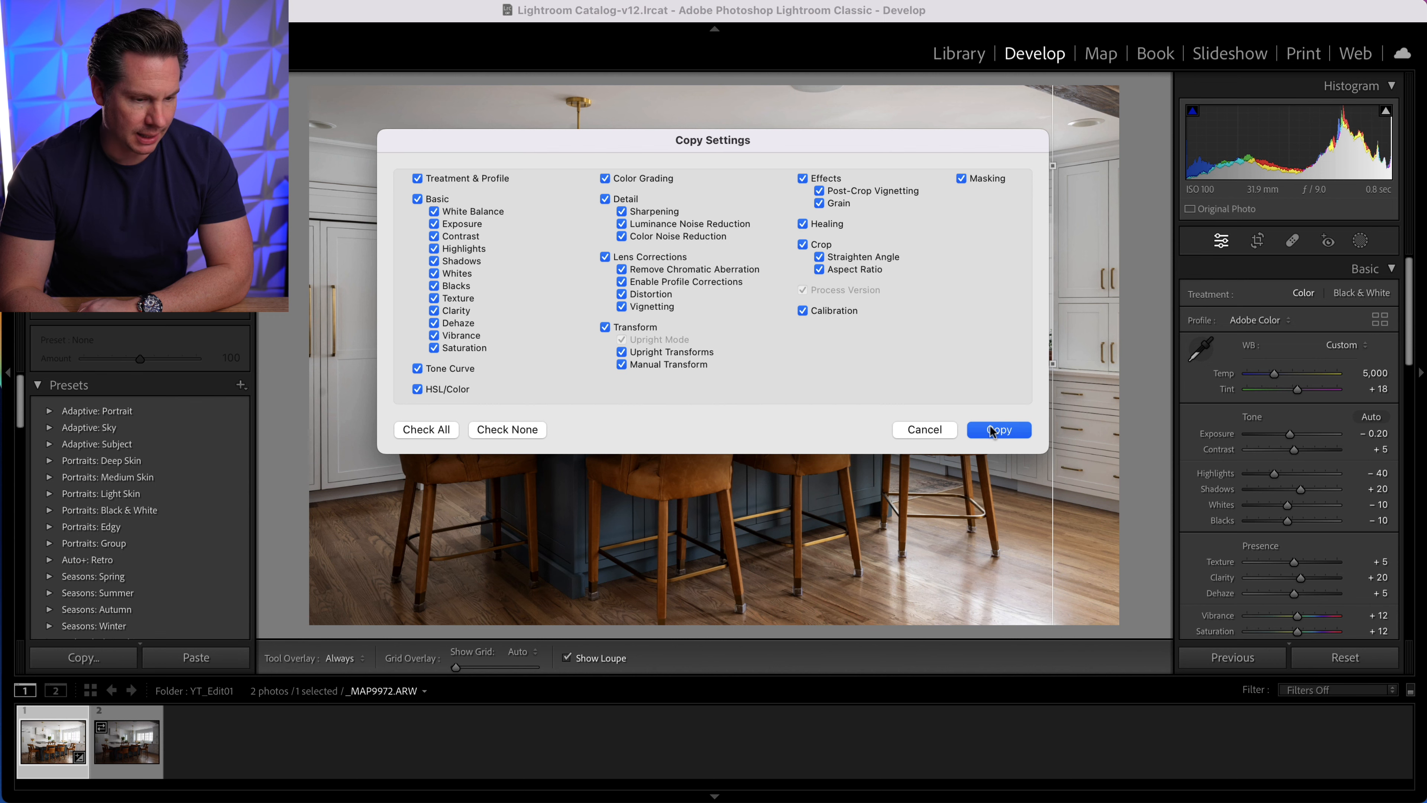
click(997, 428)
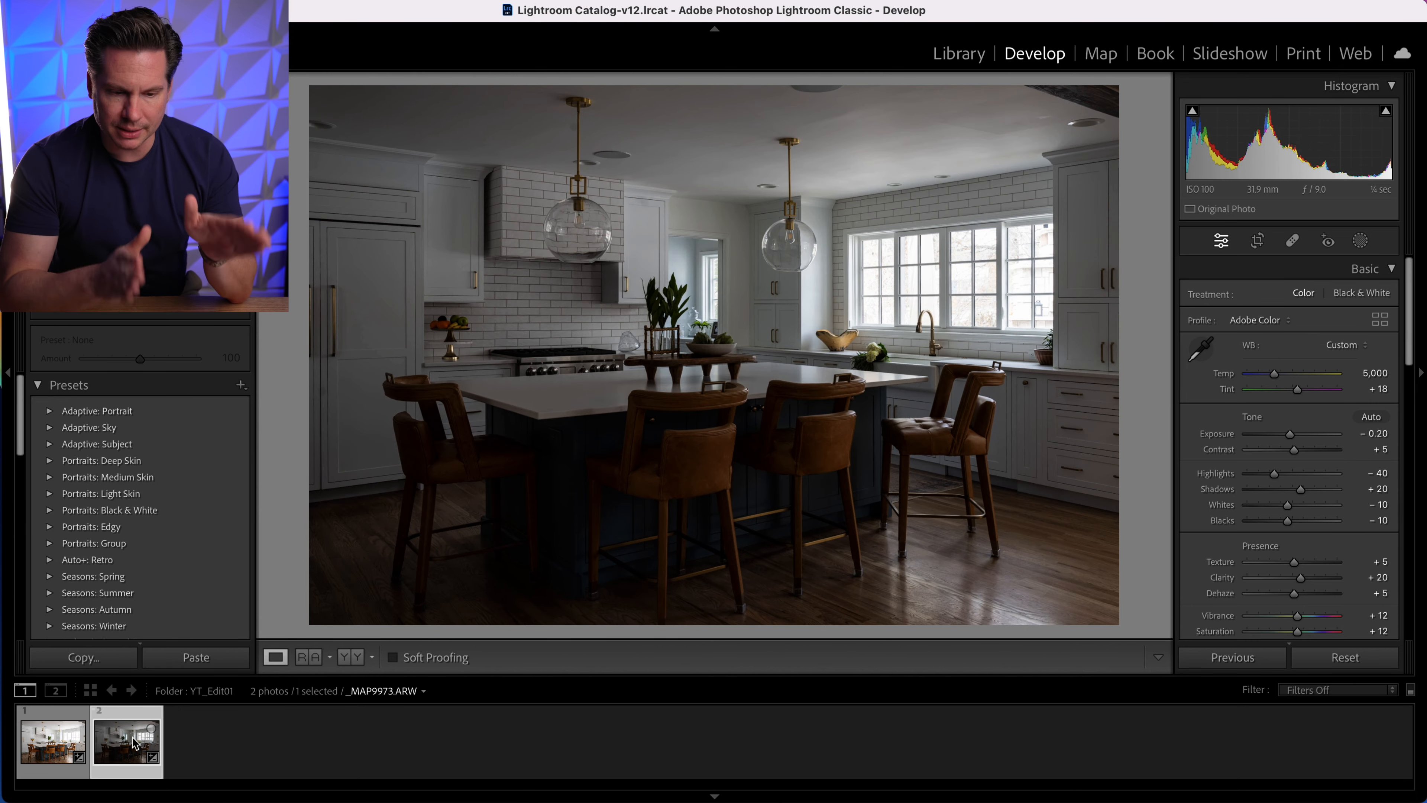
click(52, 739)
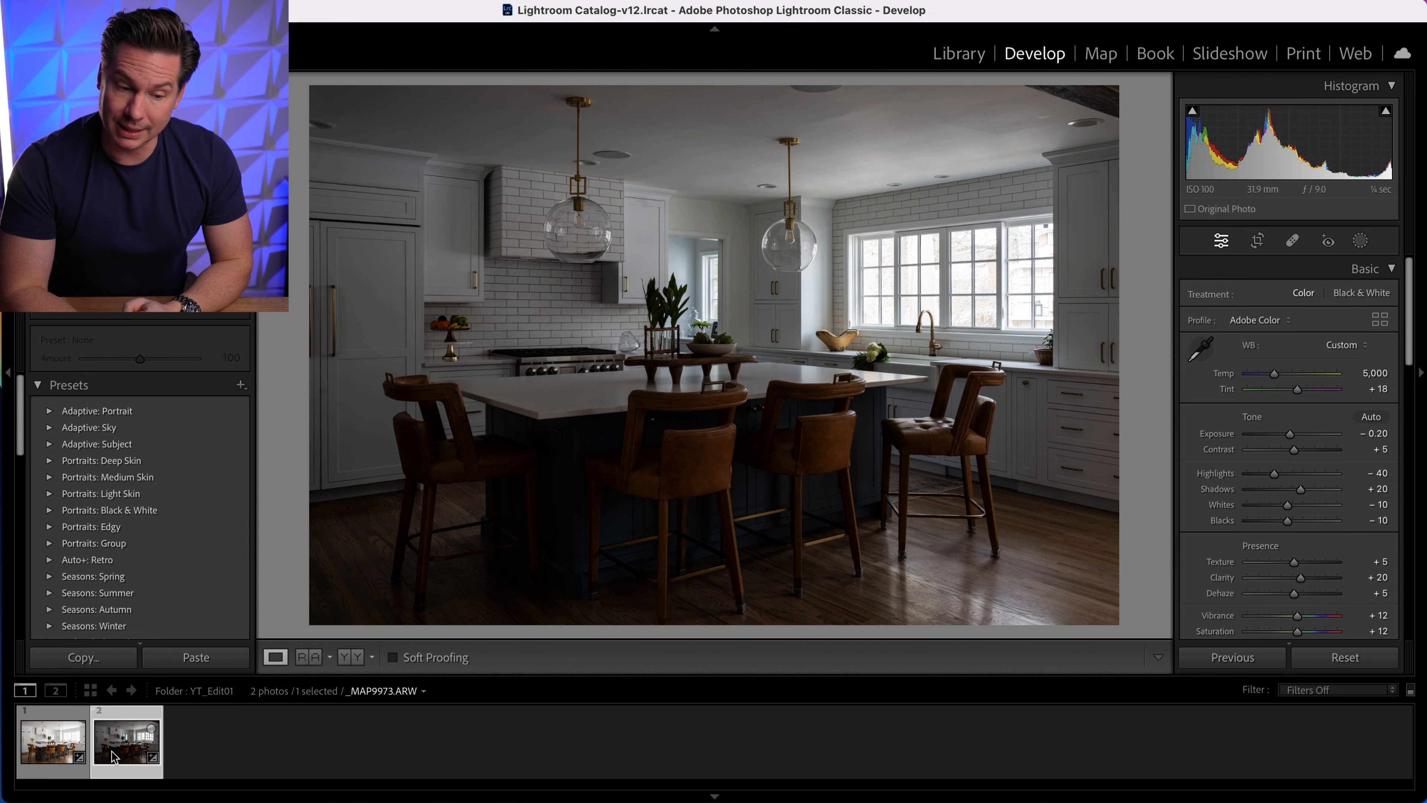
mouse_move(373, 673)
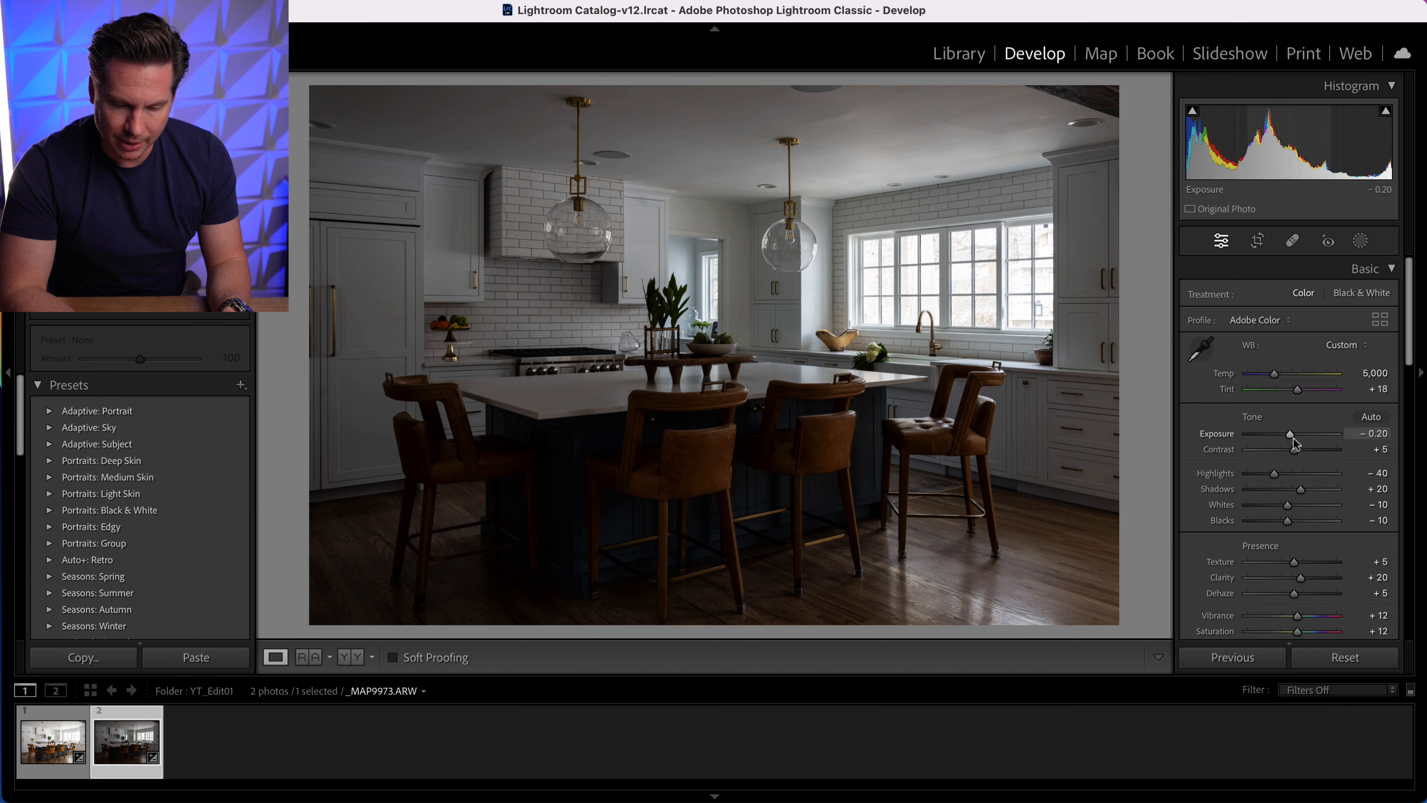
drag(1290, 441, 1301, 442)
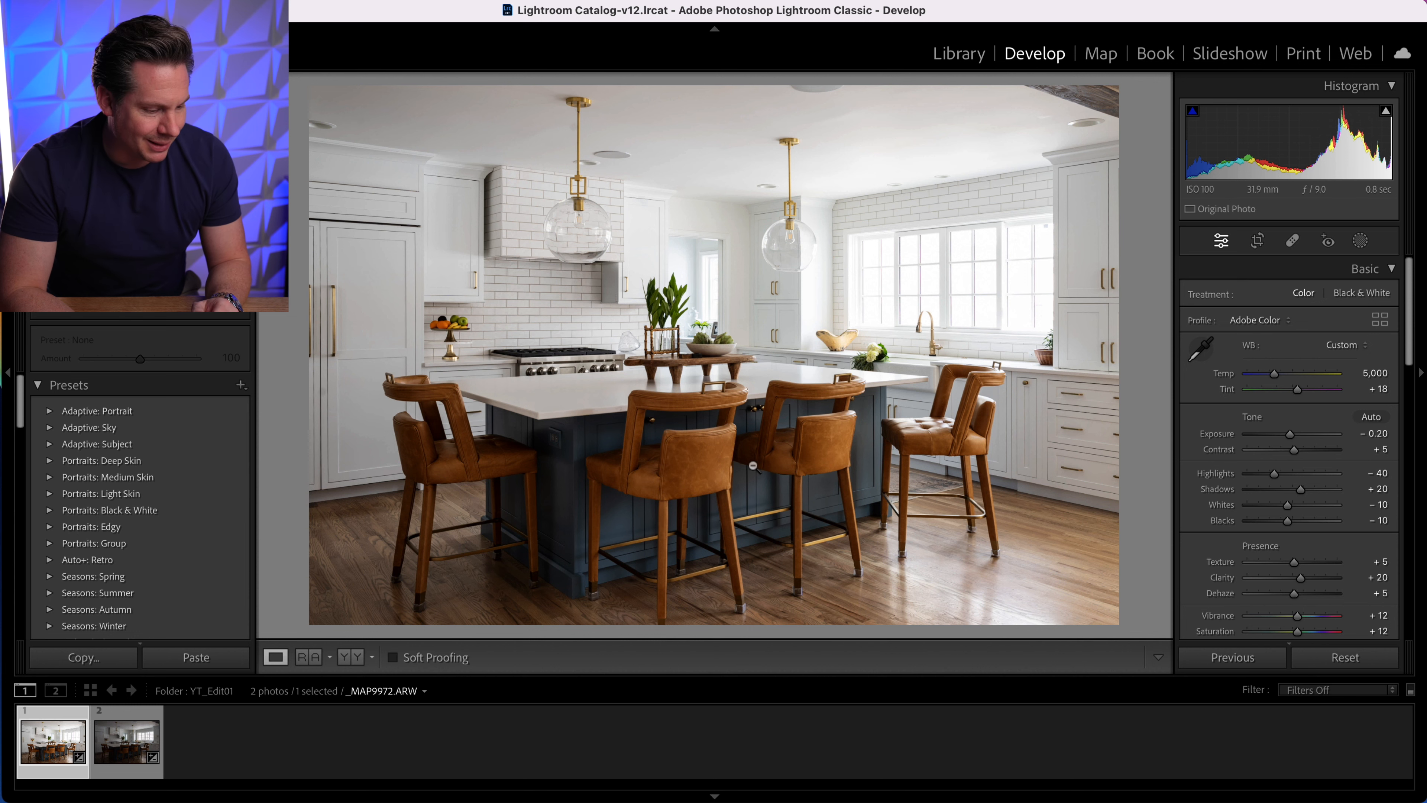
- On the darker shot set Exposure +1.10, Highlights −63 and Shadows +41
click(126, 741)
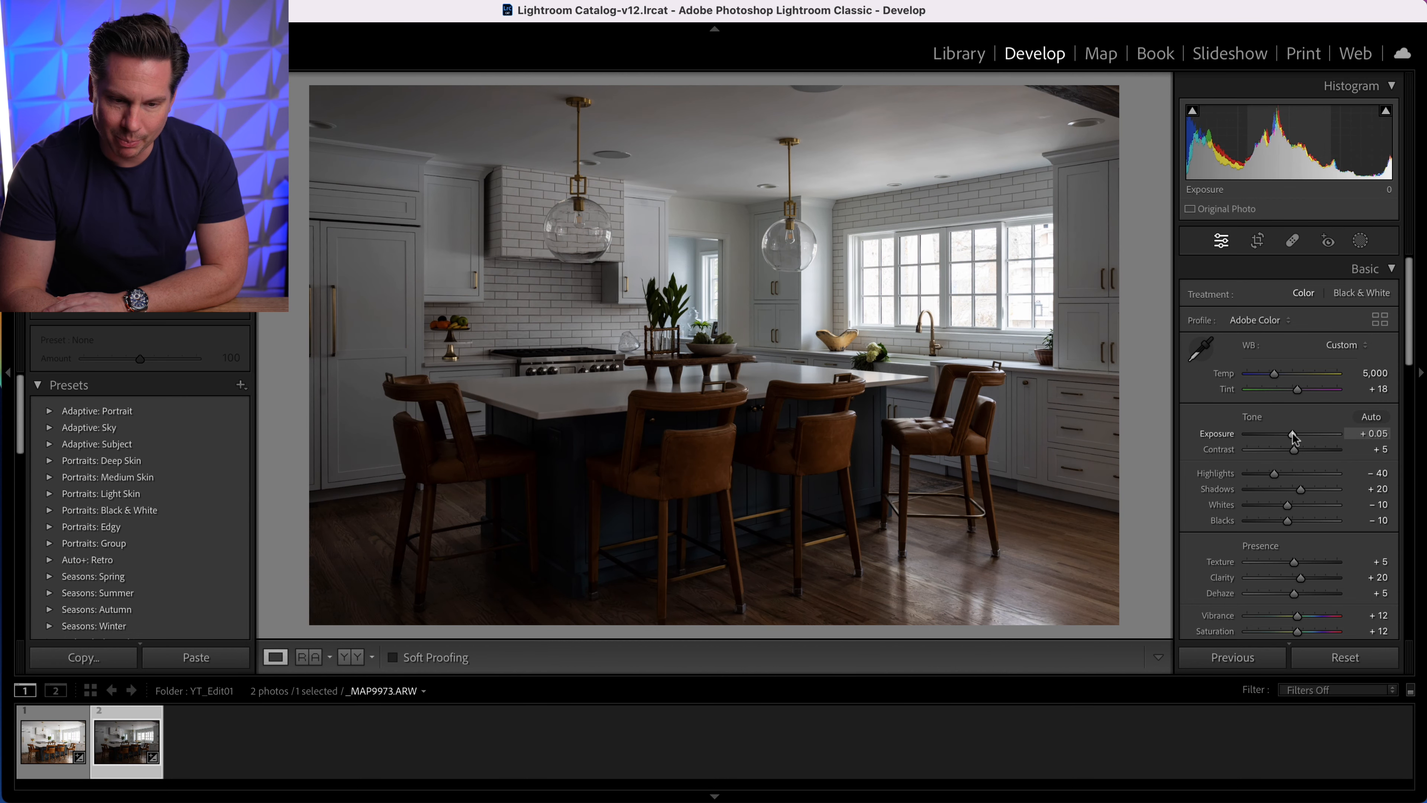
drag(1293, 438, 1298, 438)
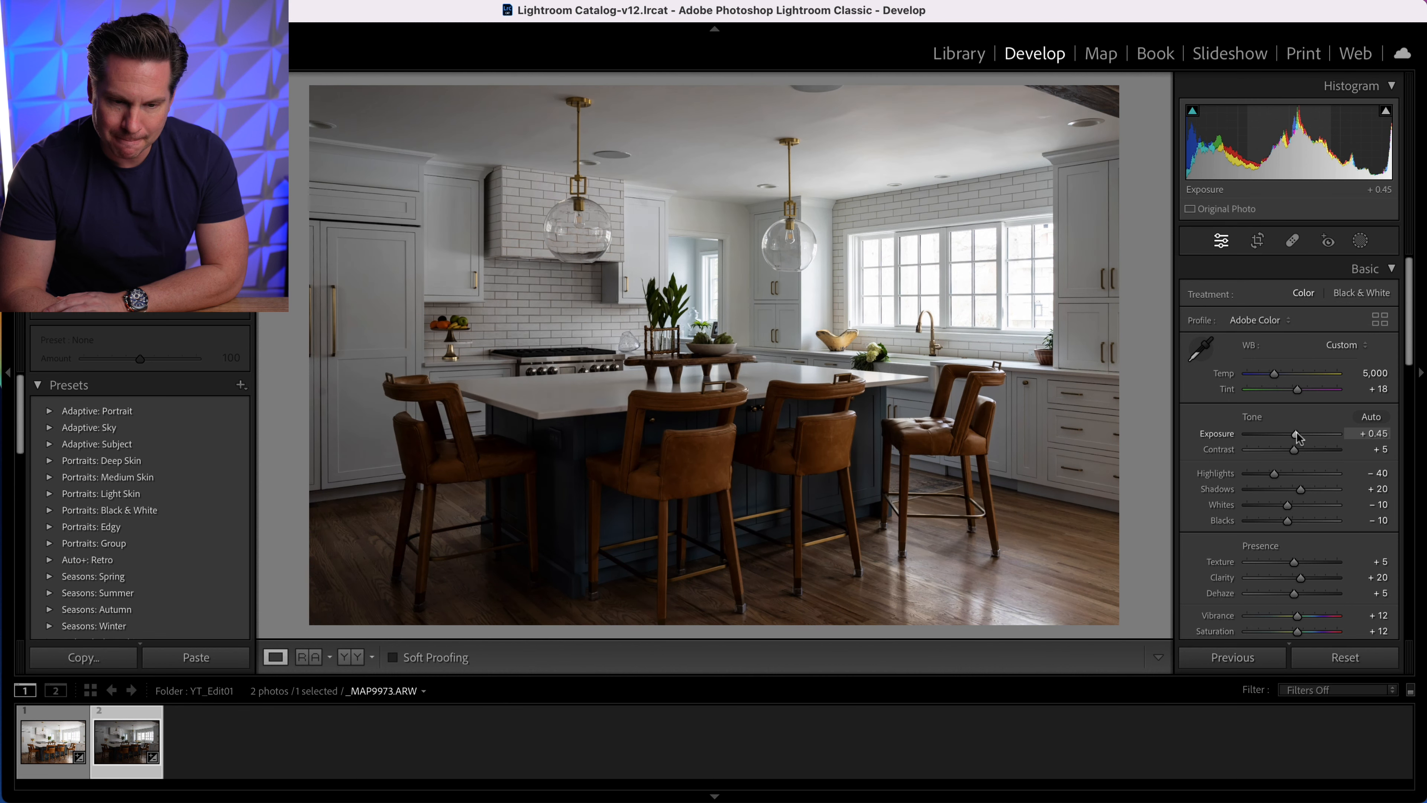
drag(1274, 434, 1306, 434)
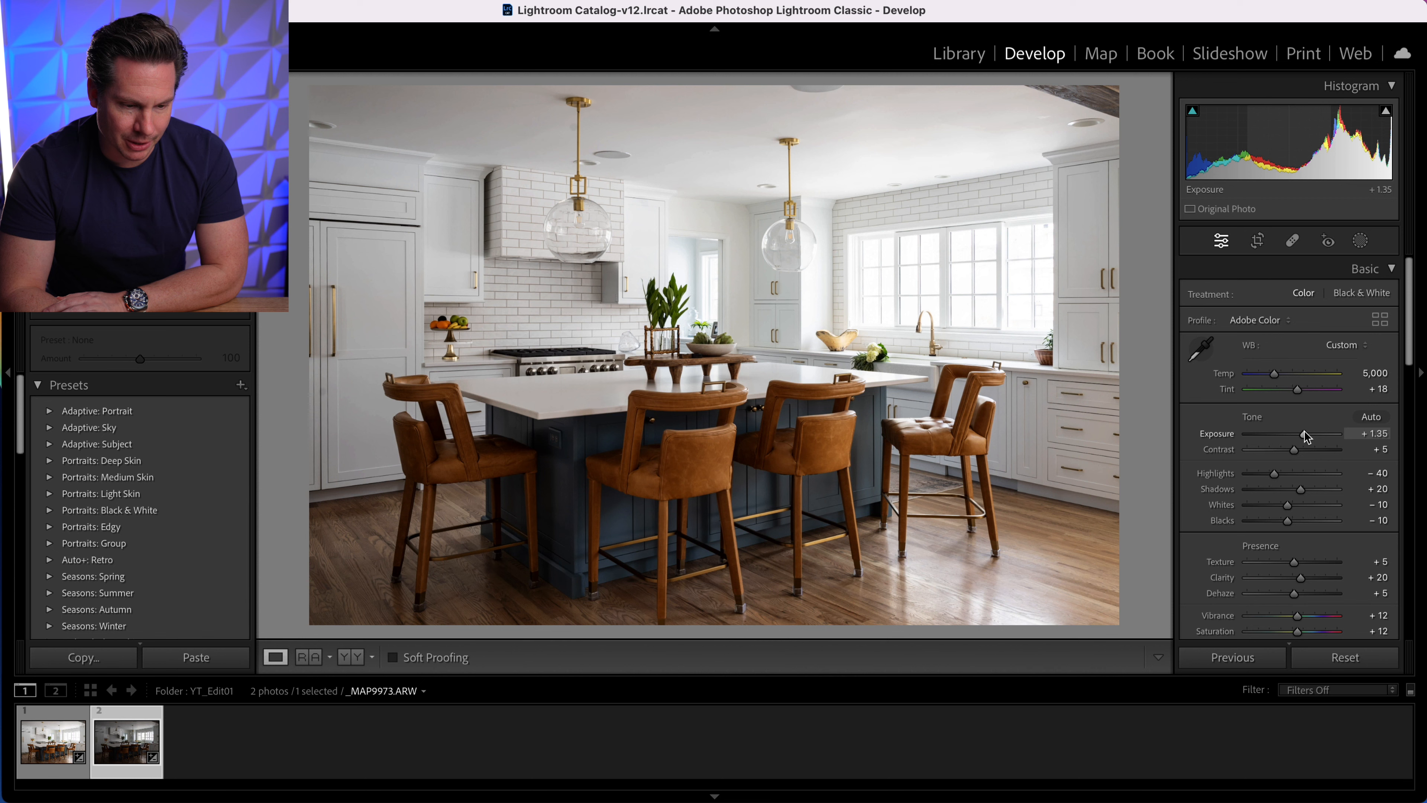
drag(1306, 434, 1300, 434)
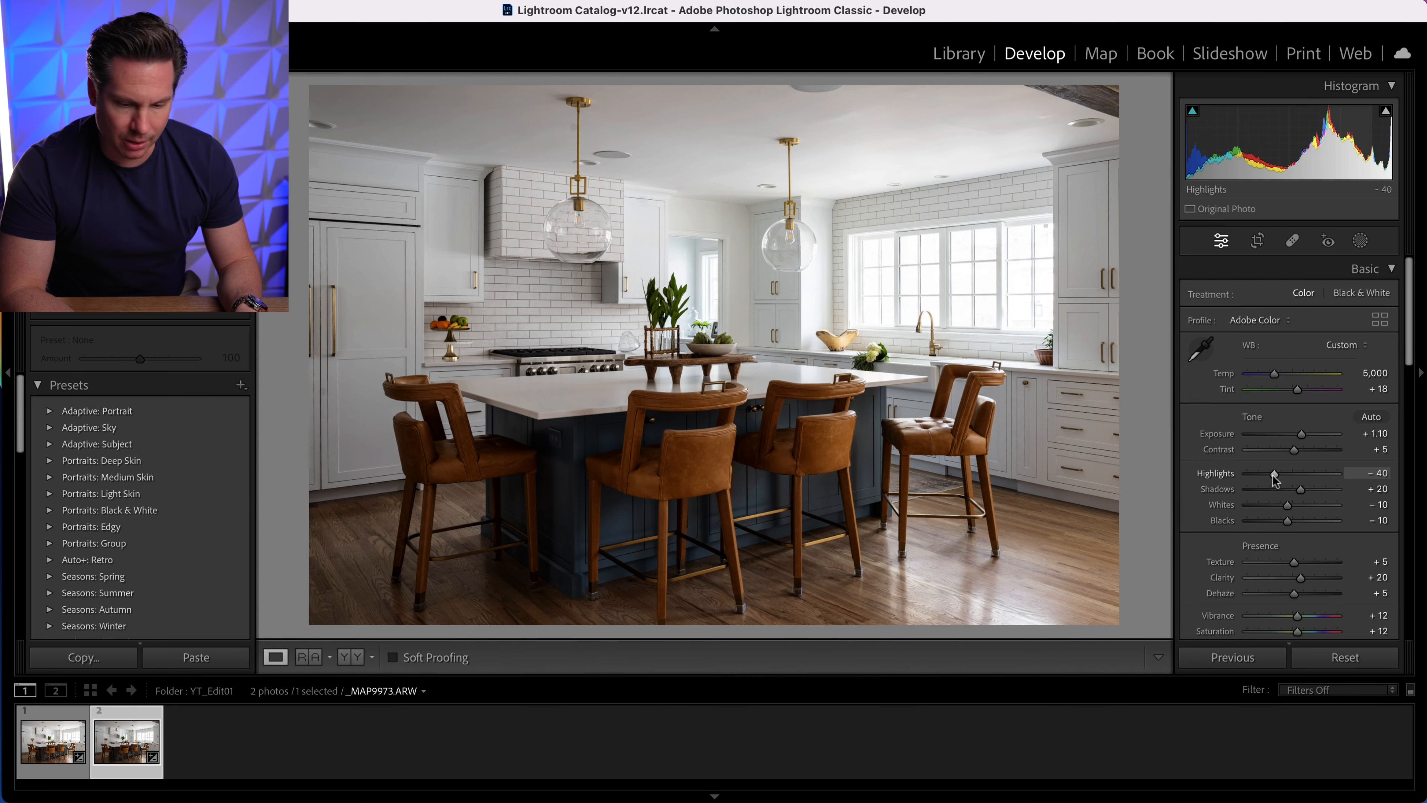
drag(1274, 472, 1265, 472)
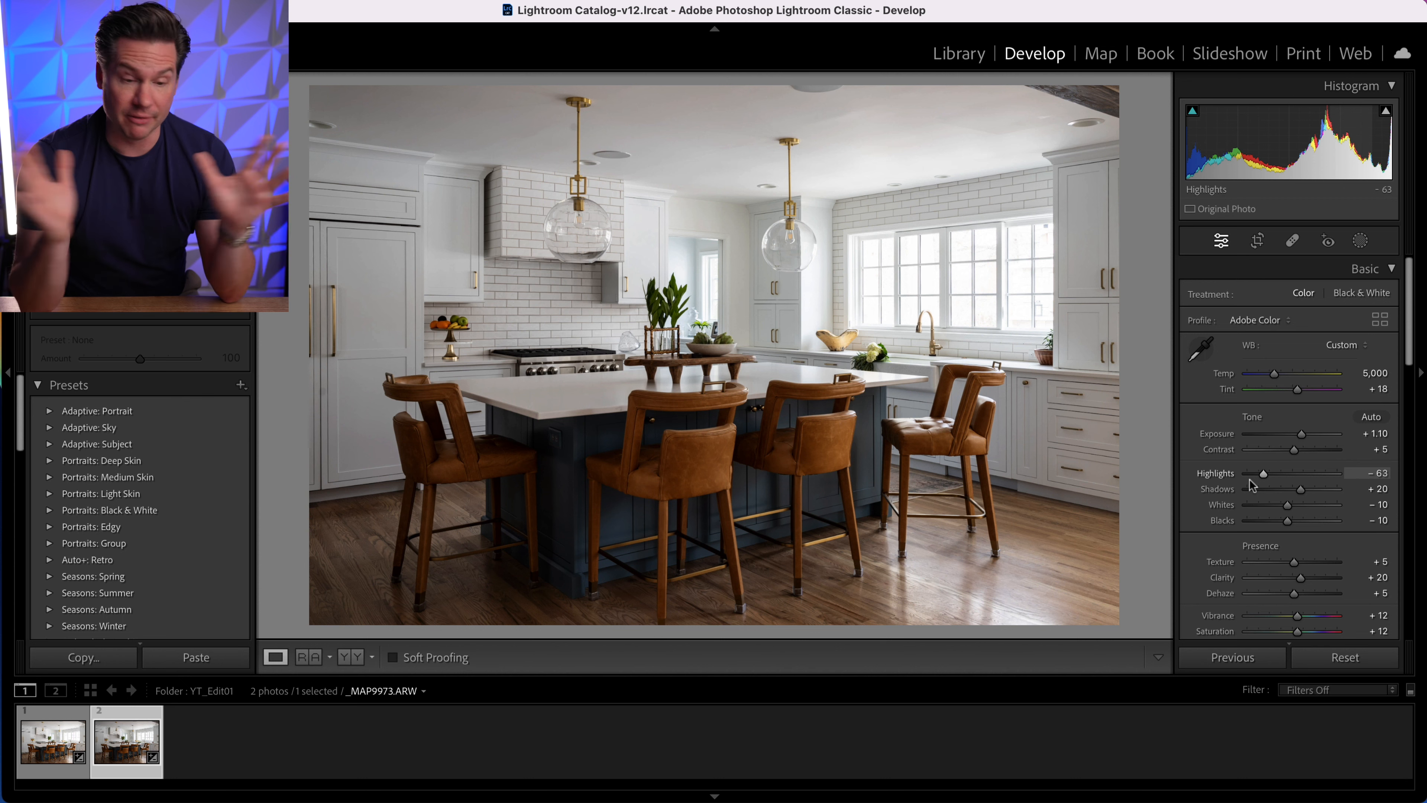
drag(1301, 489, 1323, 489)
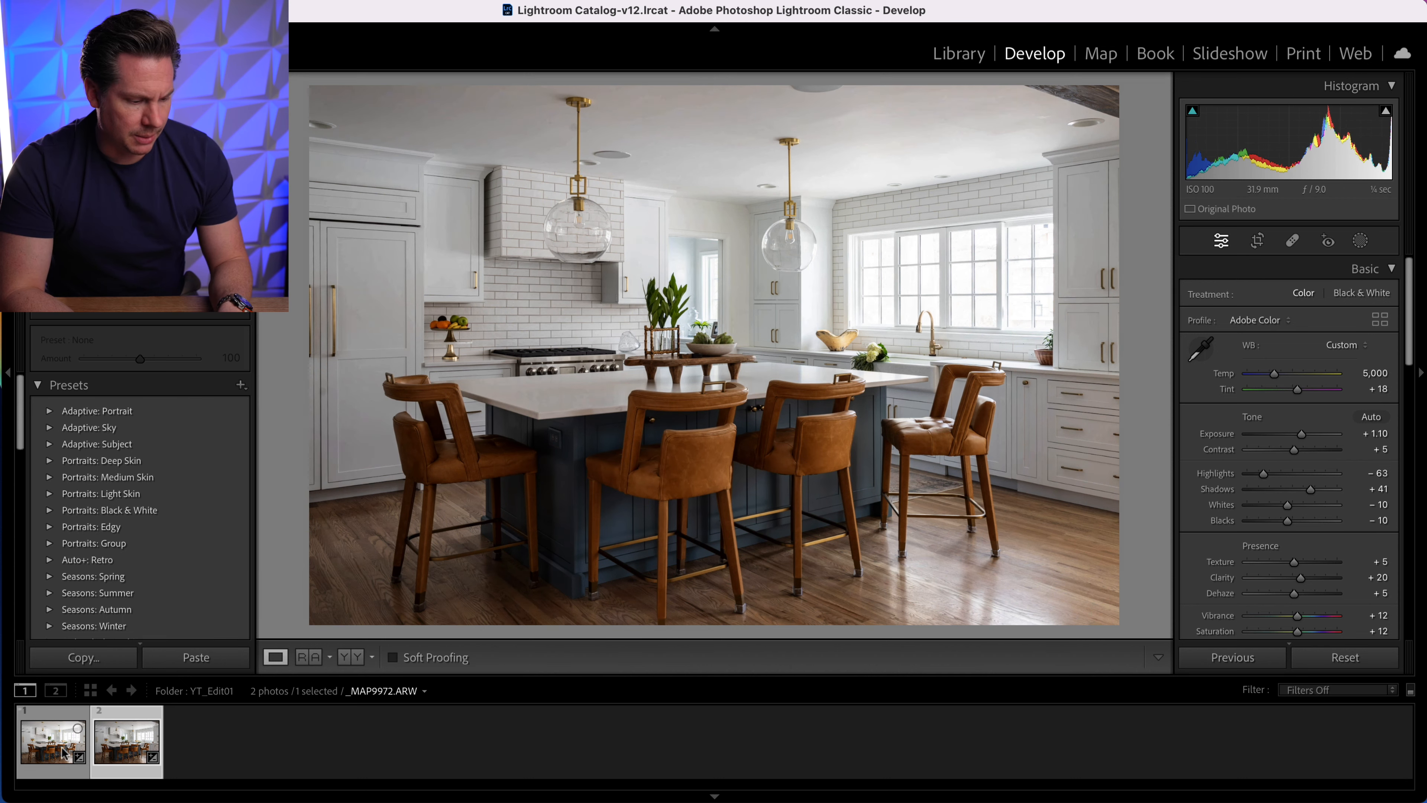
- Use Edit In > Open as Layers in Photoshop on the two selected kitchen exposures
right_click(52, 740)
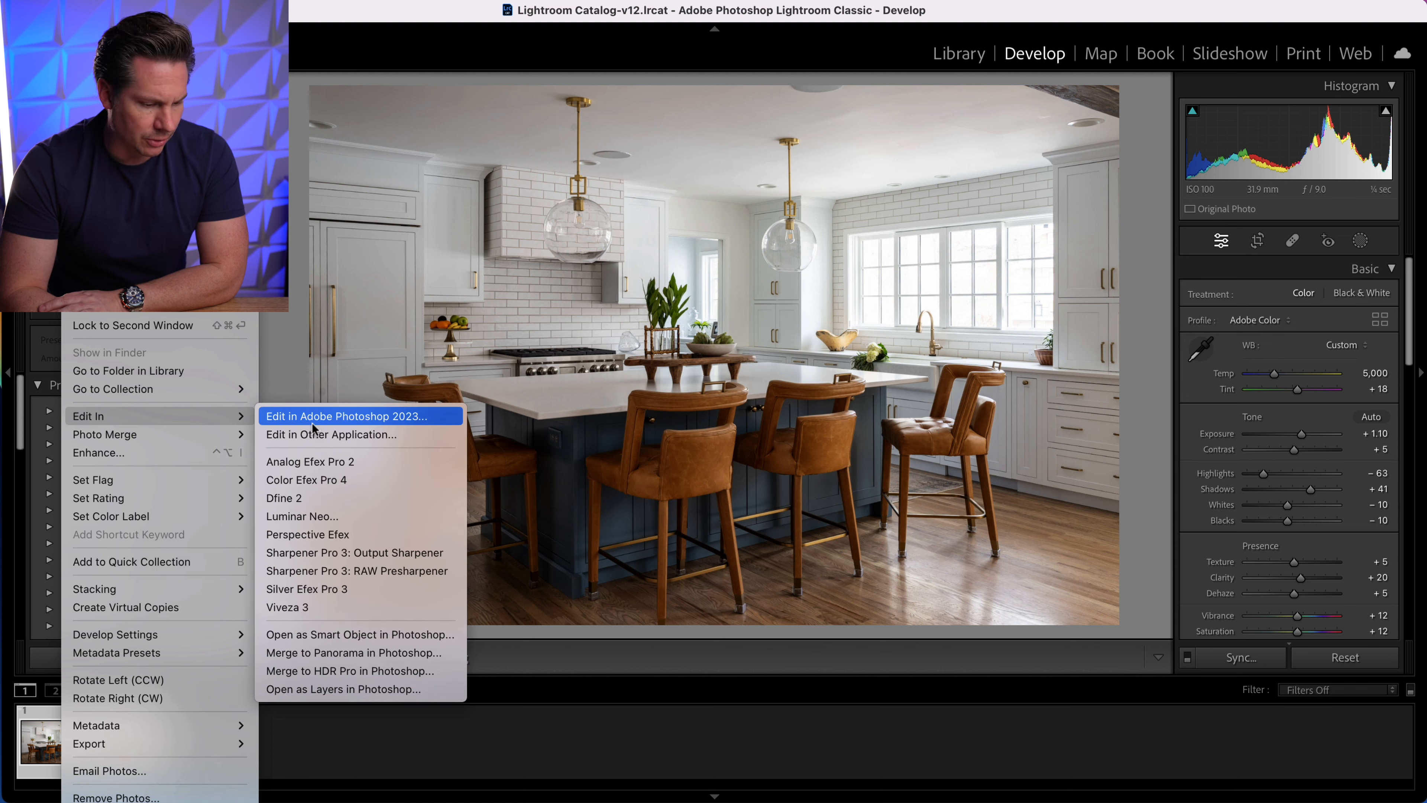
click(350, 417)
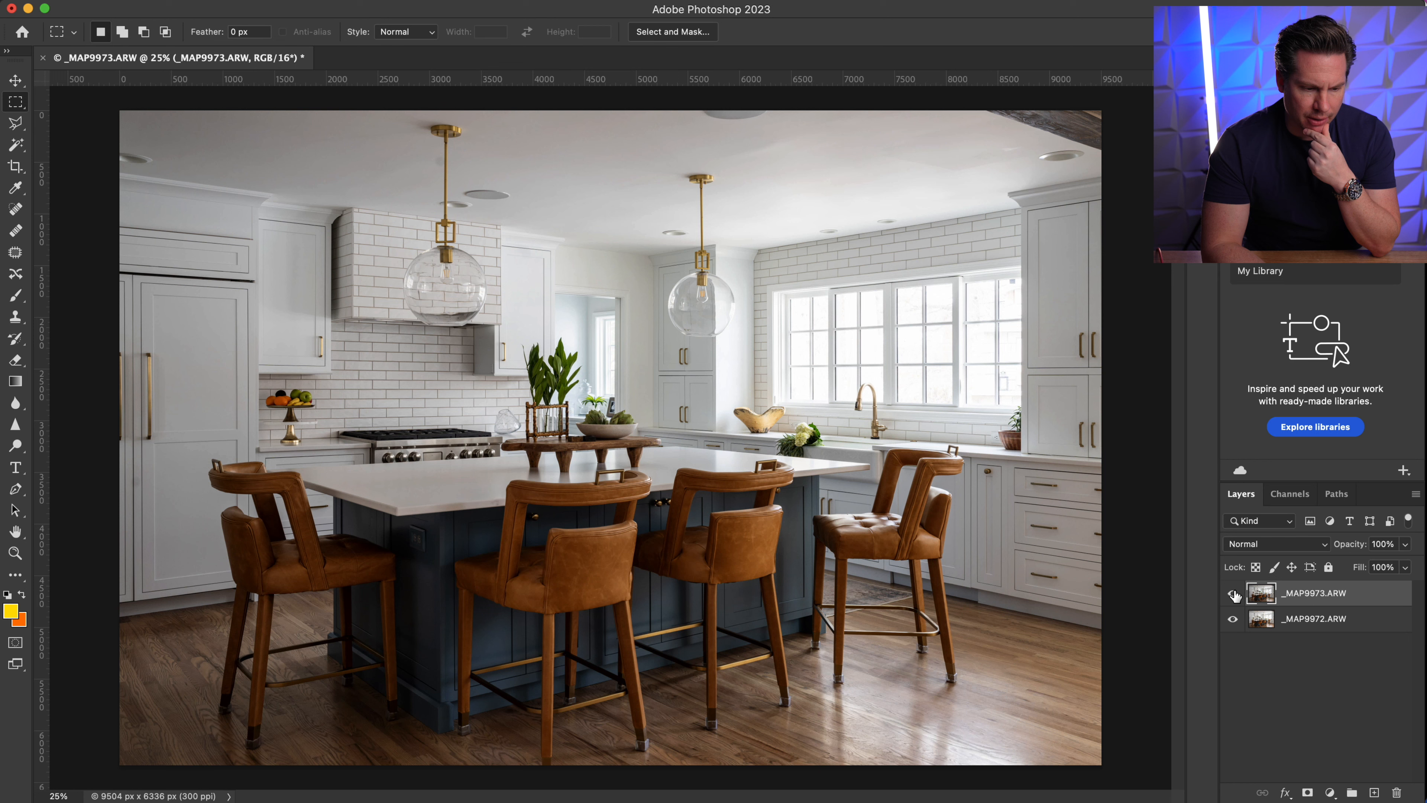
- Add a black mask to the top layer and brush white at 20% opacity over the windows, comparing visibility
click(1233, 596)
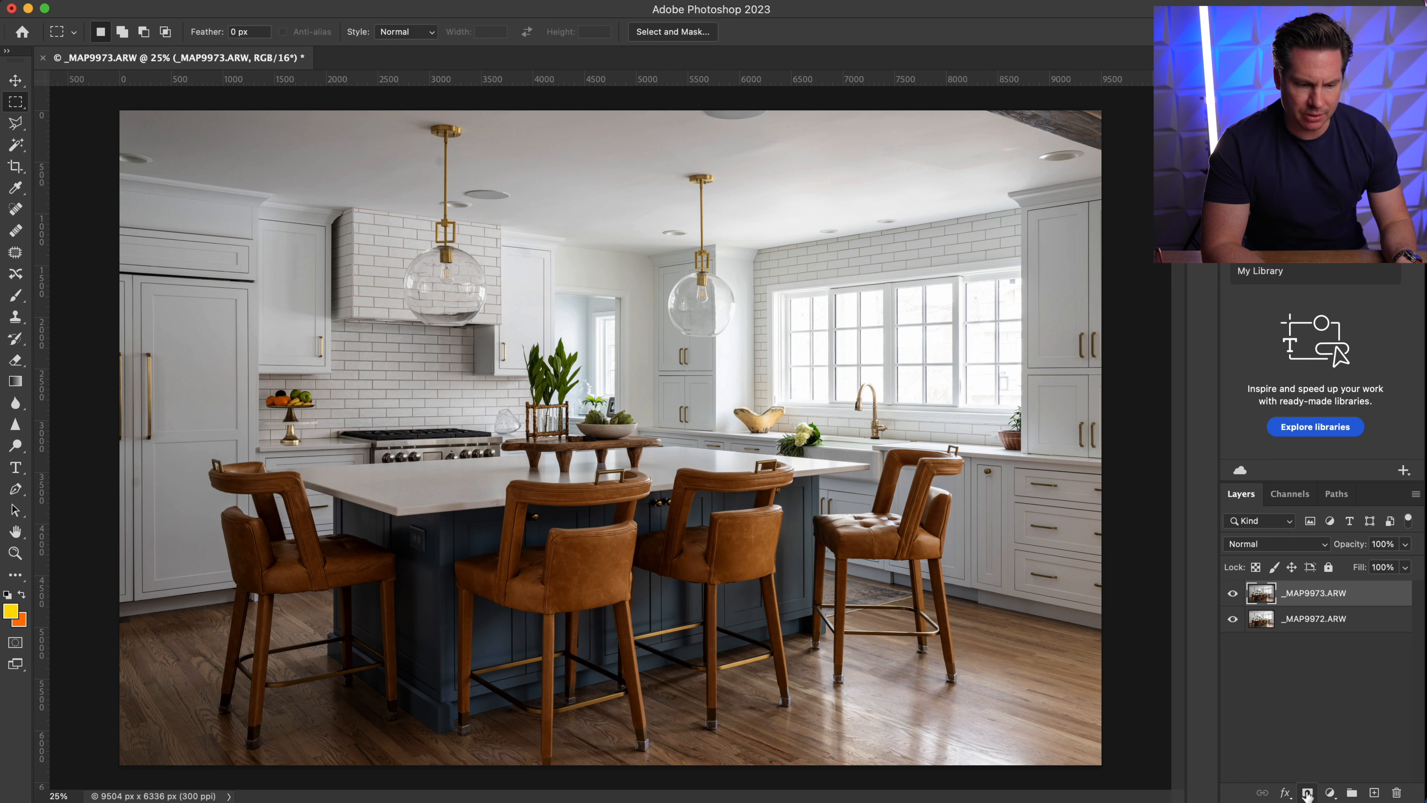
click(1329, 793)
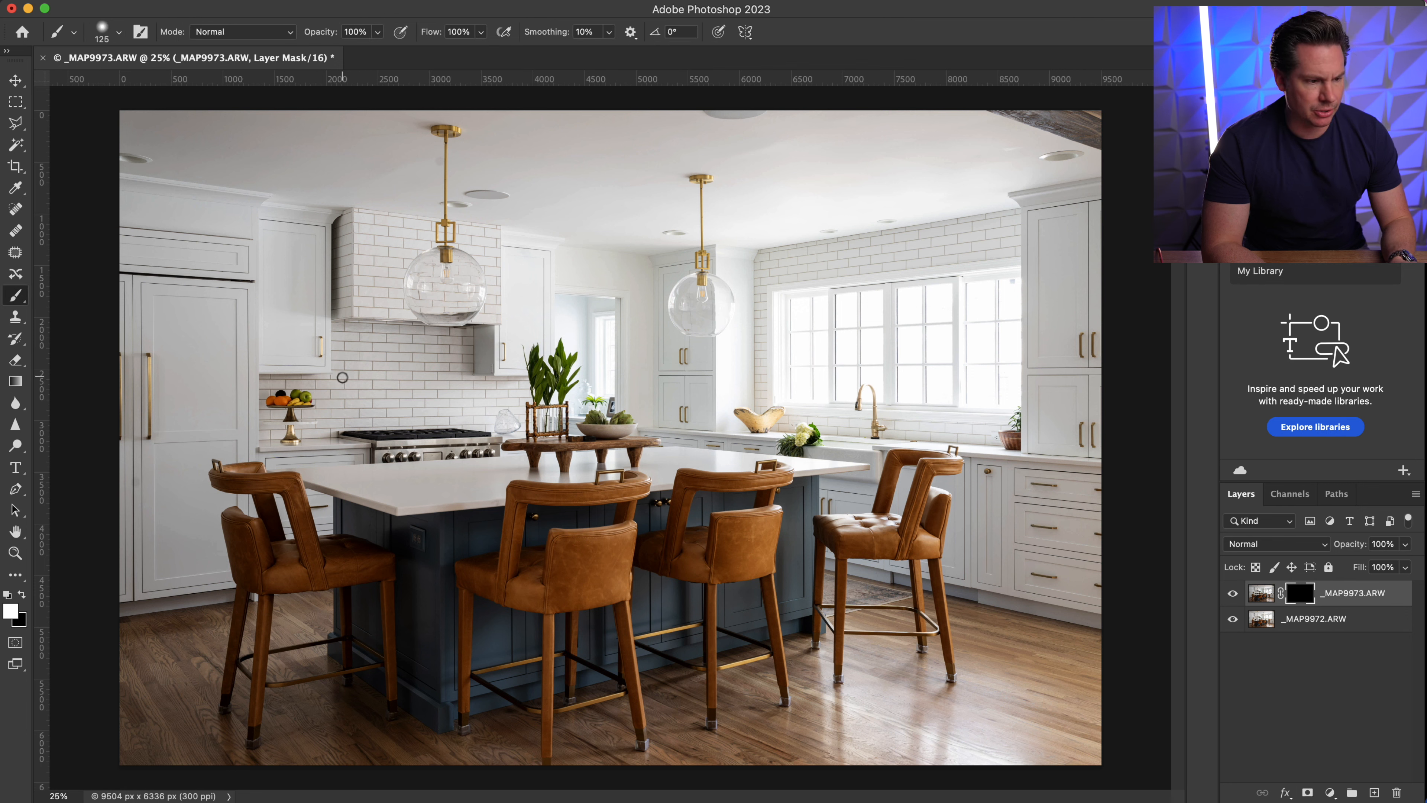
click(118, 32)
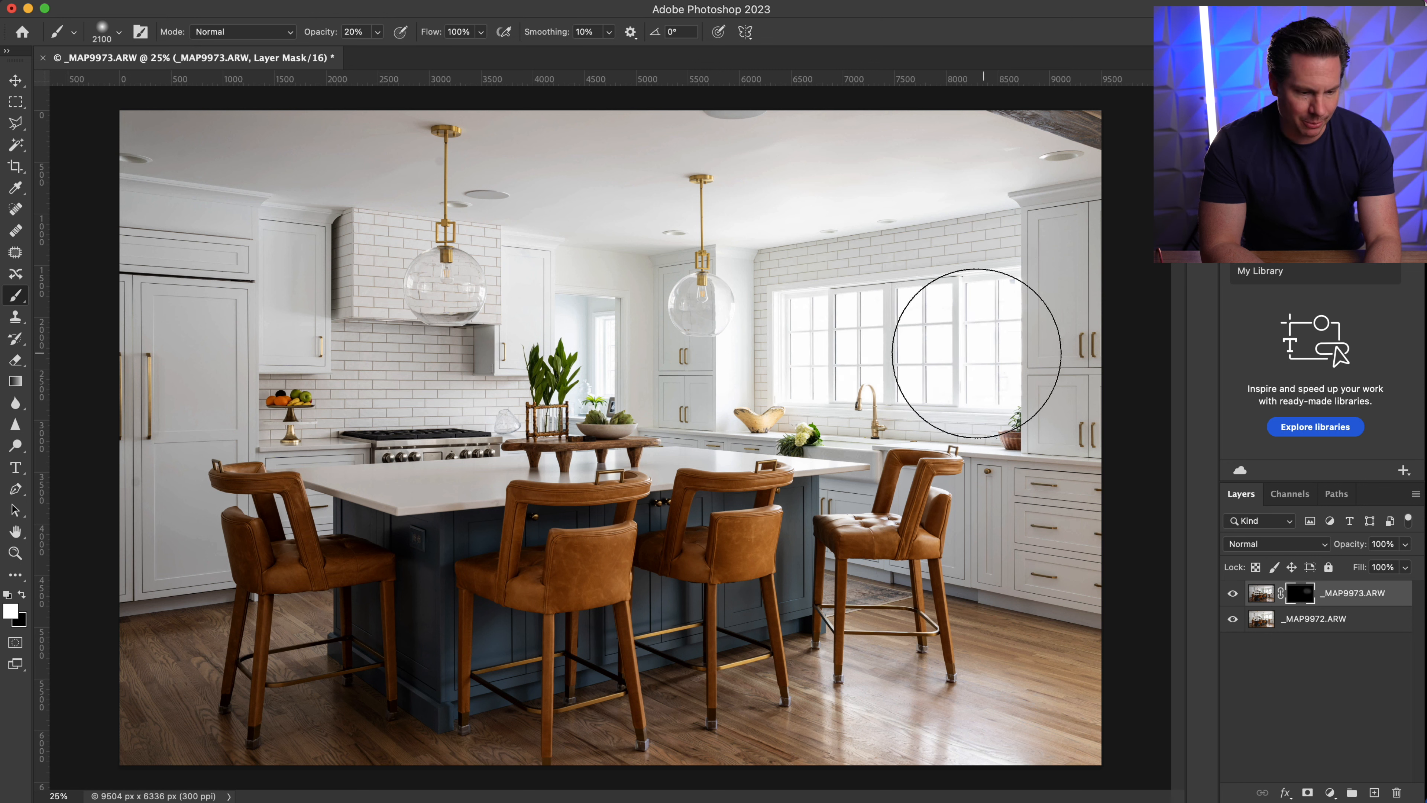
drag(969, 353, 808, 348)
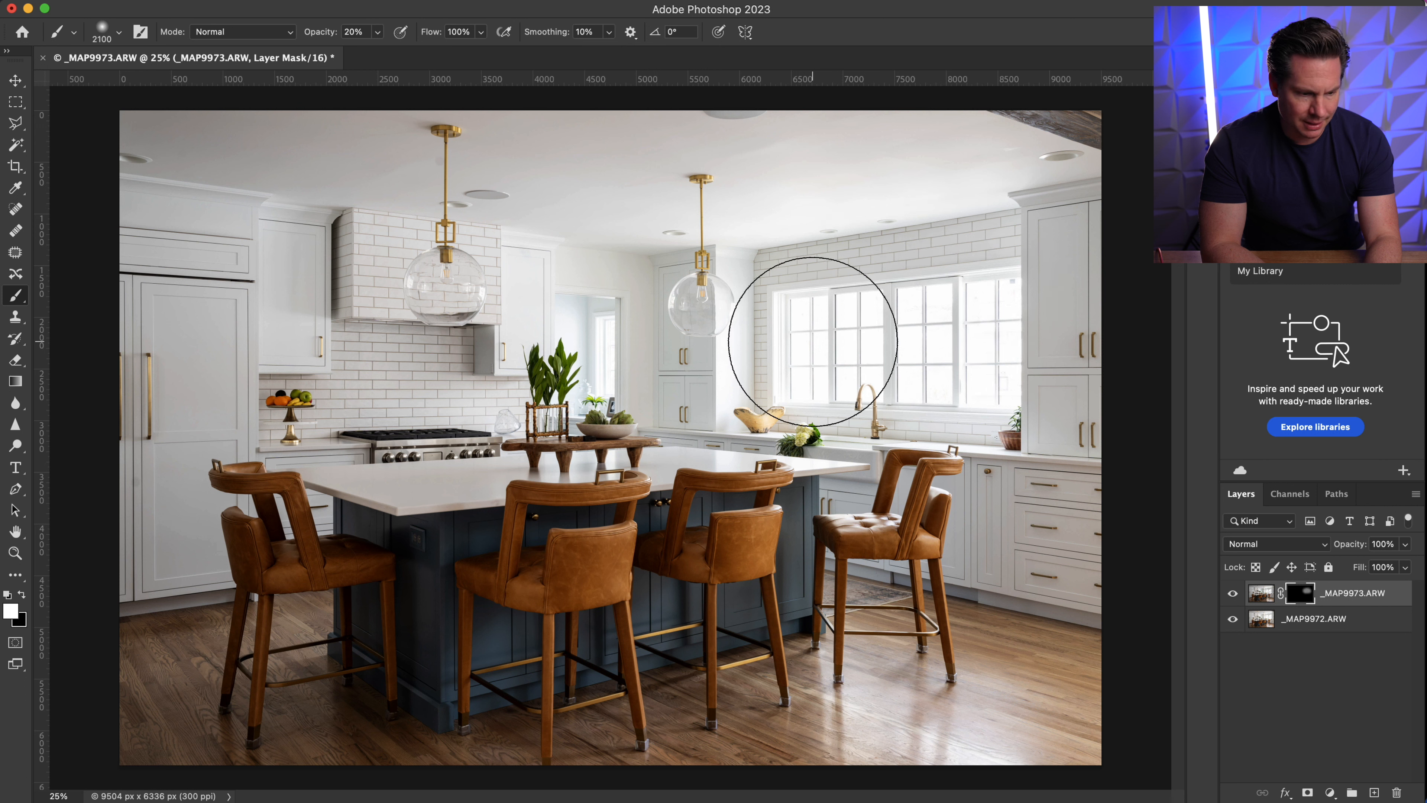
mouse_move(588, 328)
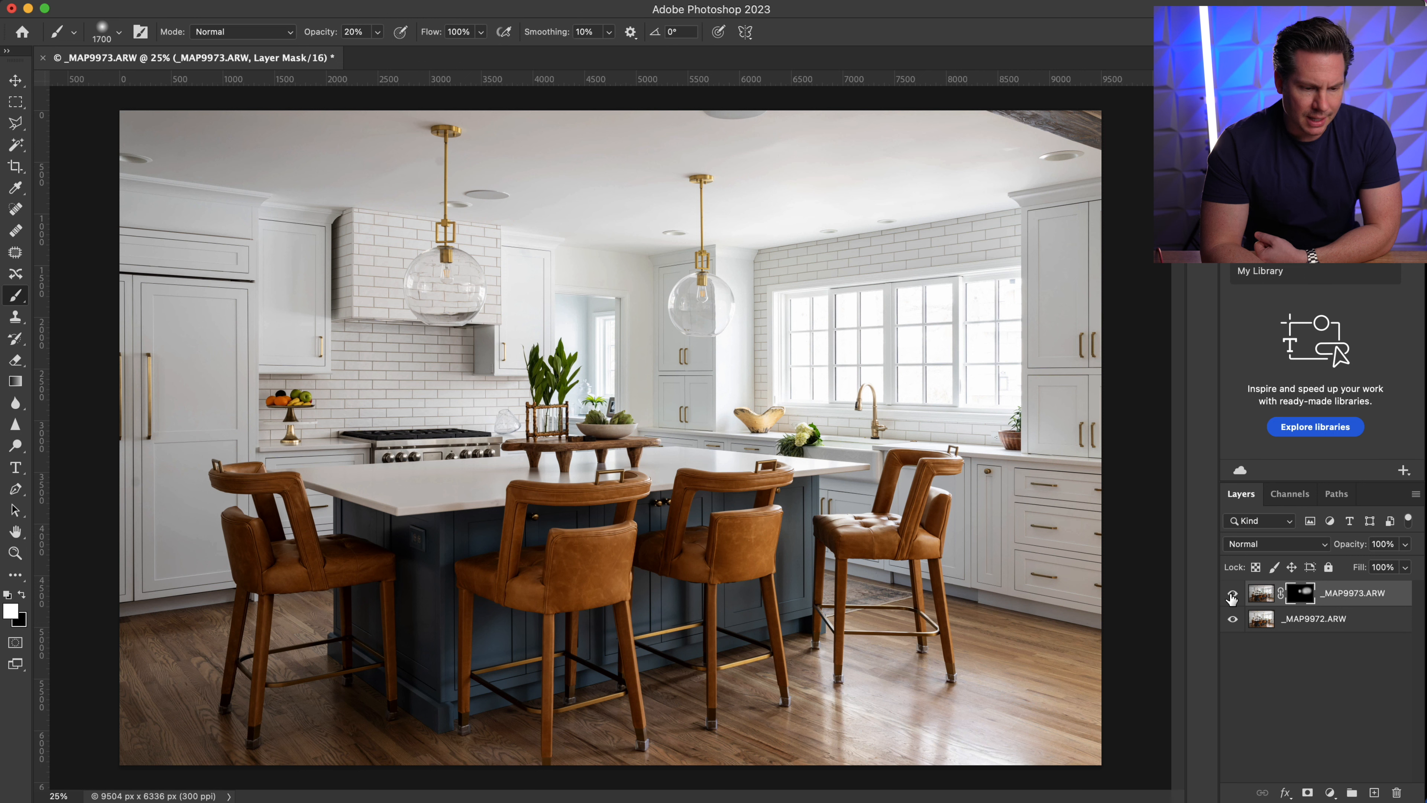
mouse_move(1231, 598)
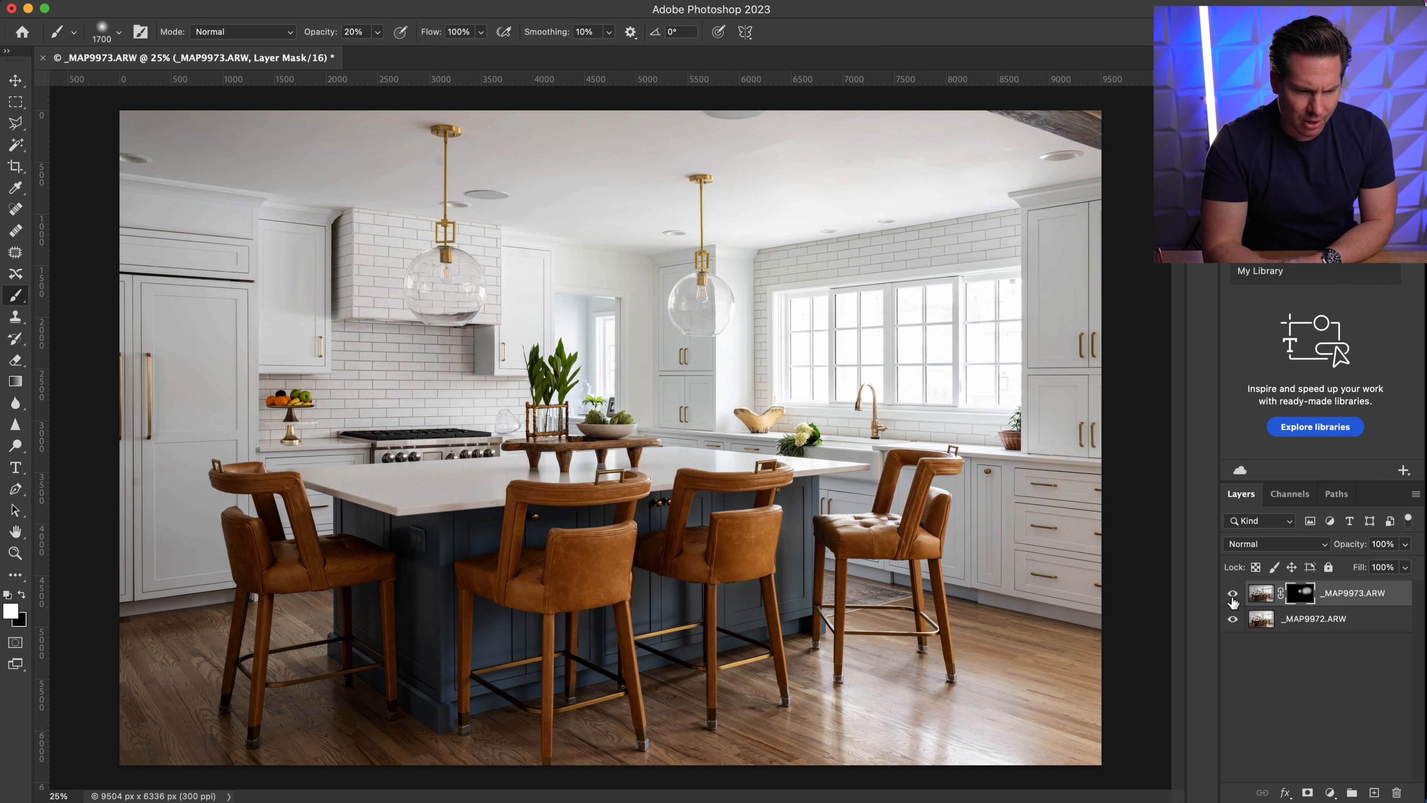
click(1233, 593)
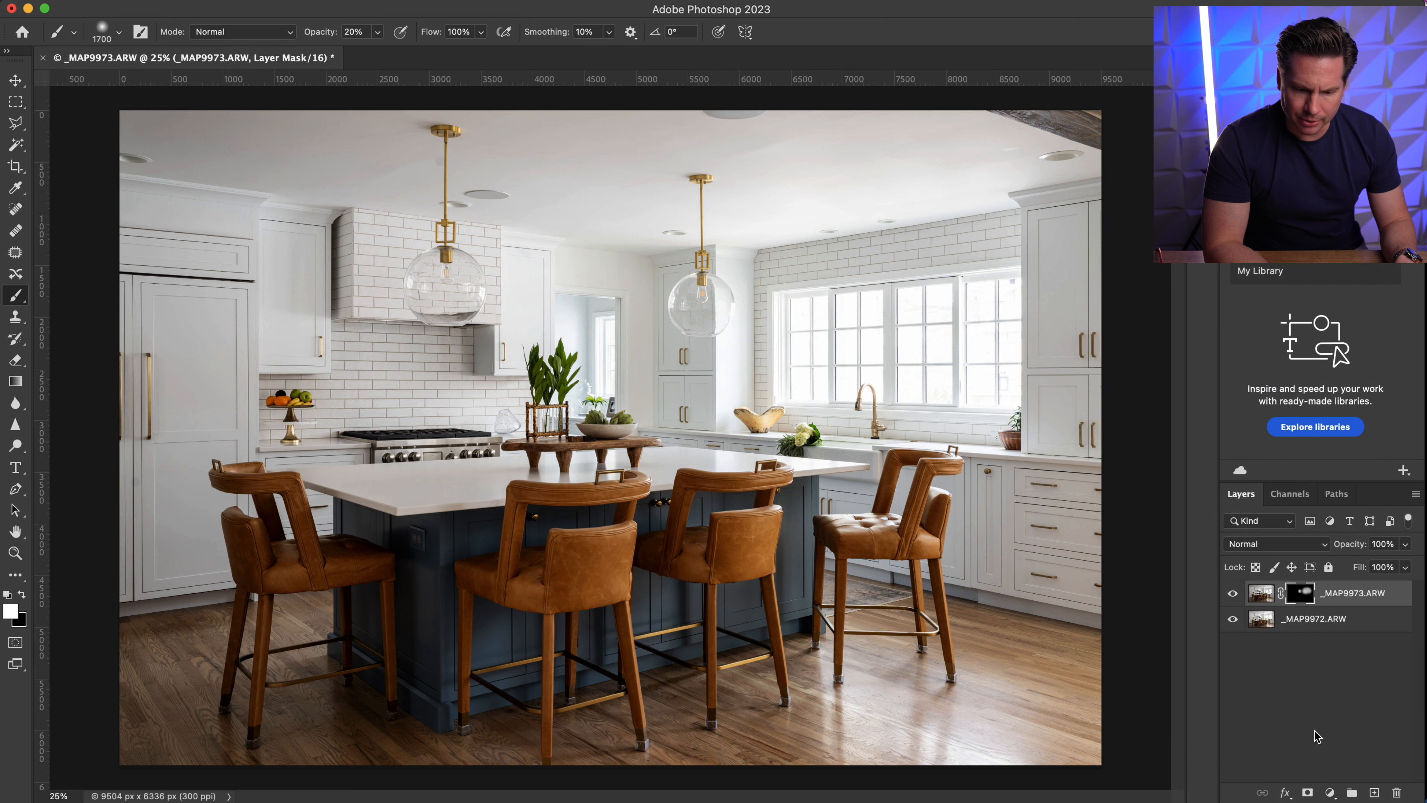
- Add a new Hue/Saturation adjustment layer above the merged stamp layer
click(1329, 793)
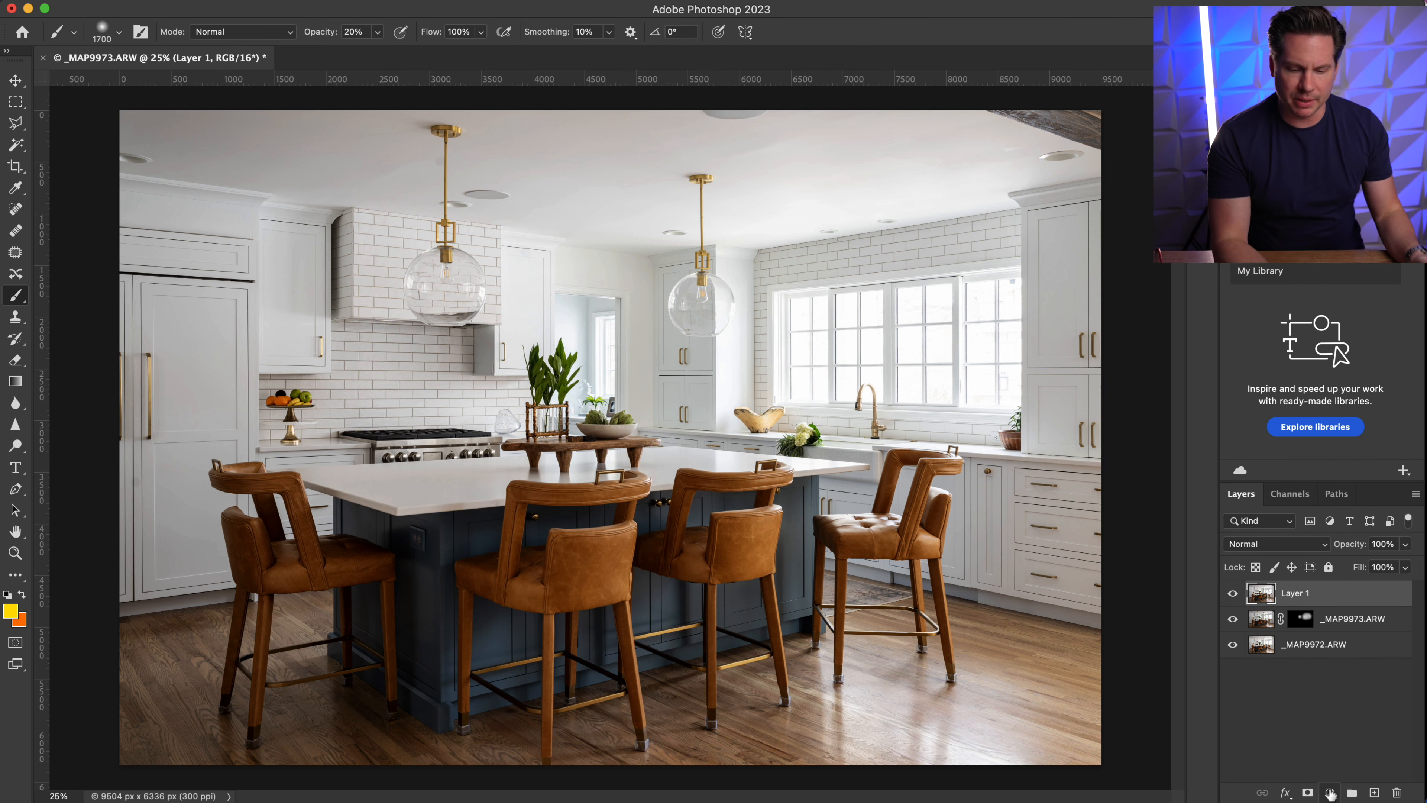
click(1330, 793)
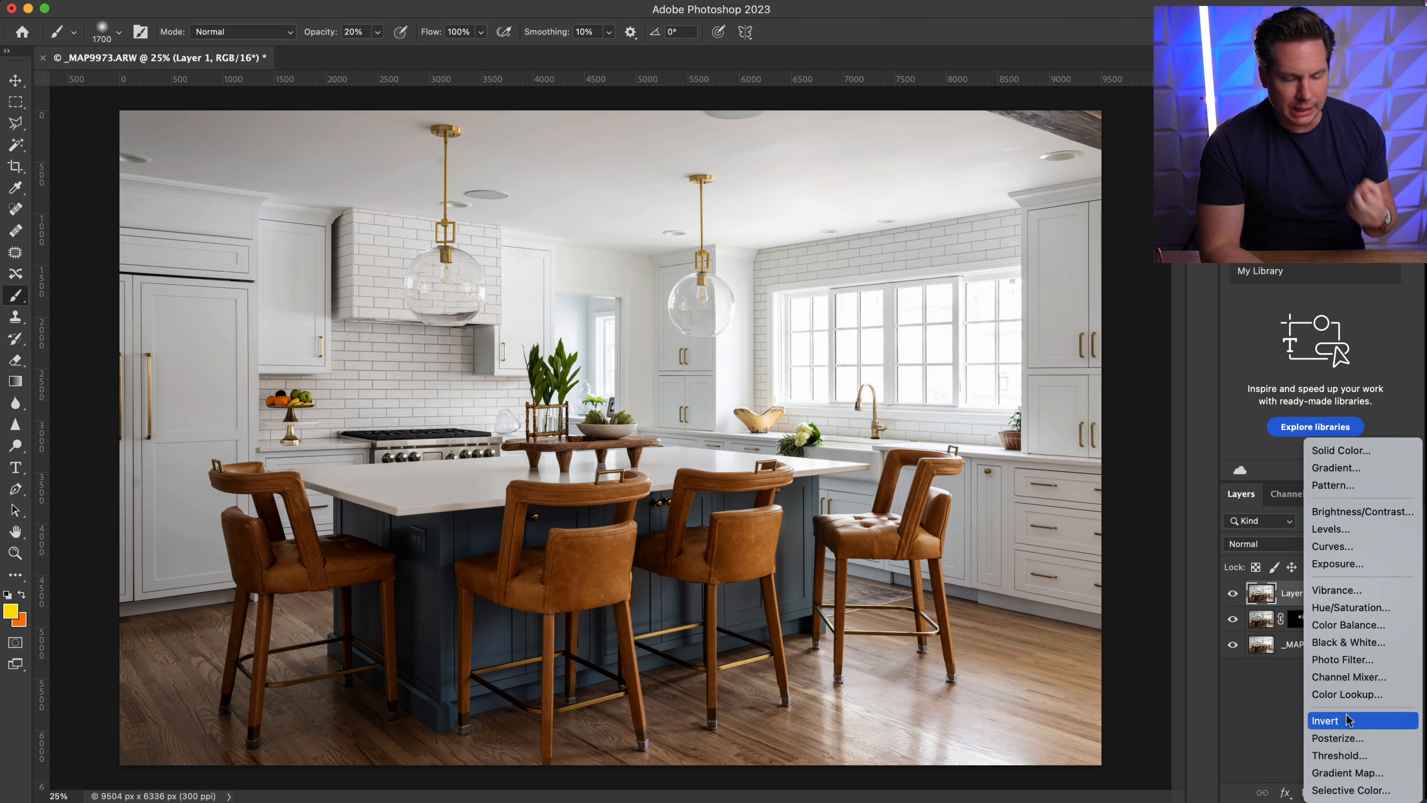
mouse_move(1351, 607)
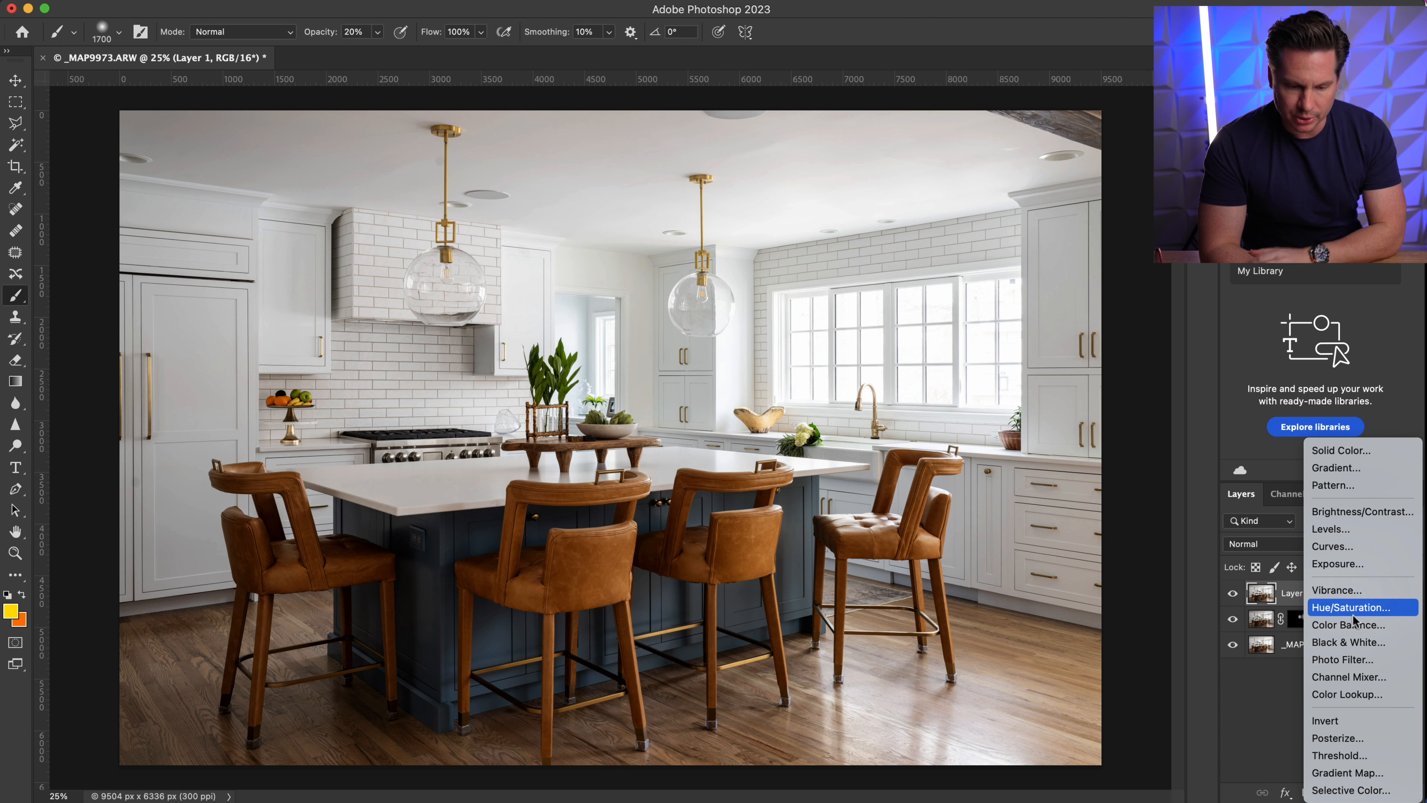
click(1353, 607)
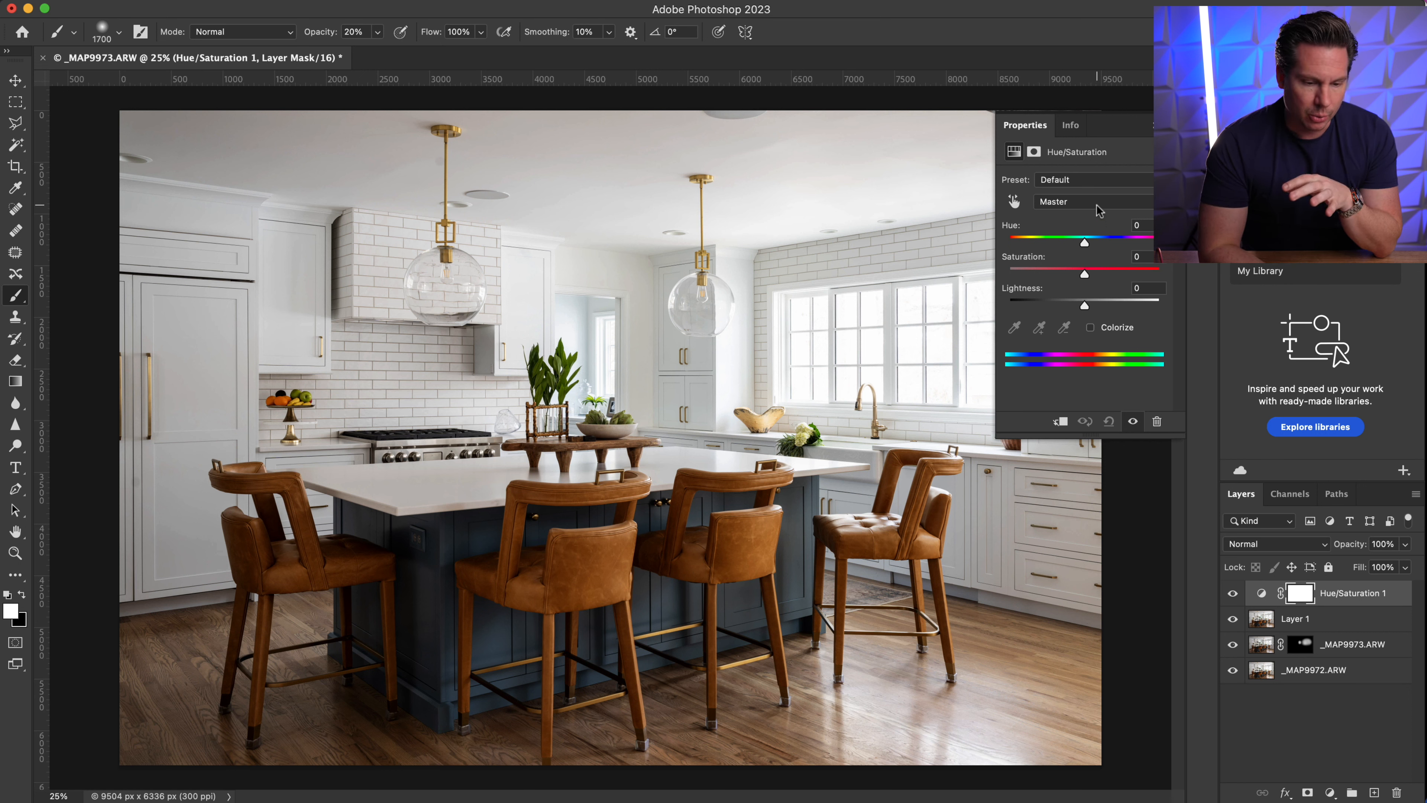
- Desaturate the Magentas range after briefly boosting it to reveal the magenta cast
click(1088, 201)
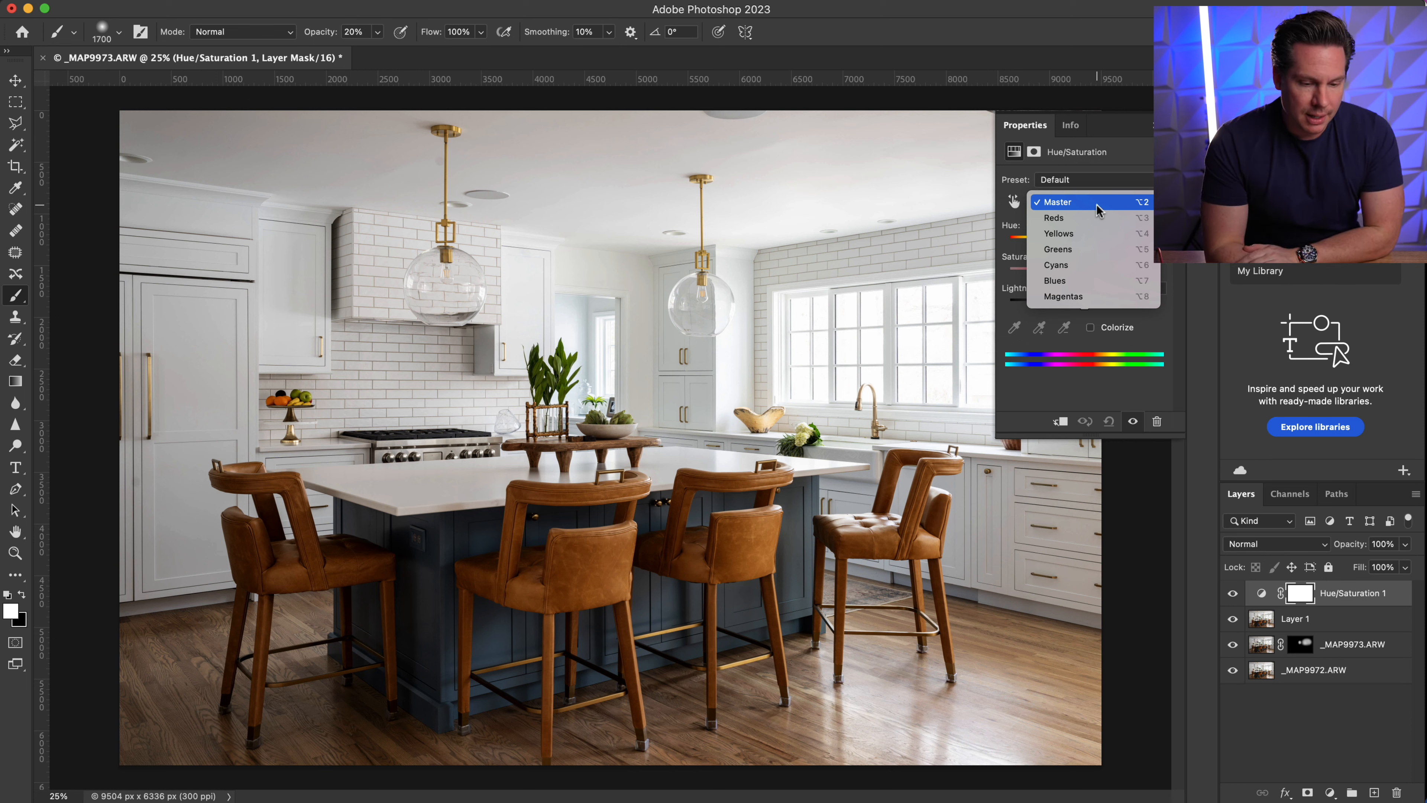
click(1062, 296)
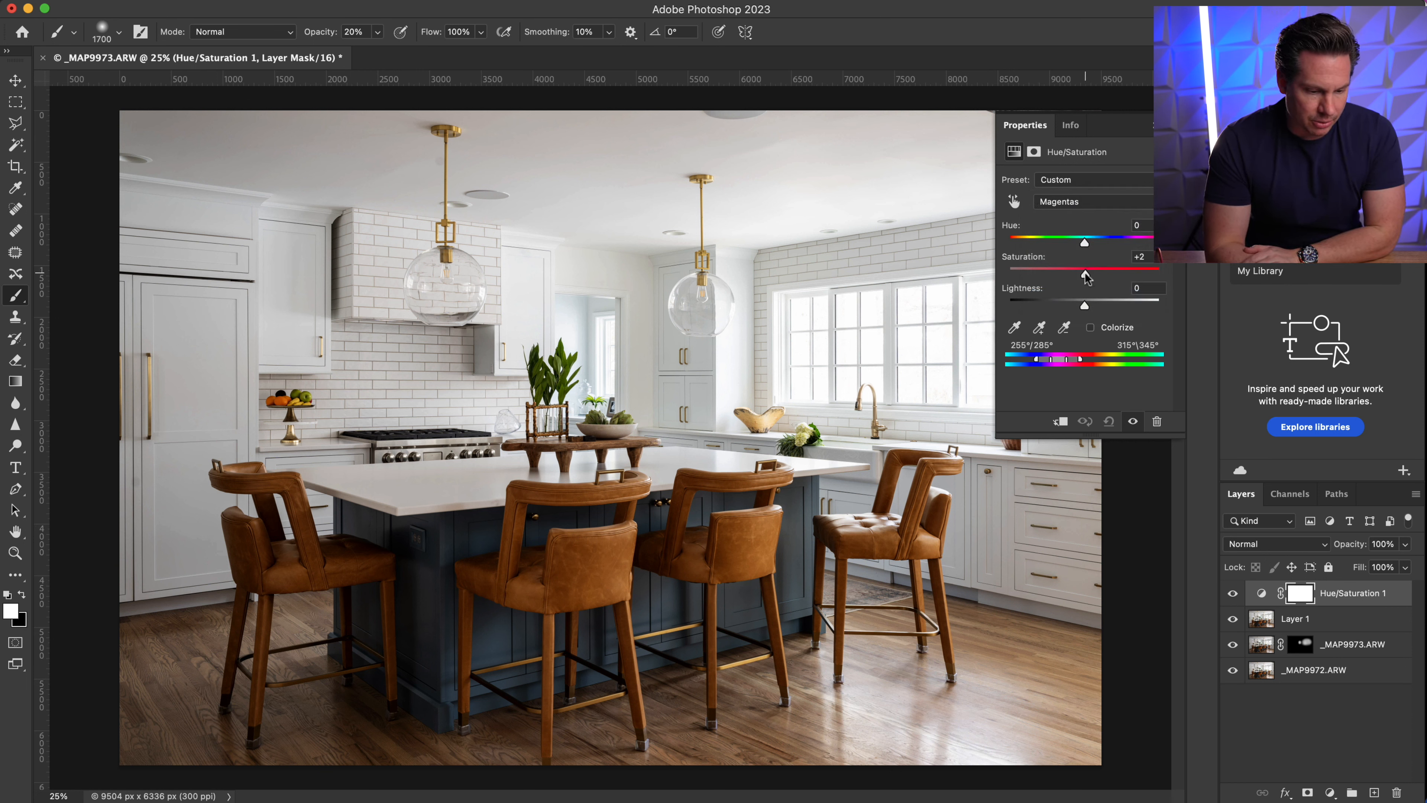
drag(1085, 268, 1159, 268)
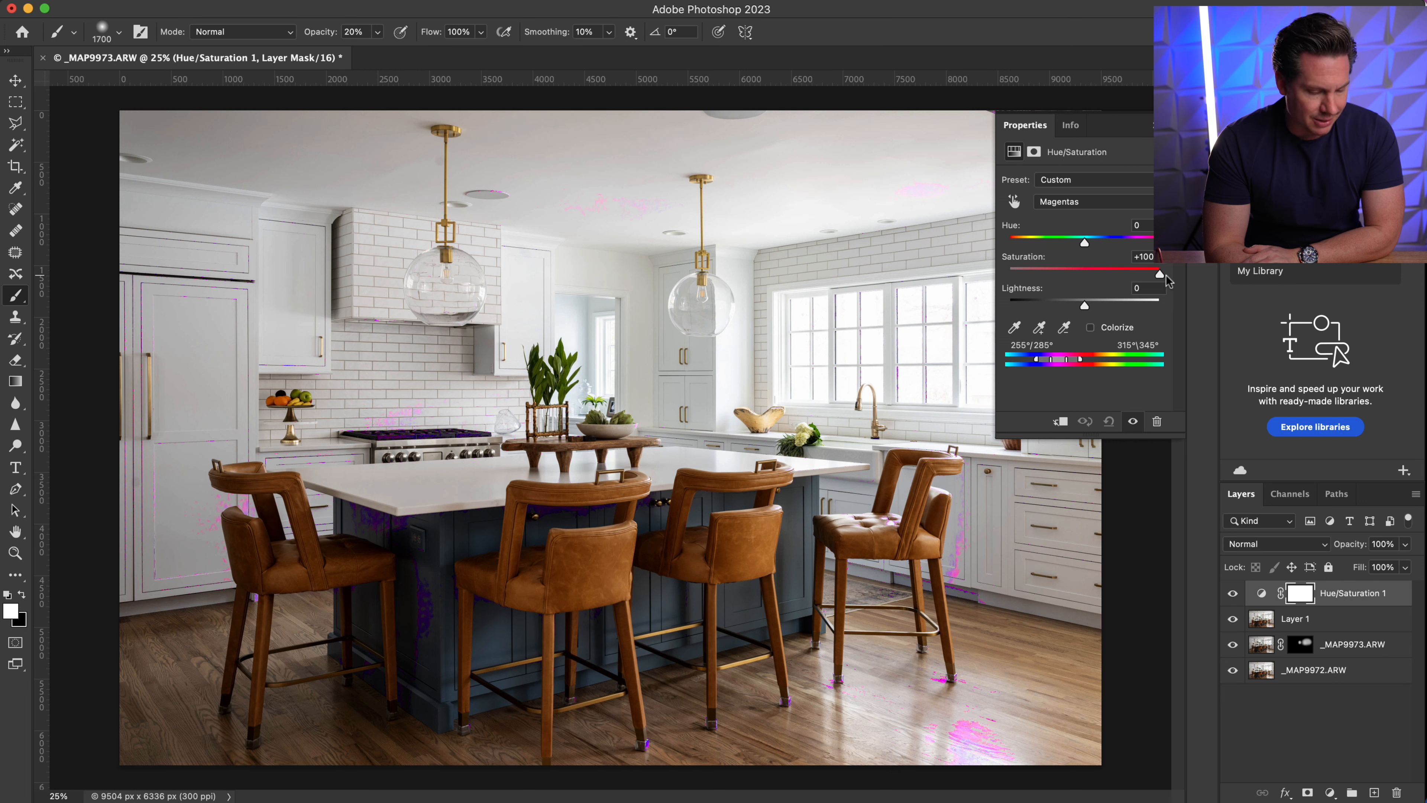
drag(1158, 275, 1111, 275)
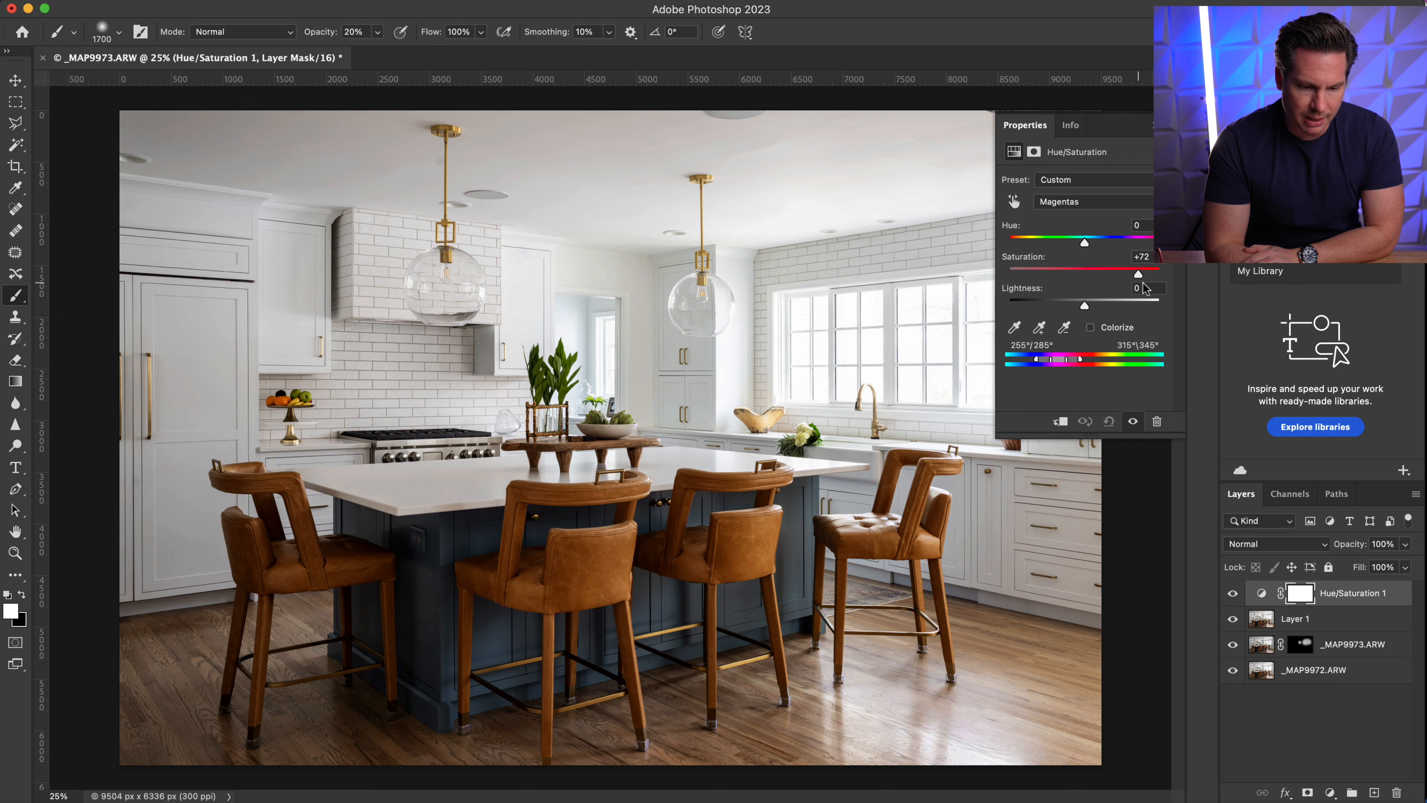
drag(1134, 274, 1070, 274)
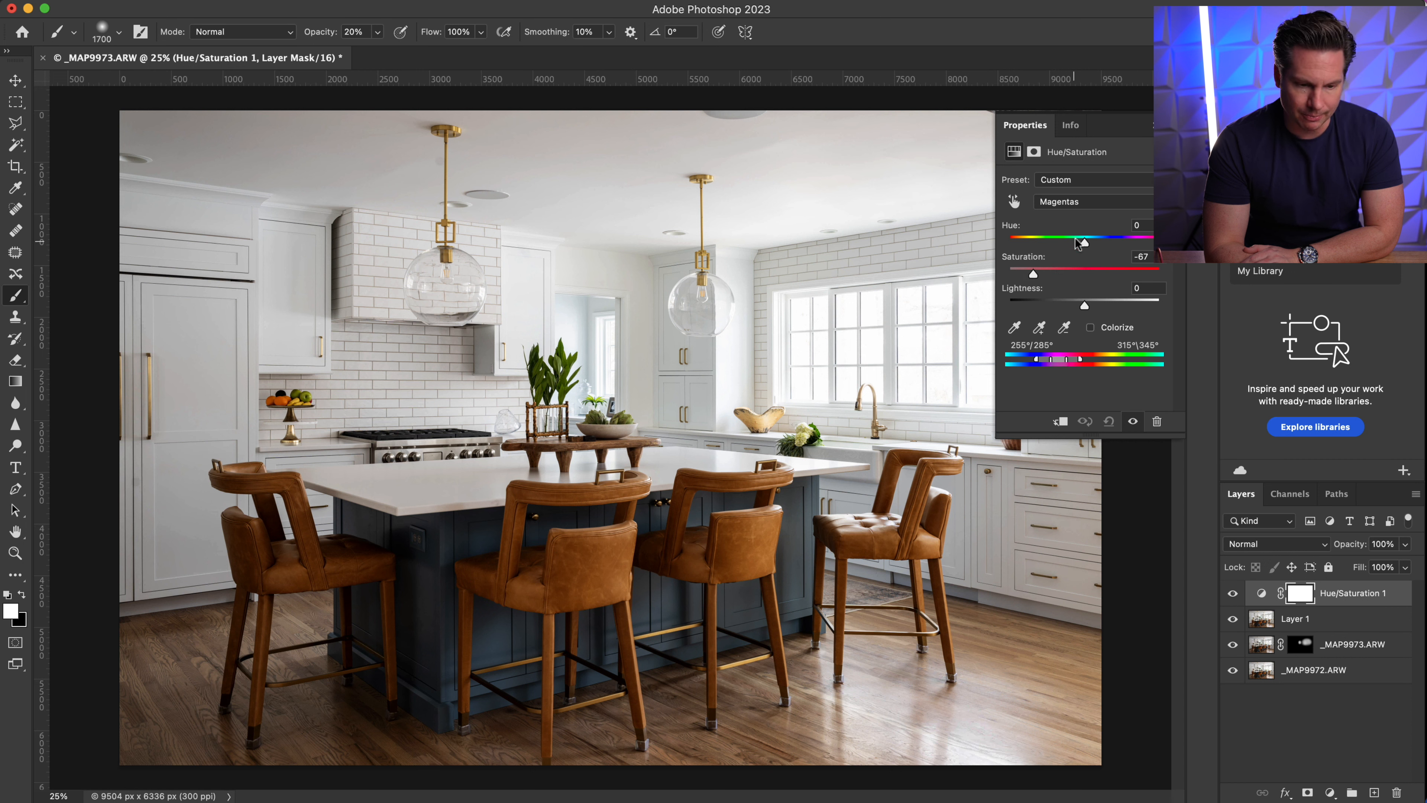
- Set Blues saturation to -70 to strip the blue cast from the walls and cabinets
click(1092, 201)
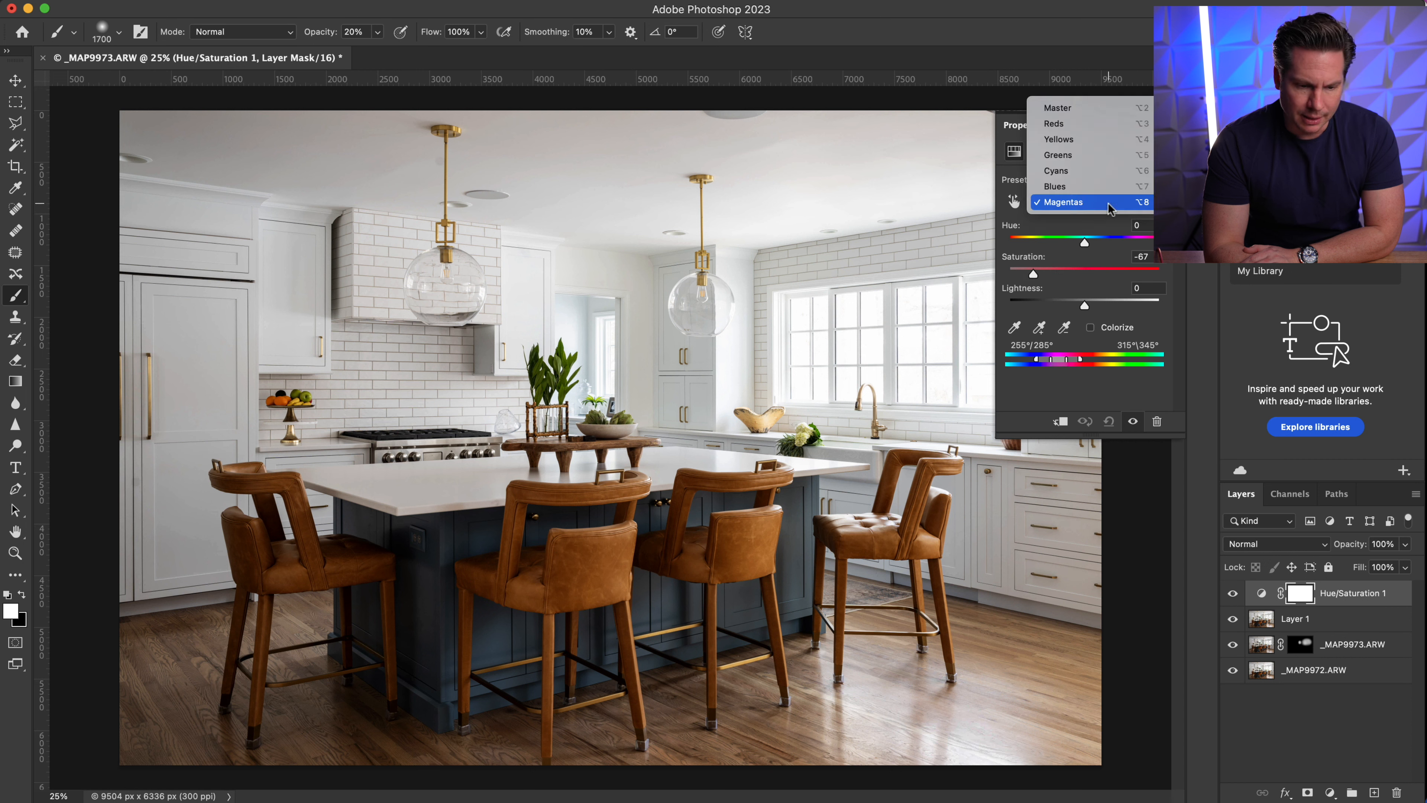
click(1054, 186)
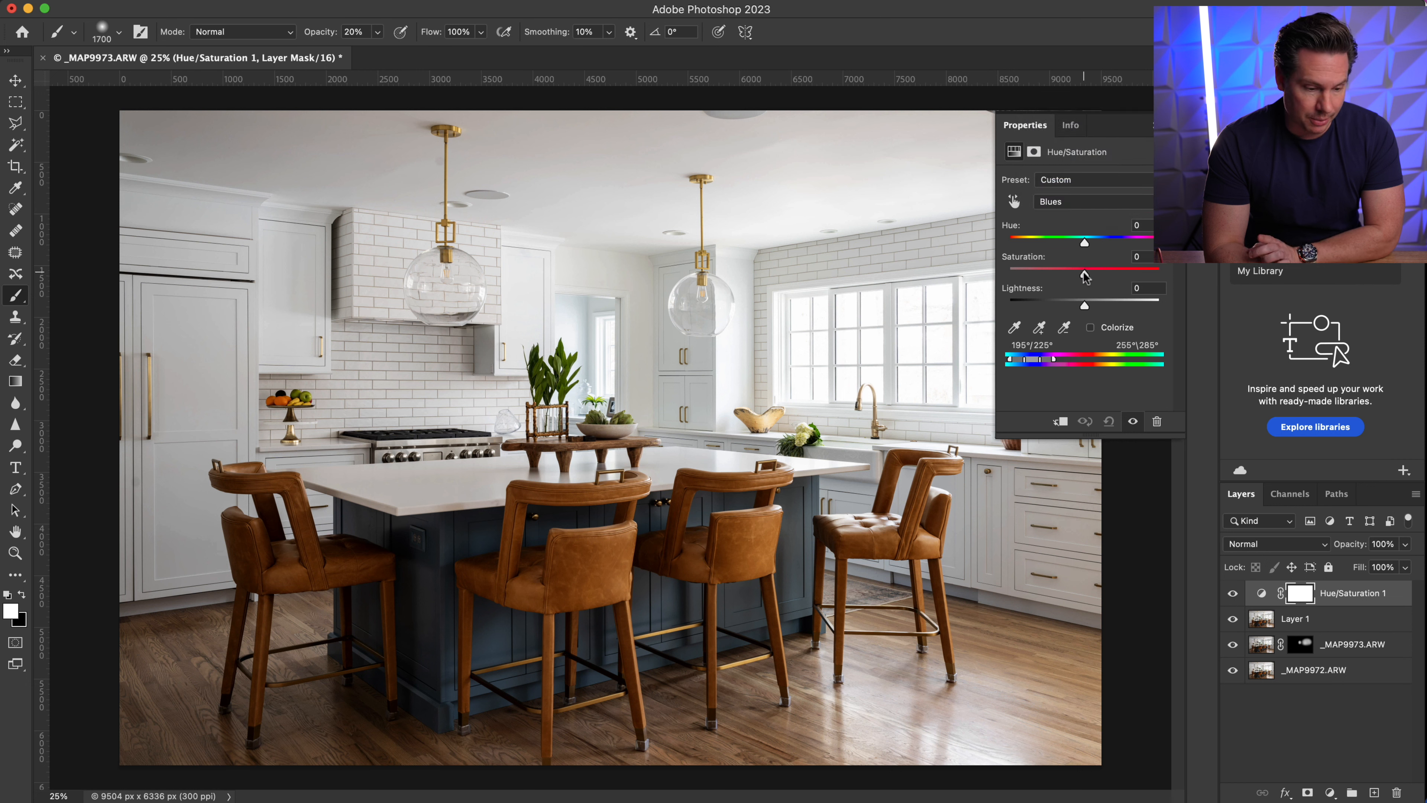
drag(1083, 267, 1156, 267)
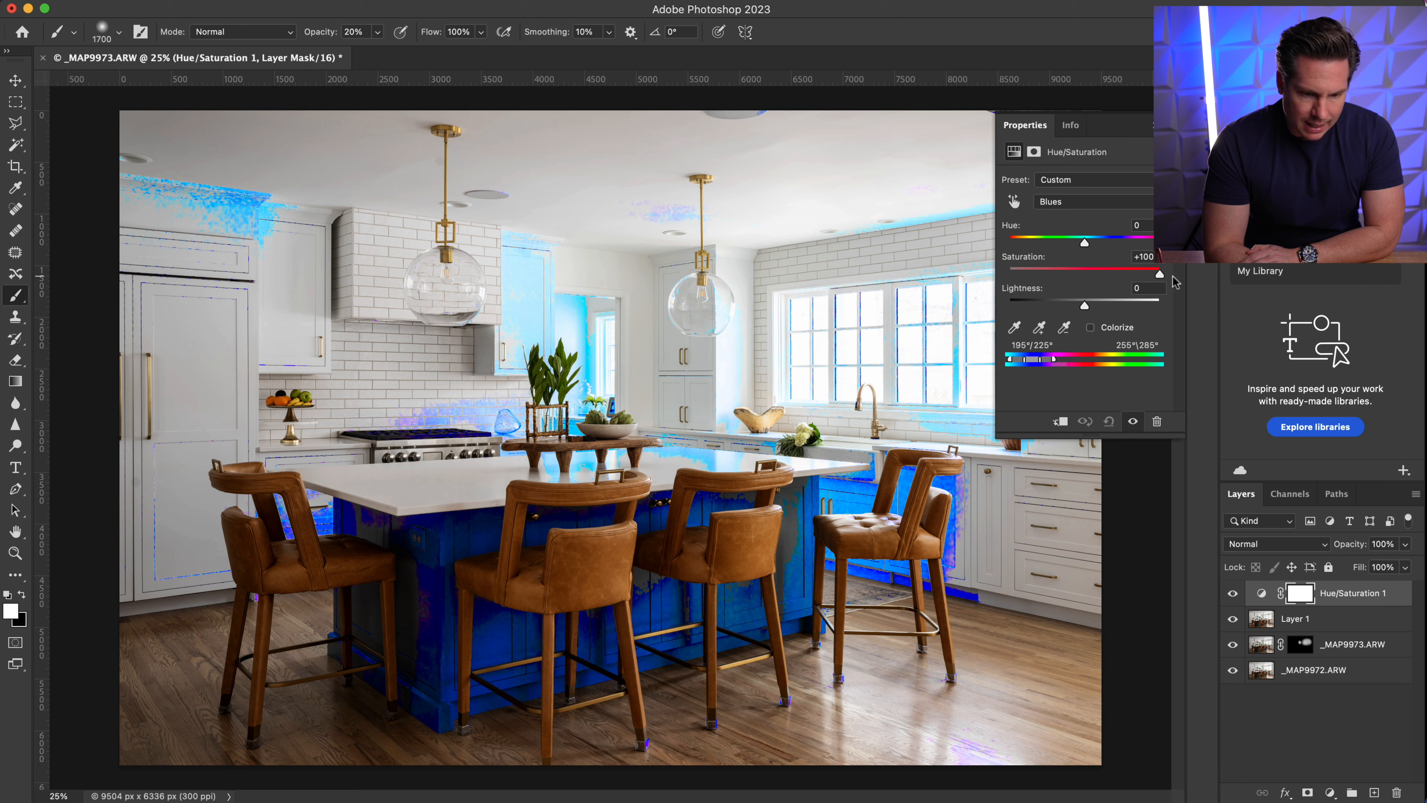
mouse_move(904, 494)
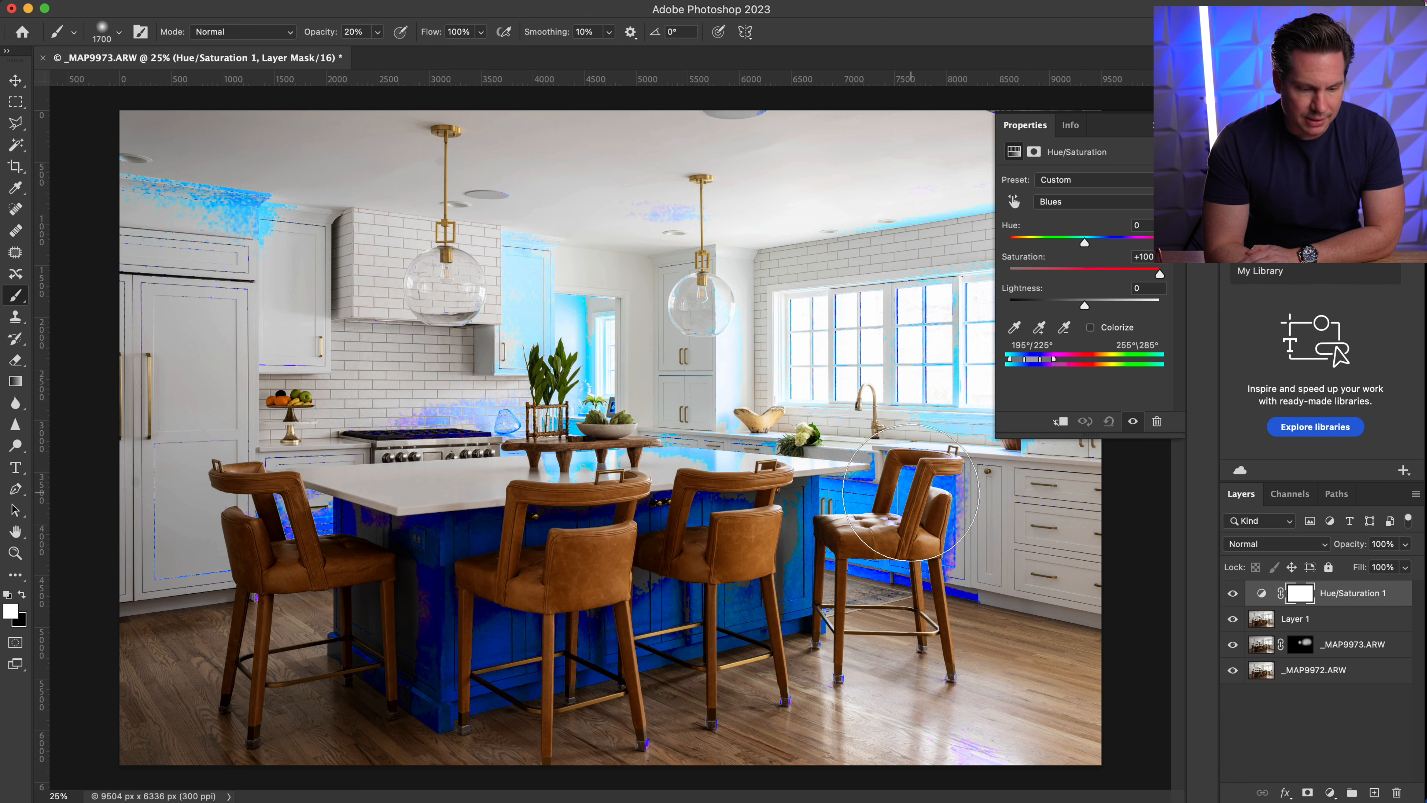
mouse_move(610, 419)
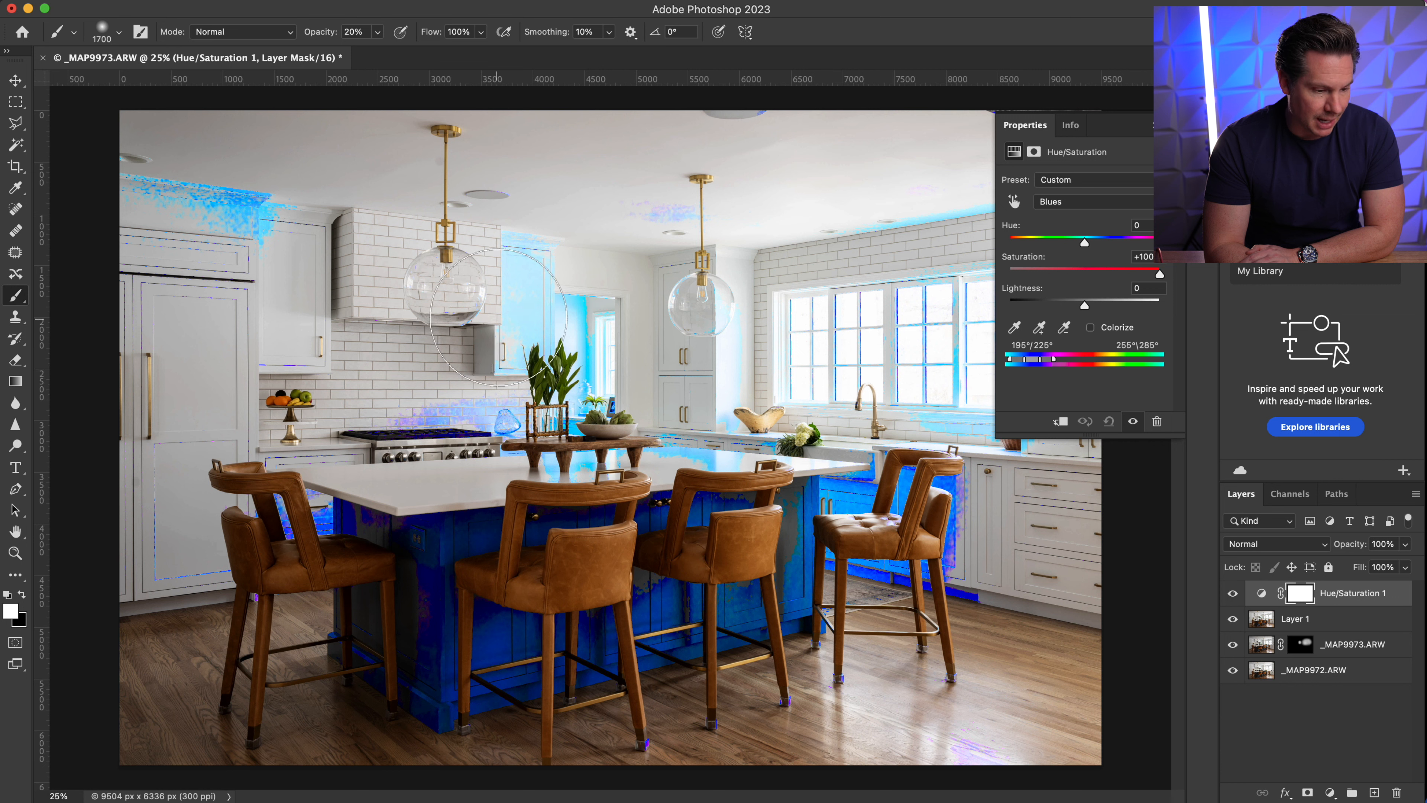
mouse_move(232, 209)
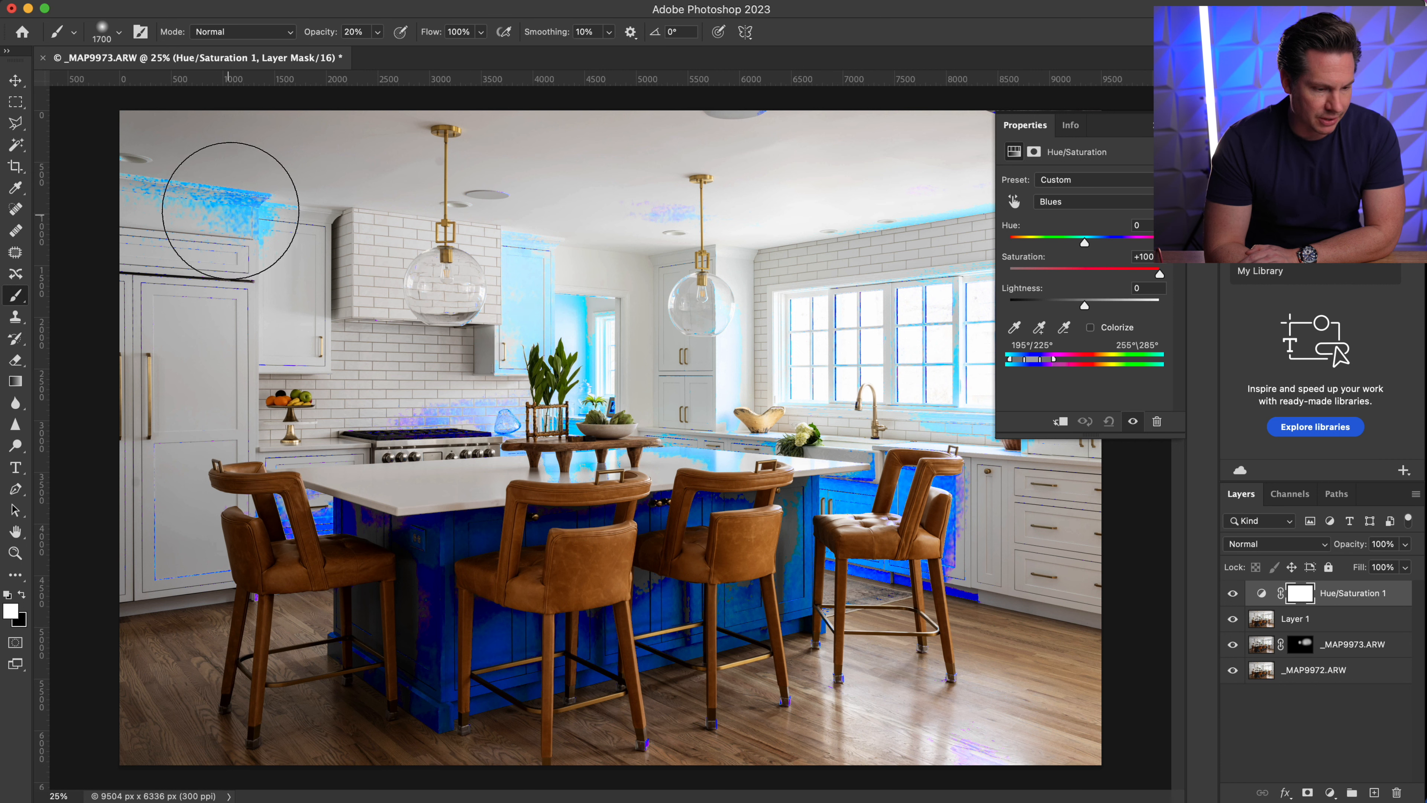
mouse_move(209, 200)
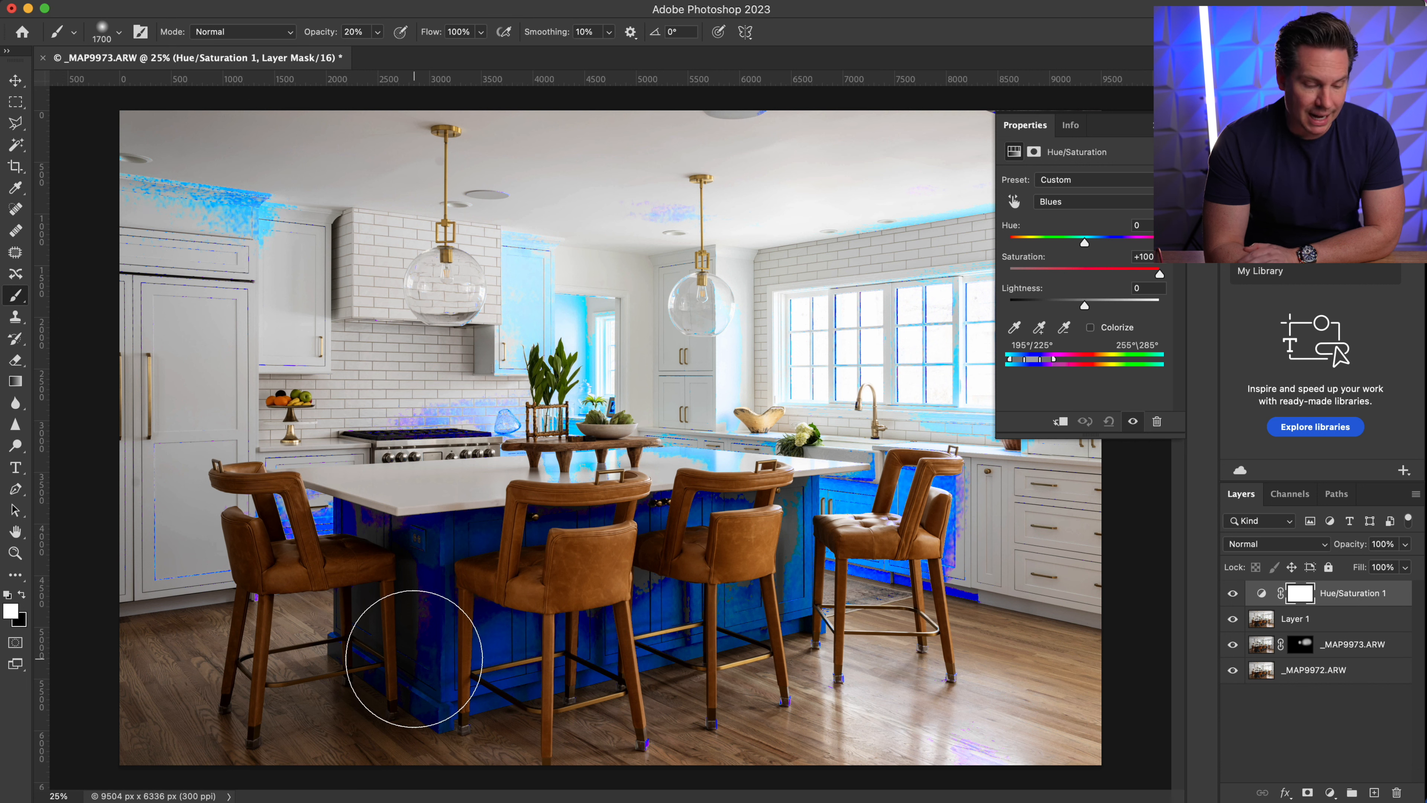
mouse_move(907, 325)
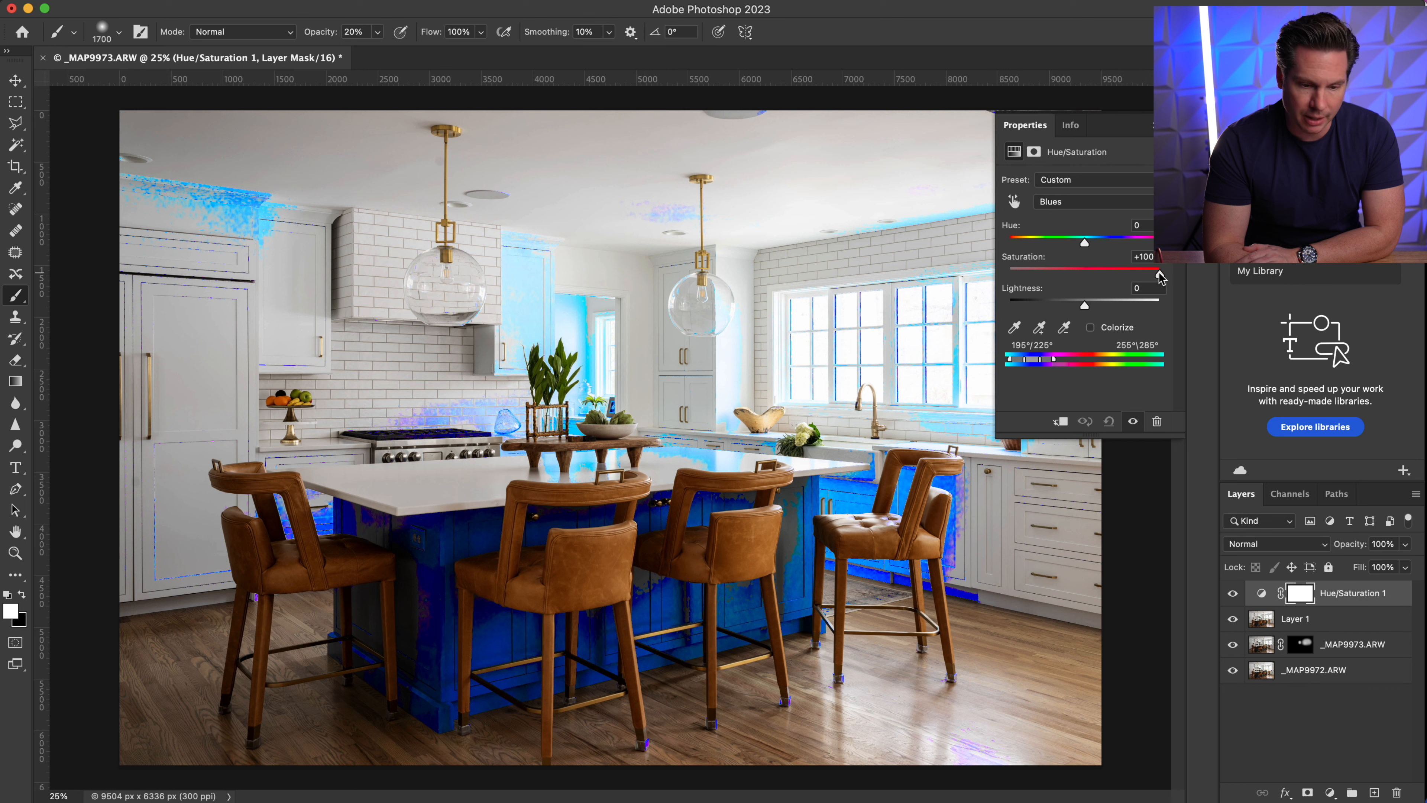
drag(1154, 268, 1038, 268)
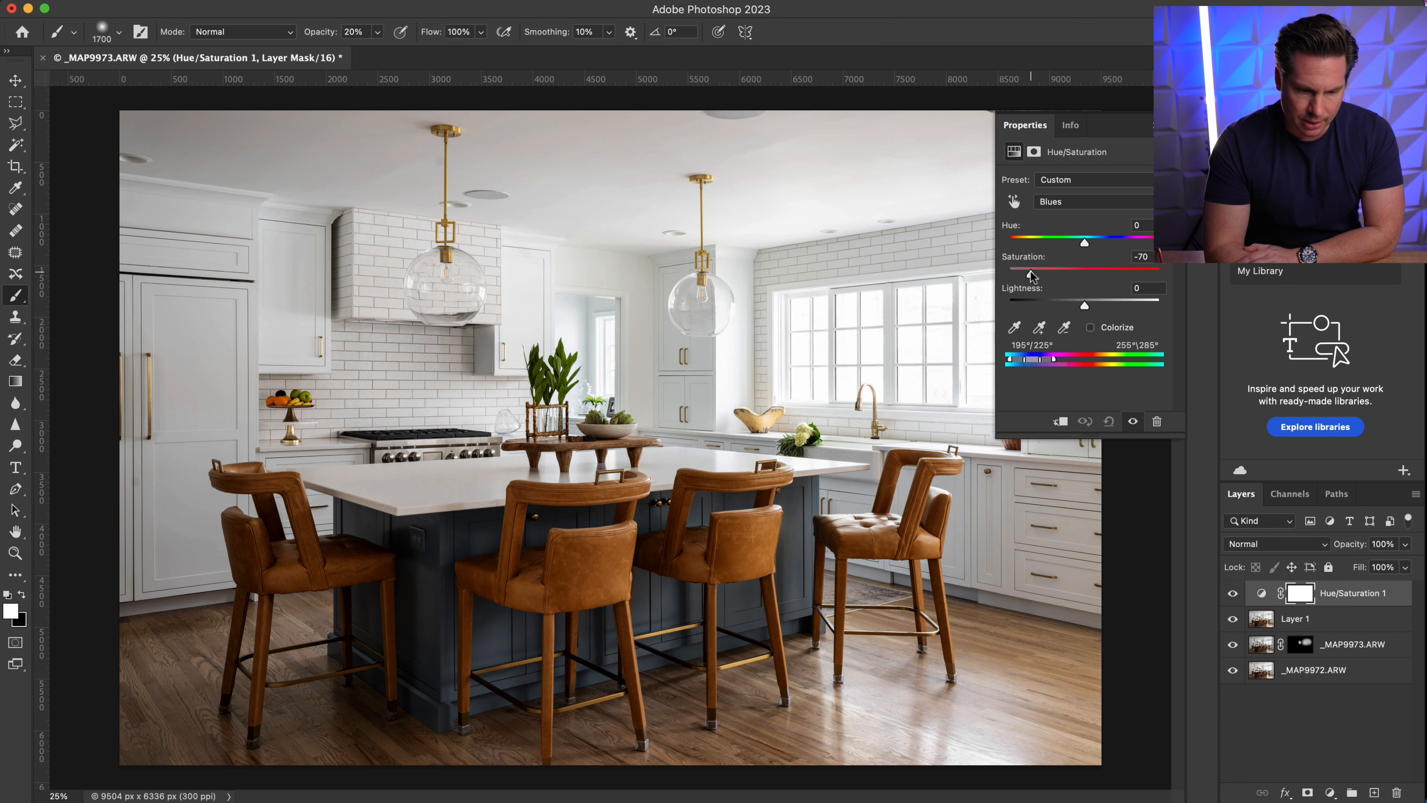
- Set Cyans saturation to about -69 after previewing the cyan areas
click(1088, 201)
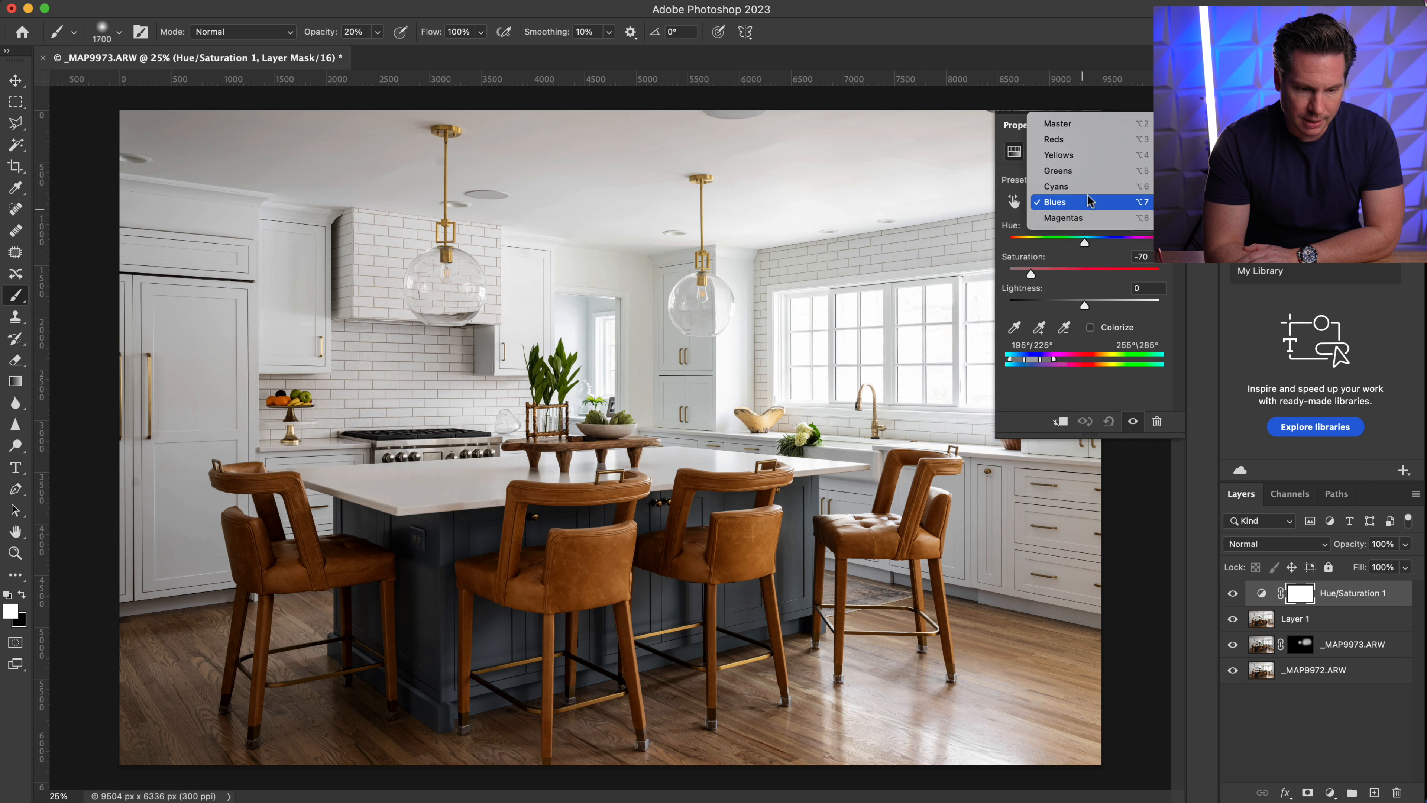
click(1056, 187)
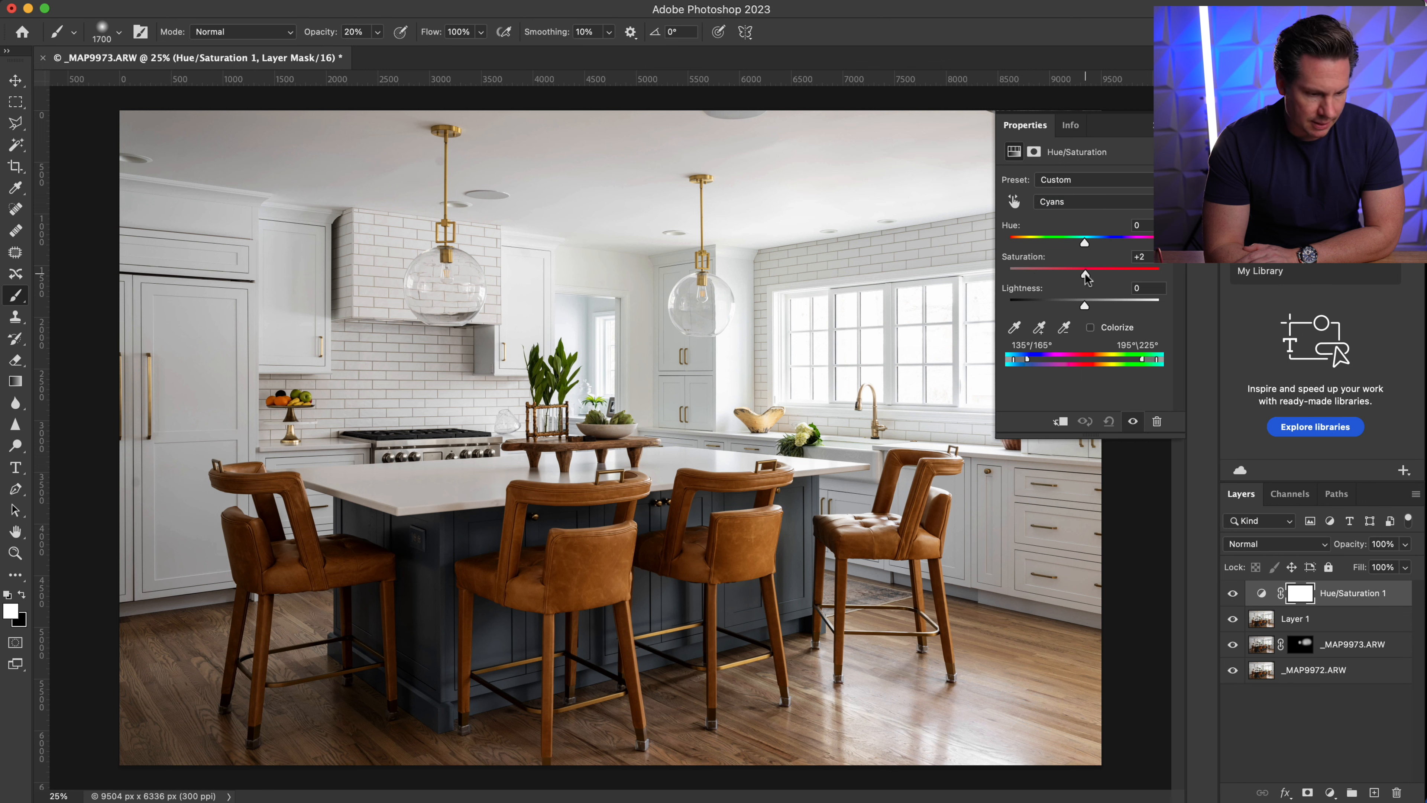
drag(1084, 276, 1158, 275)
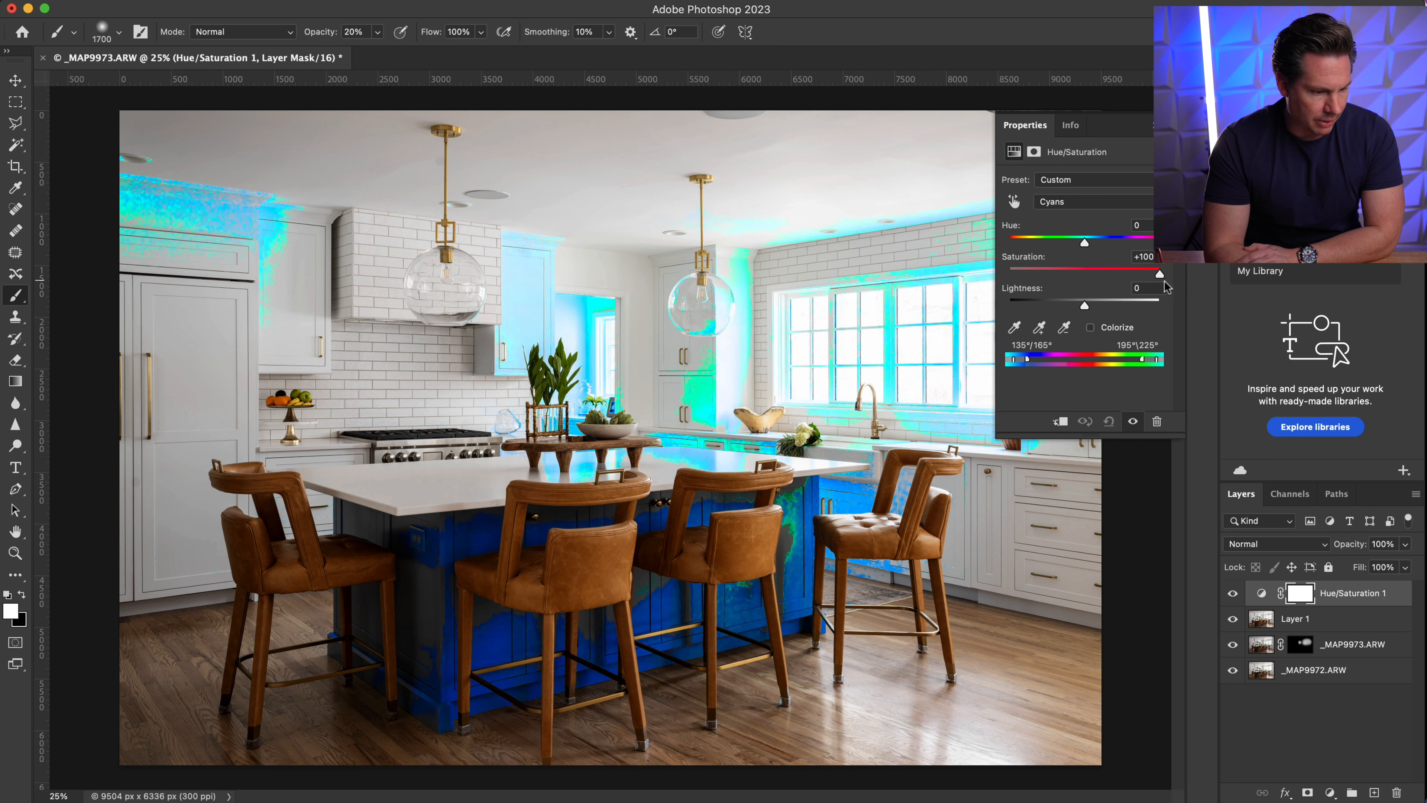
drag(1158, 271, 1122, 272)
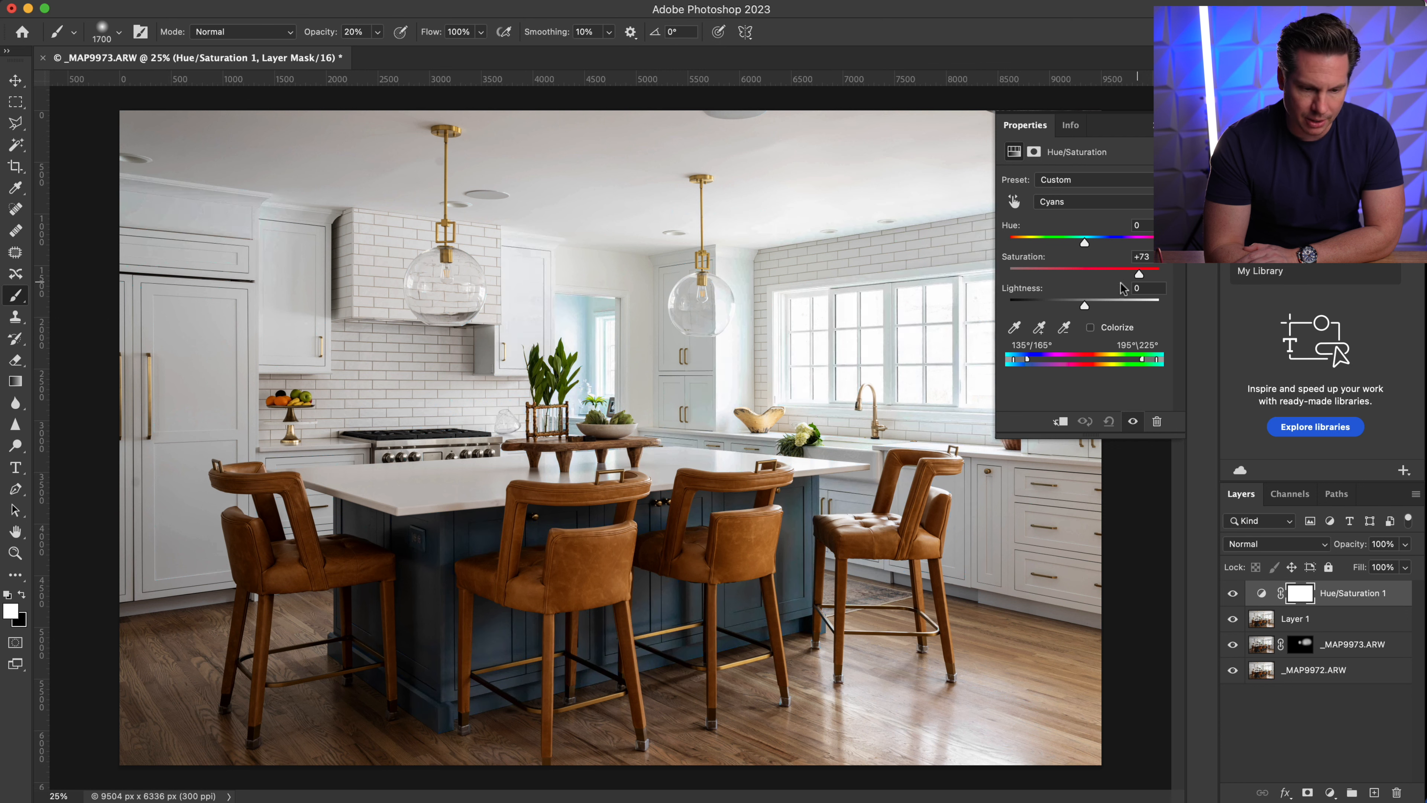
drag(1138, 267, 1038, 268)
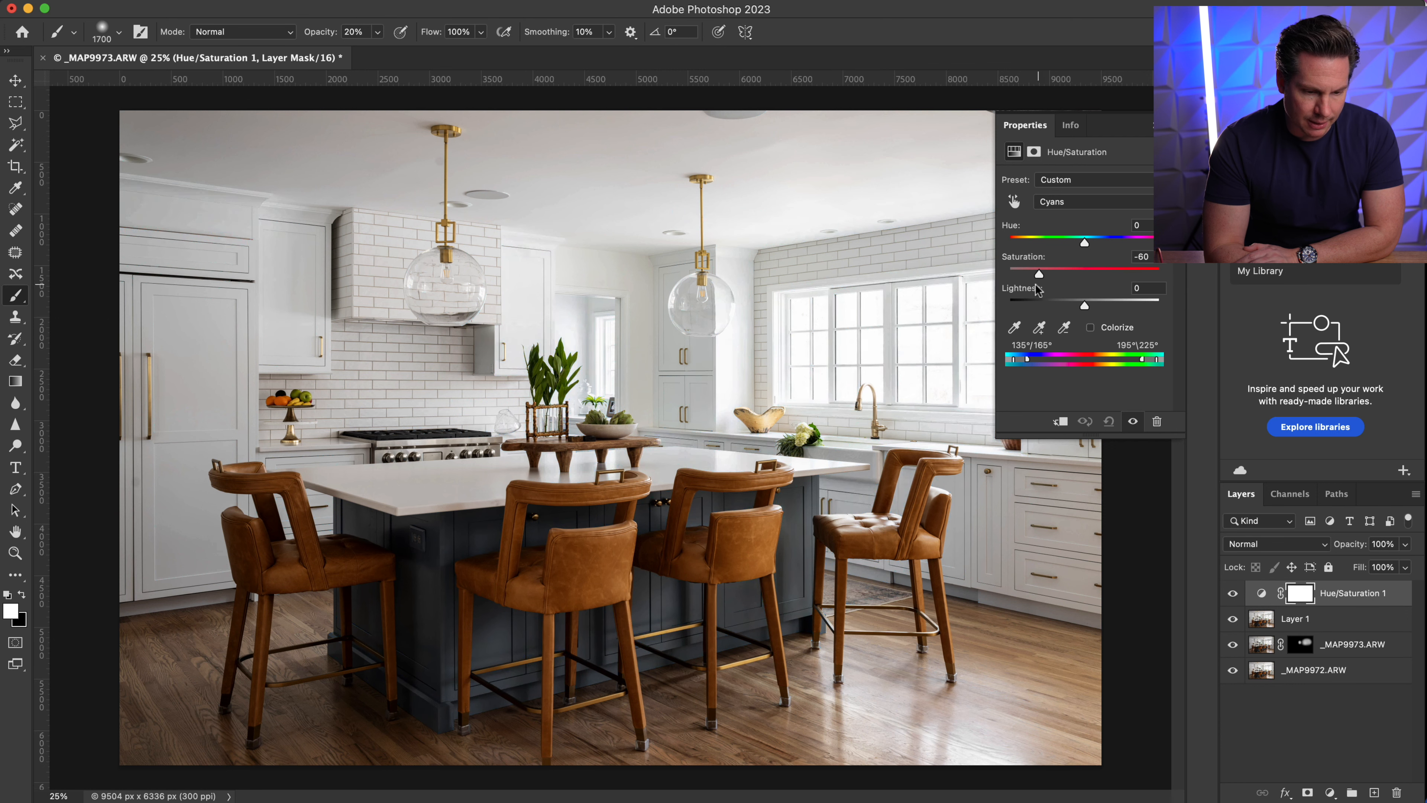
drag(1042, 274, 1033, 275)
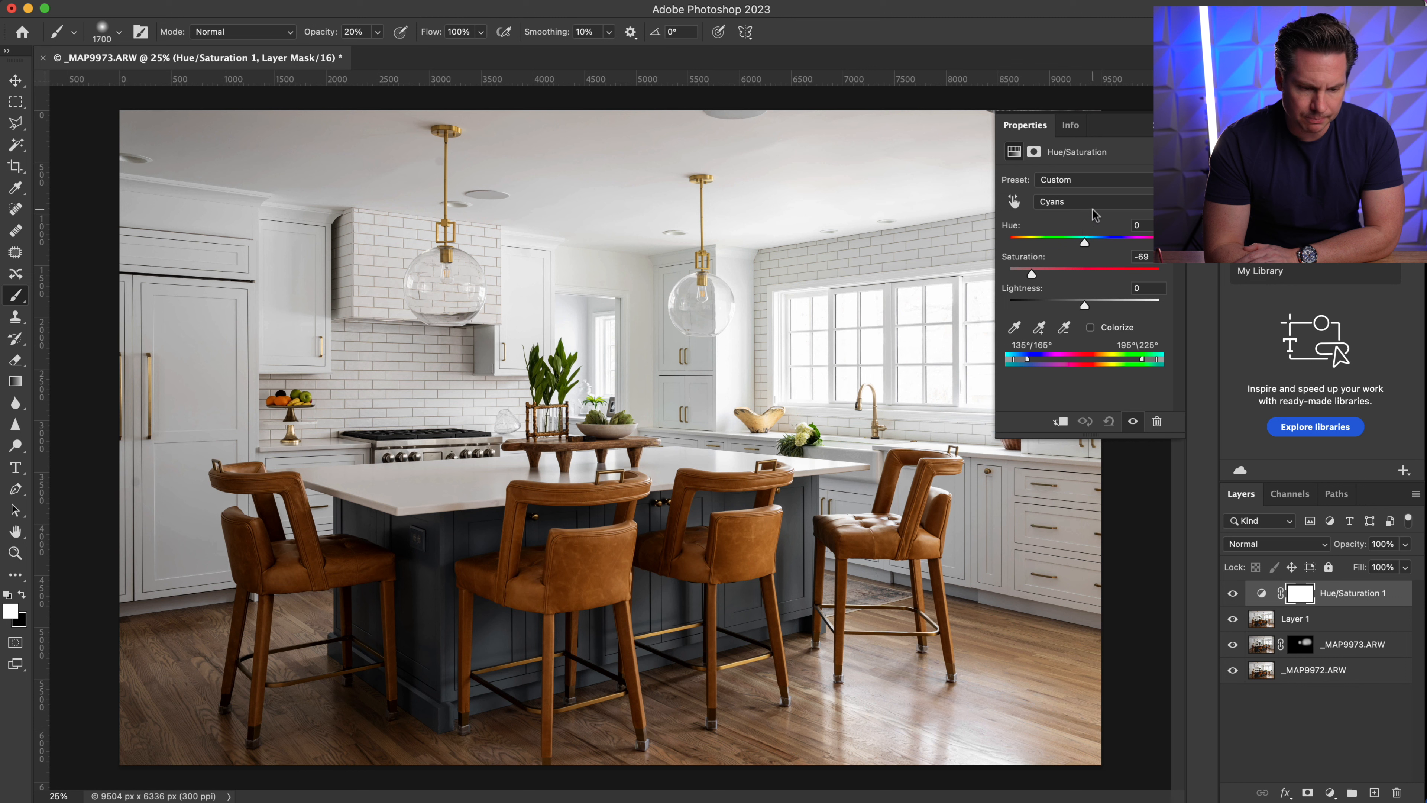
click(1091, 201)
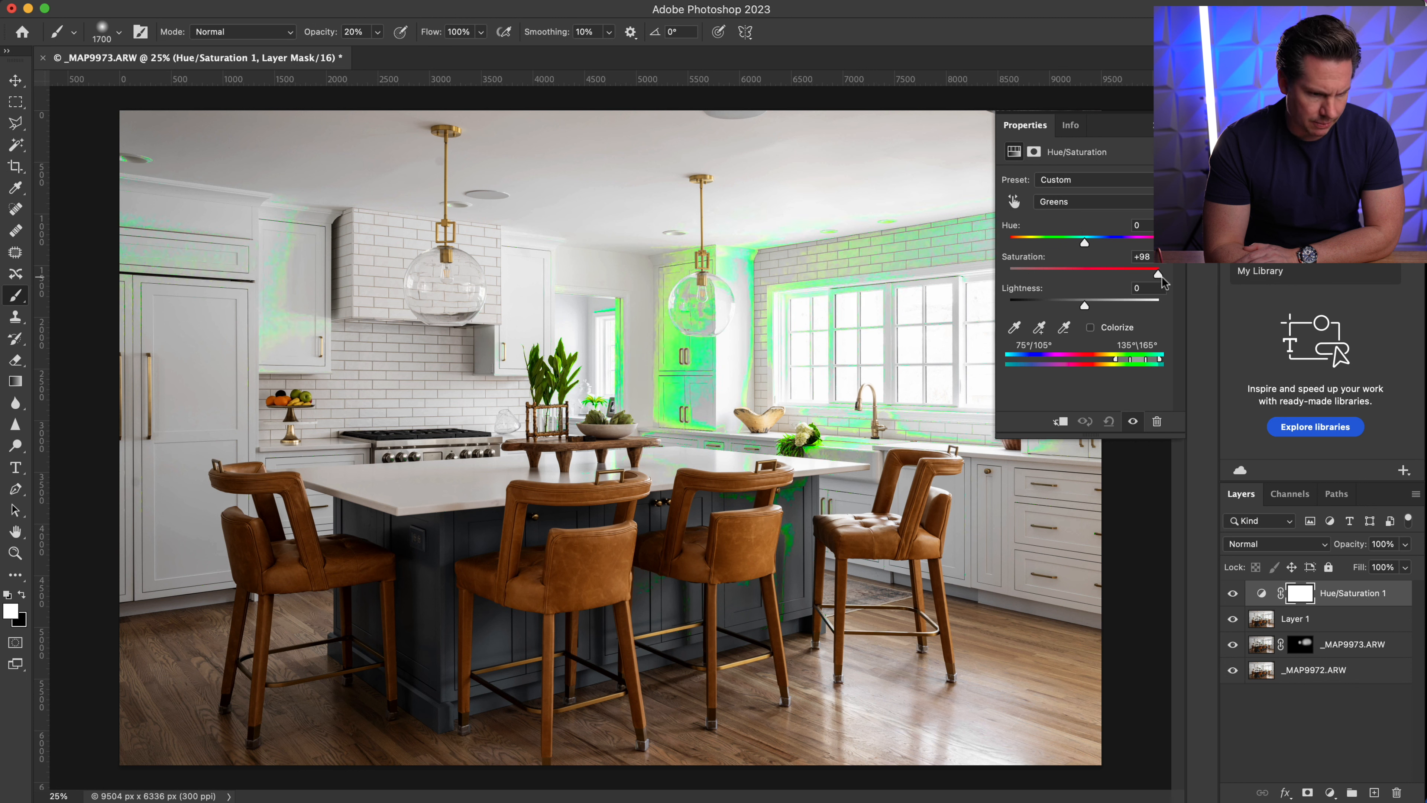
- Lower the Greens saturation to reduce the green cast
drag(1157, 274, 1035, 275)
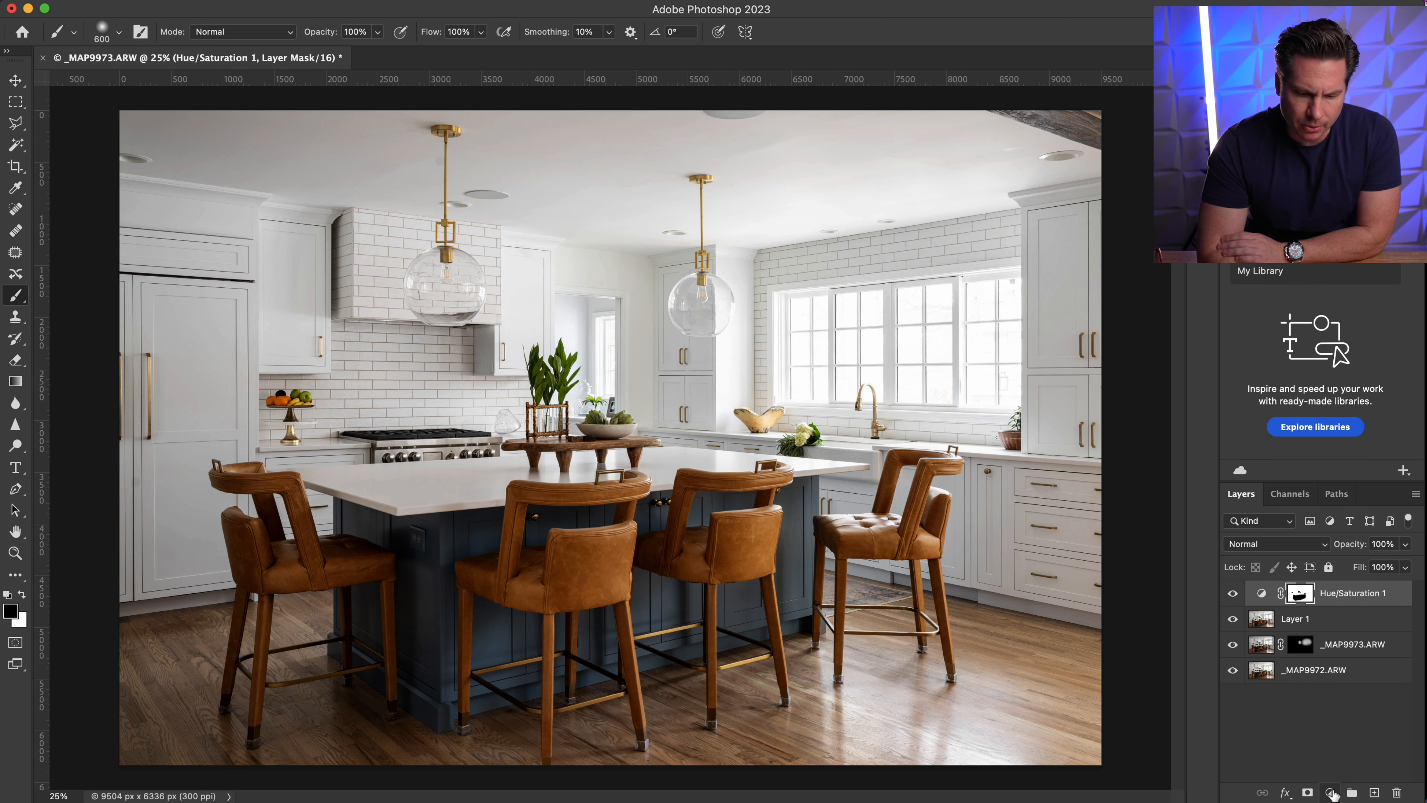
- Add a second Hue/Saturation adjustment layer and go to its colour range list for Yellows
click(1329, 793)
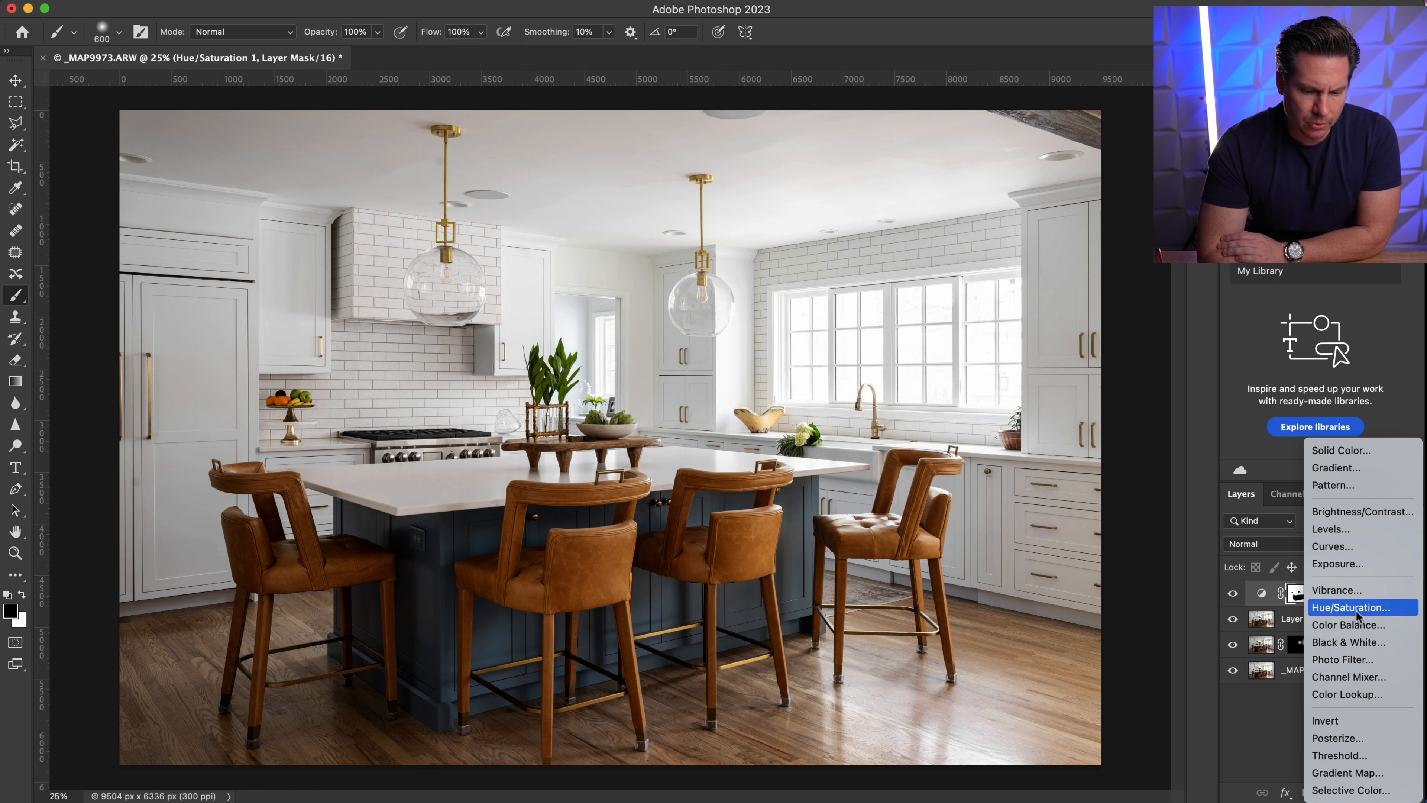
click(1353, 608)
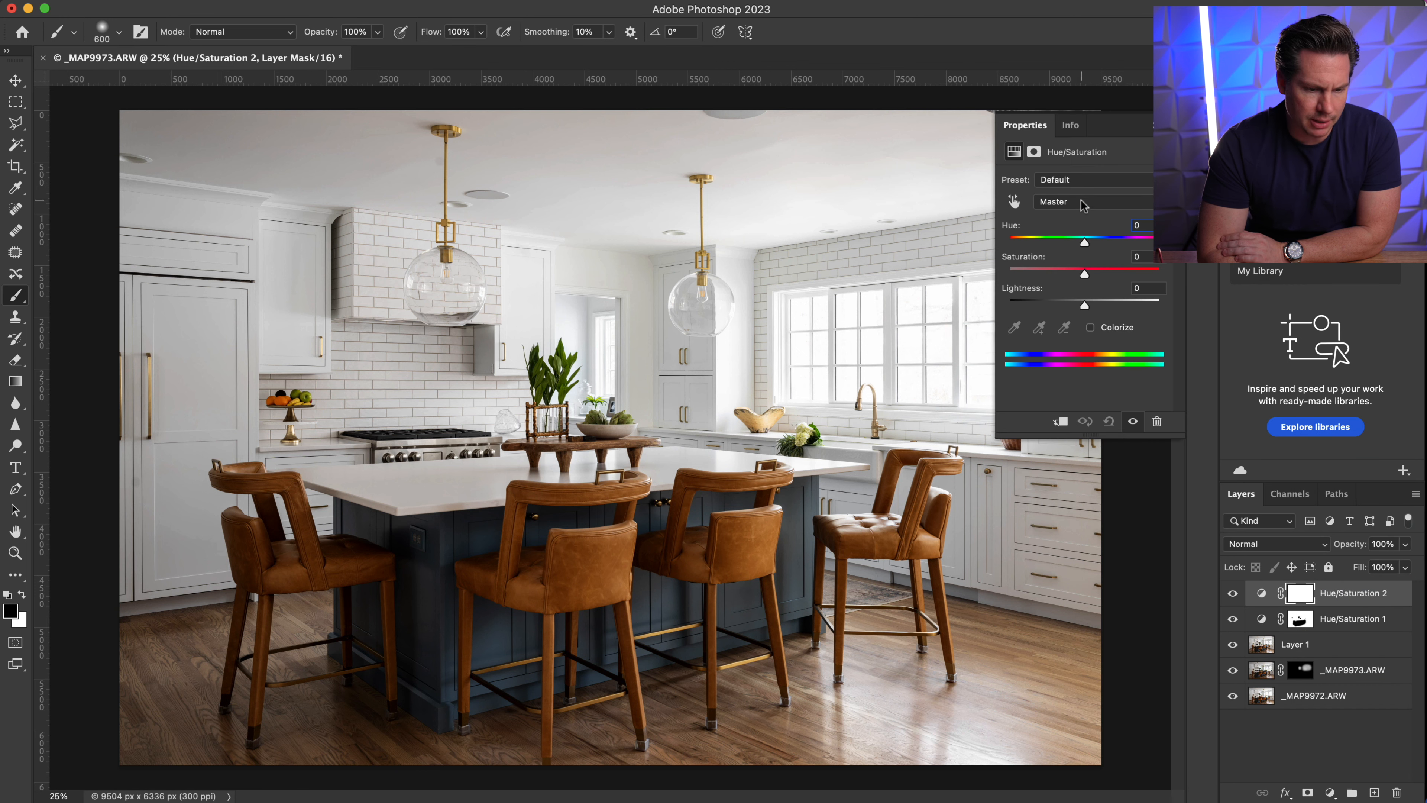
click(1083, 202)
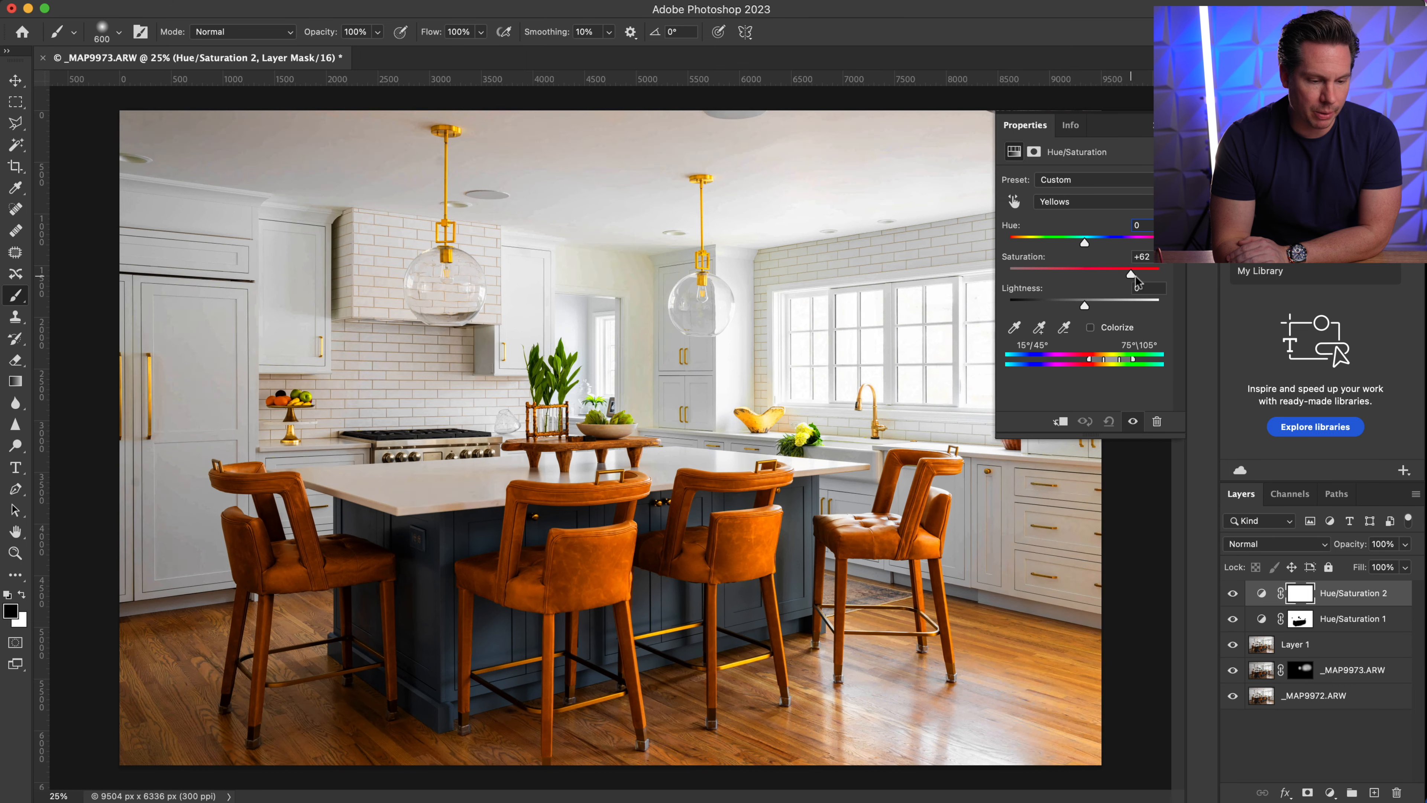
- Preview Yellows saturation at +100, then settle it at about -9 for a natural floor and brass
drag(1134, 275, 1154, 275)
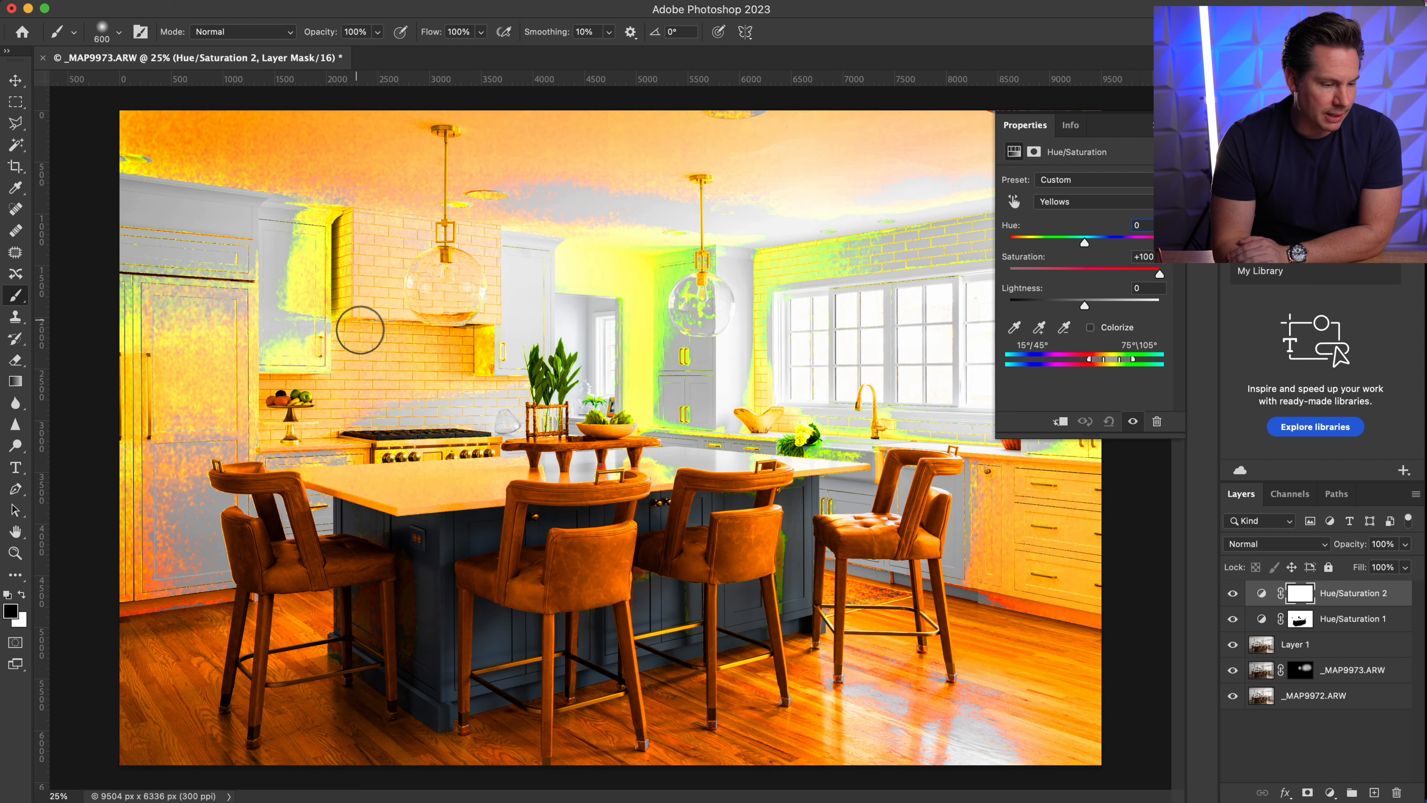
mouse_move(698, 390)
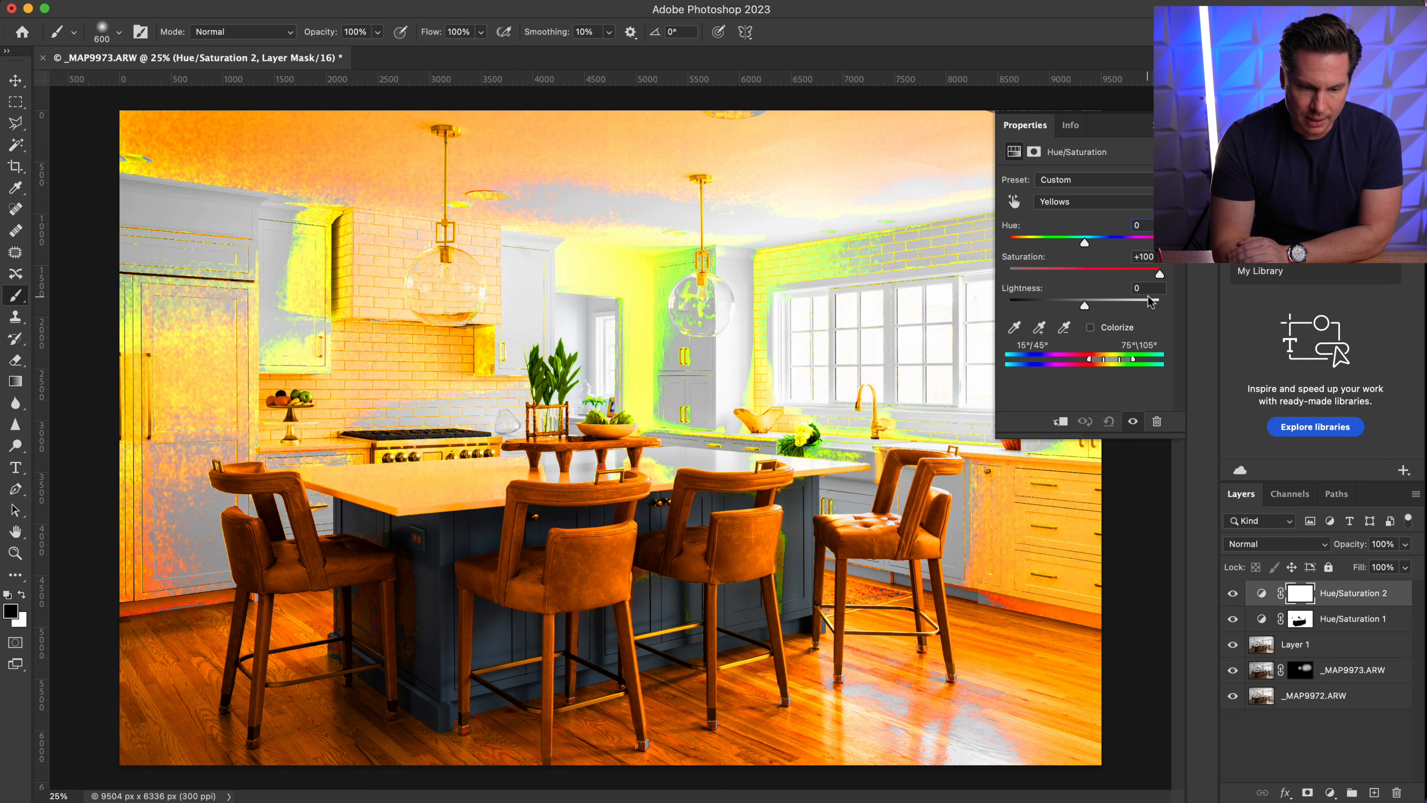
drag(1136, 276, 1115, 276)
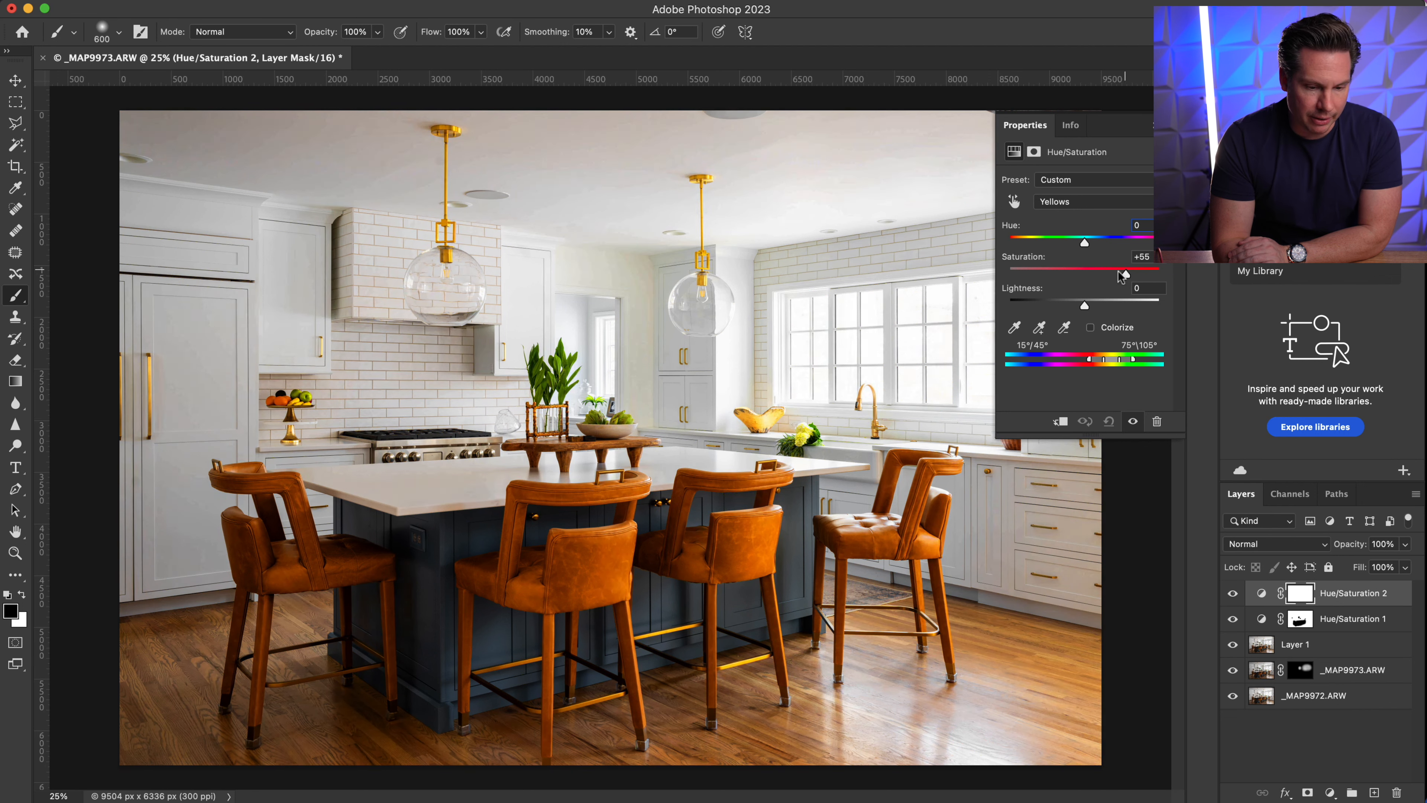
drag(1126, 276, 1115, 276)
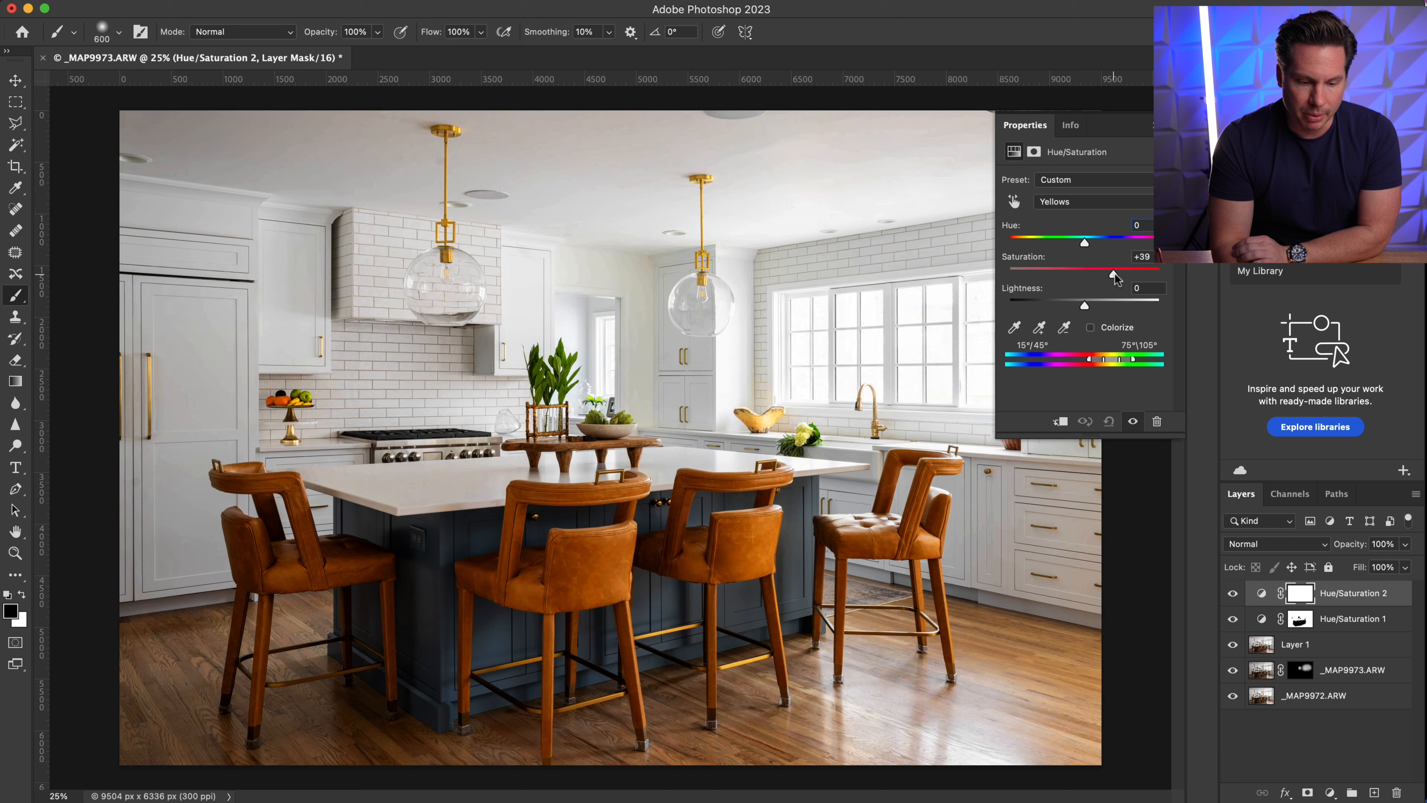
drag(1114, 267, 1148, 267)
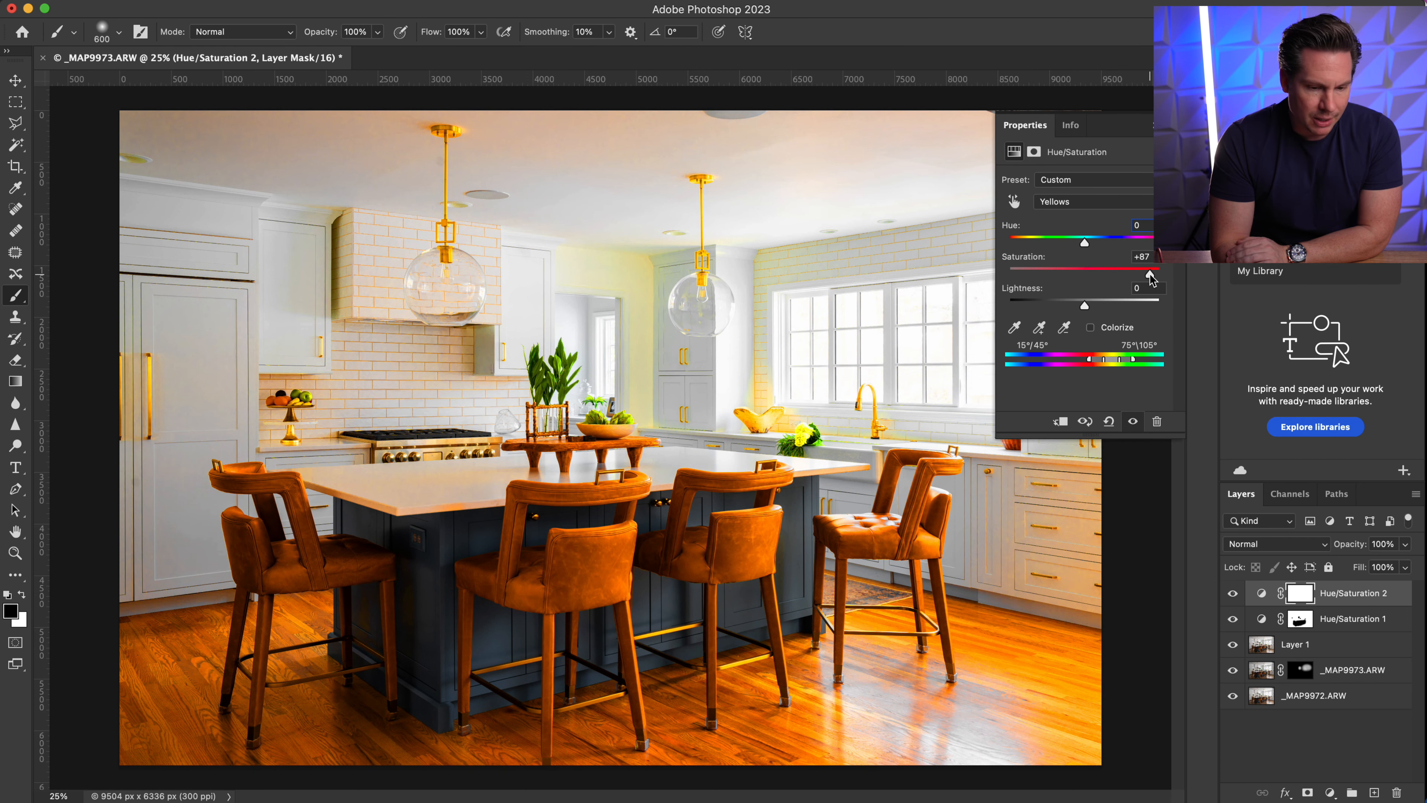
drag(1152, 271, 1119, 272)
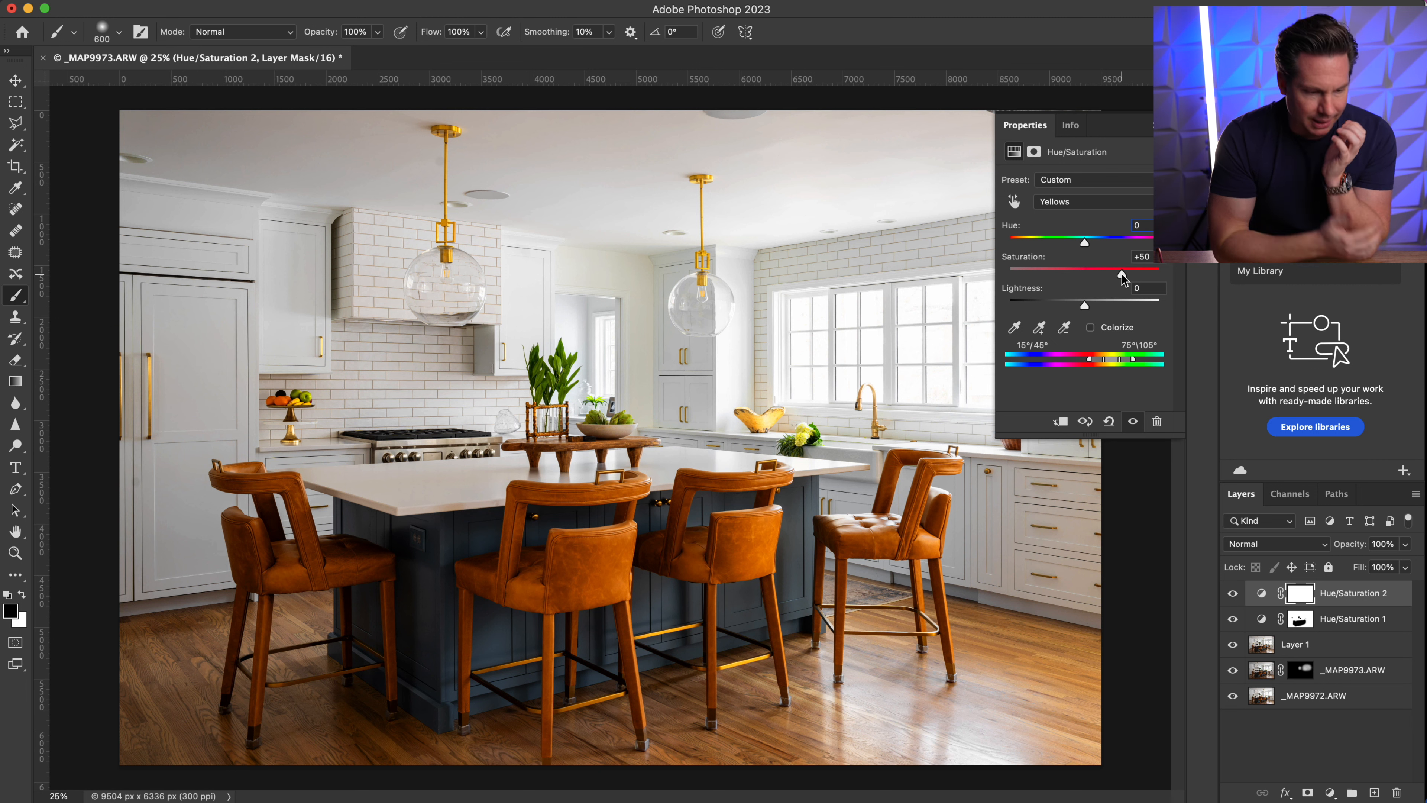
mouse_move(1110, 279)
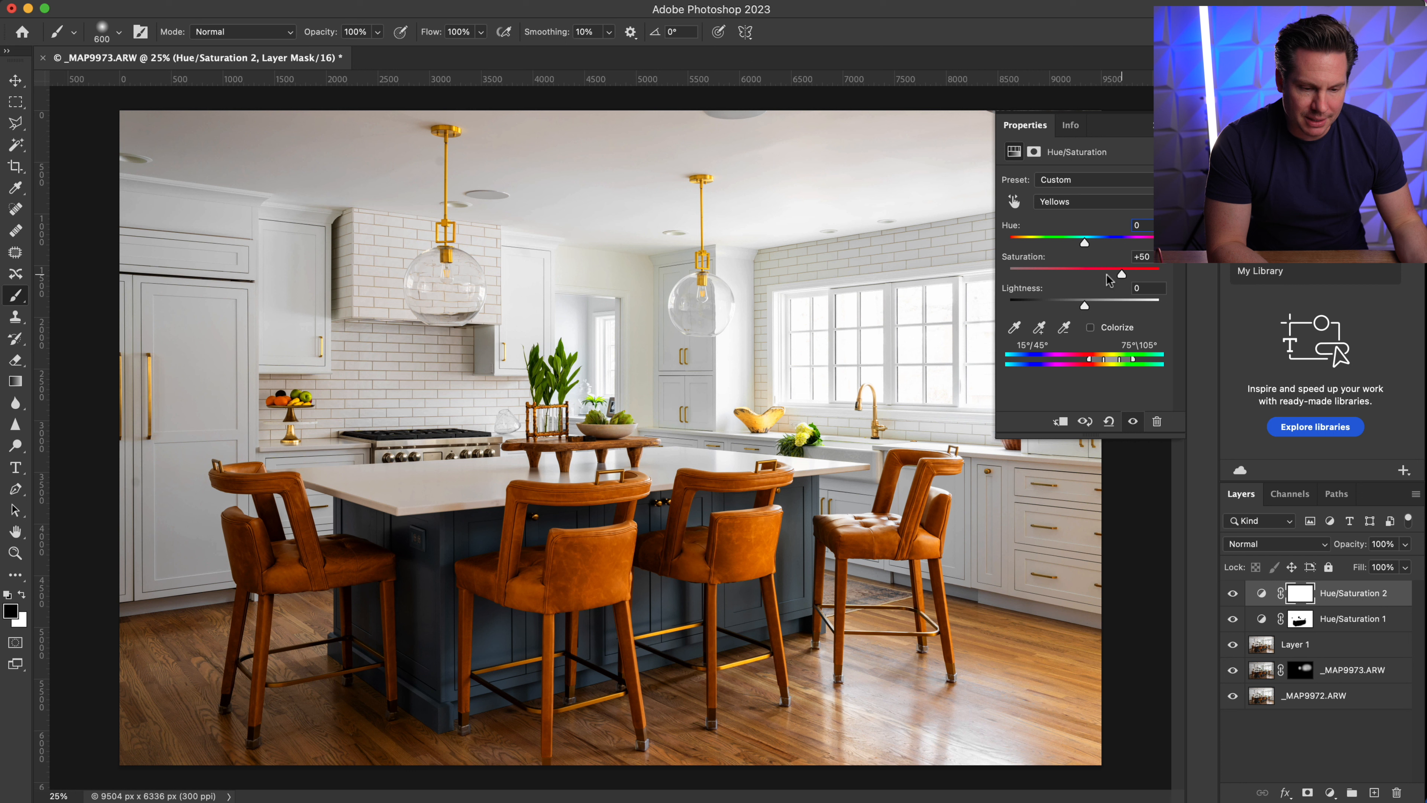
drag(1121, 275, 1091, 274)
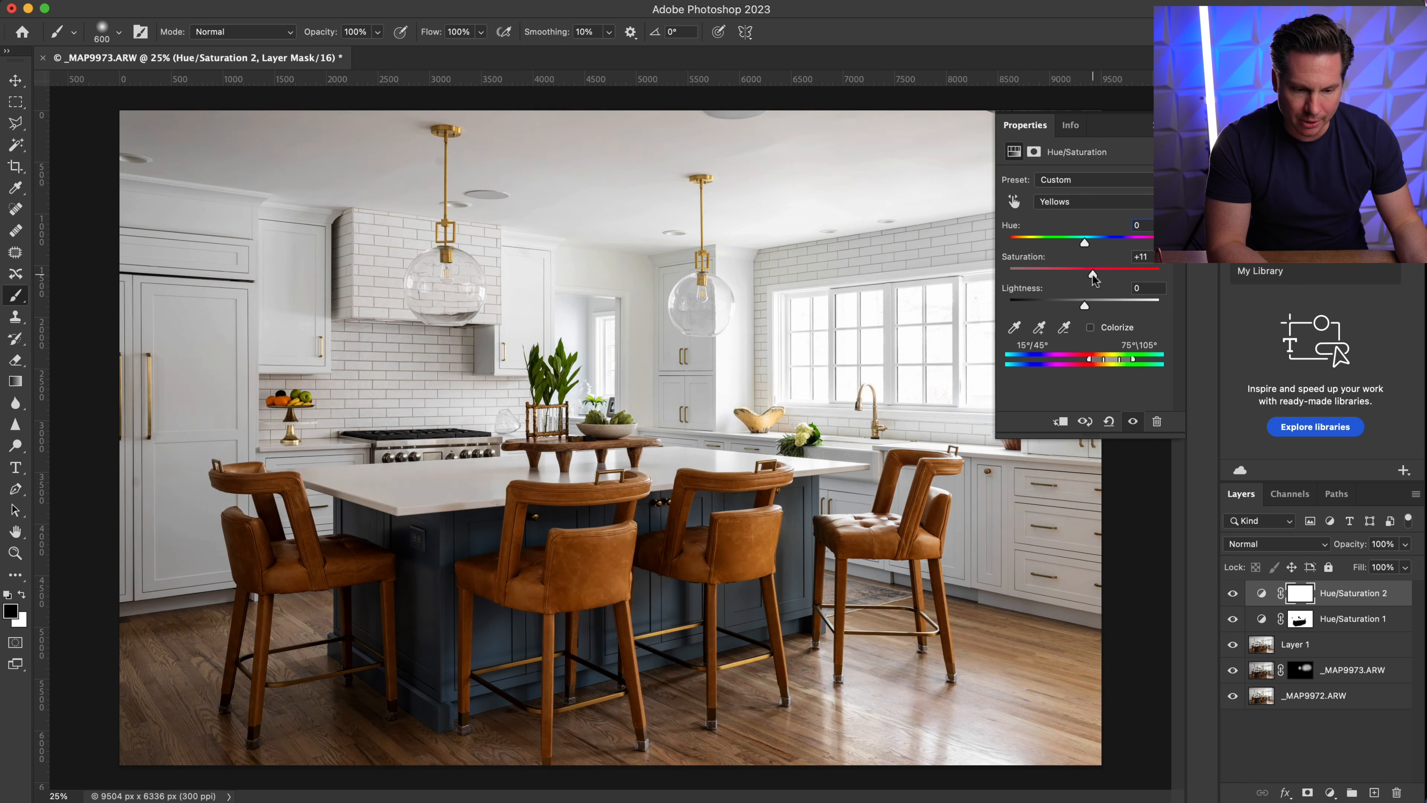
drag(1083, 274, 1077, 274)
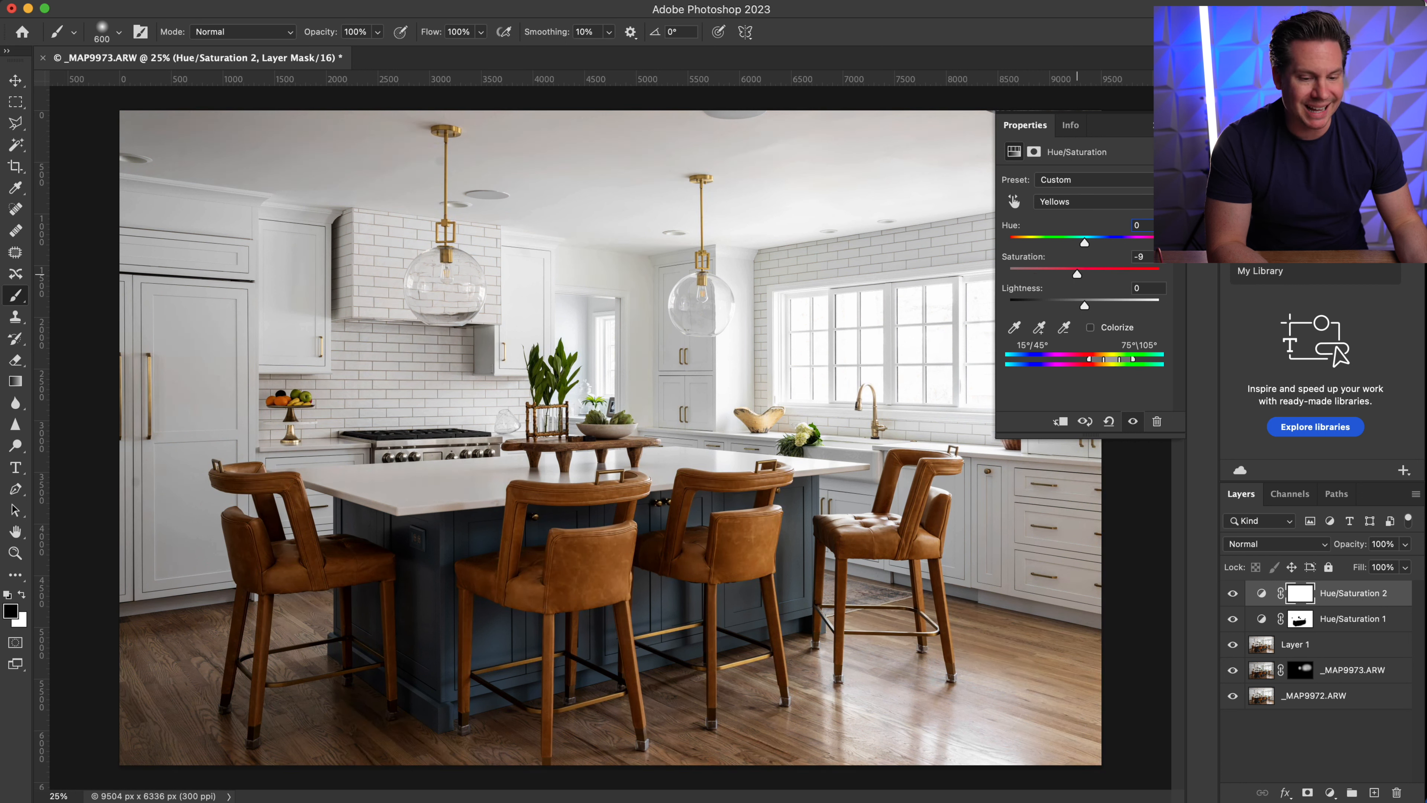
drag(1075, 274, 1071, 274)
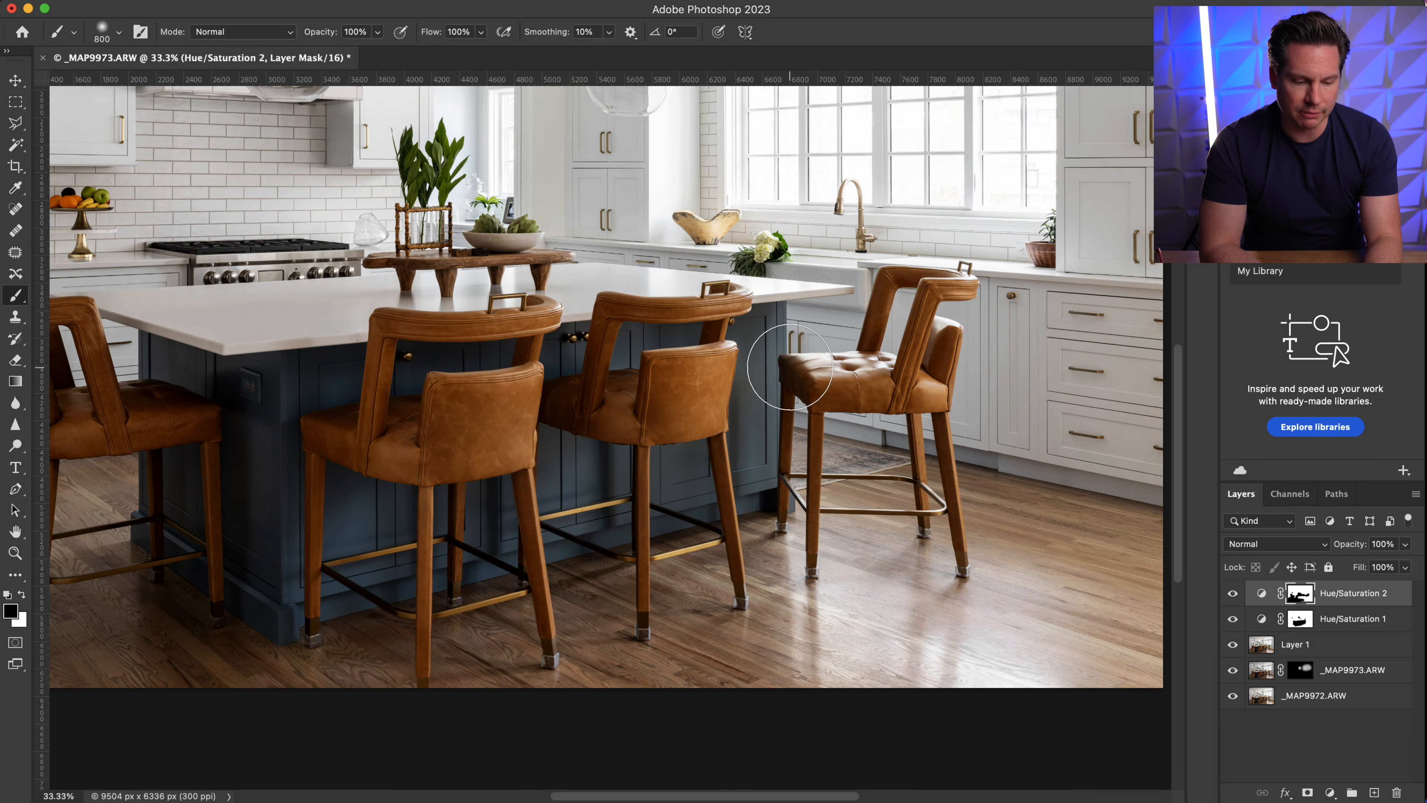
mouse_move(928, 541)
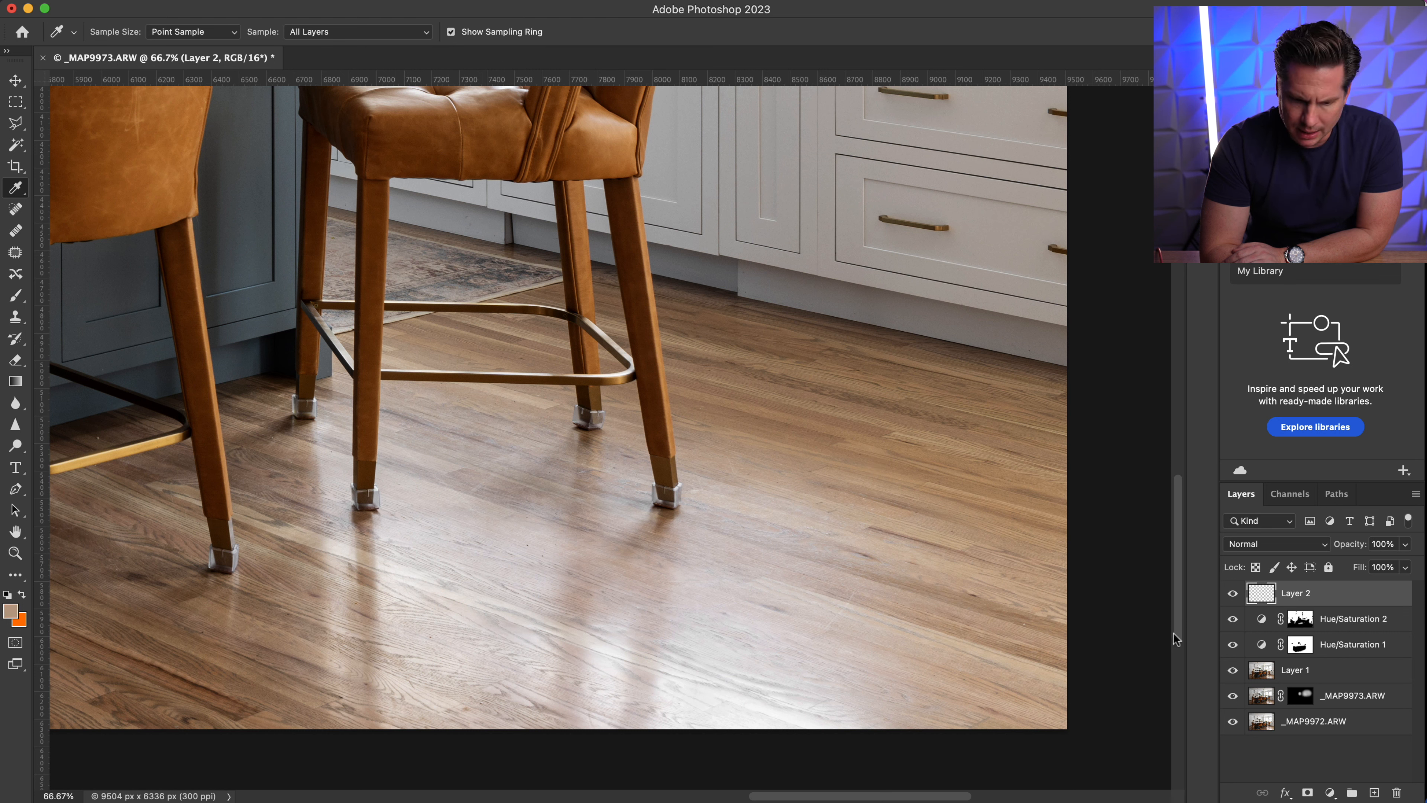
- Leave Layer 2's blend mode unchanged and switch to the Brush with the sampled tan colour
click(1274, 543)
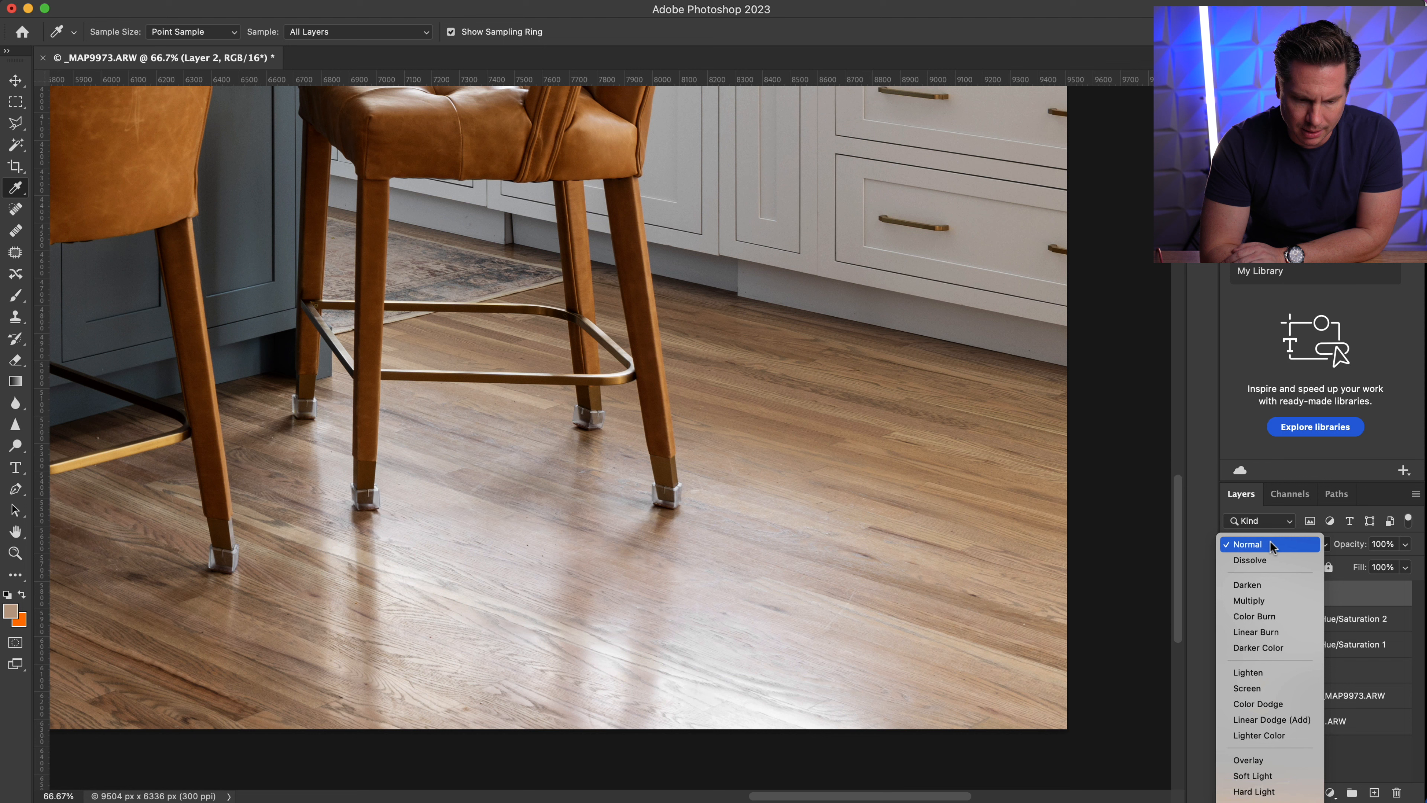
click(1245, 543)
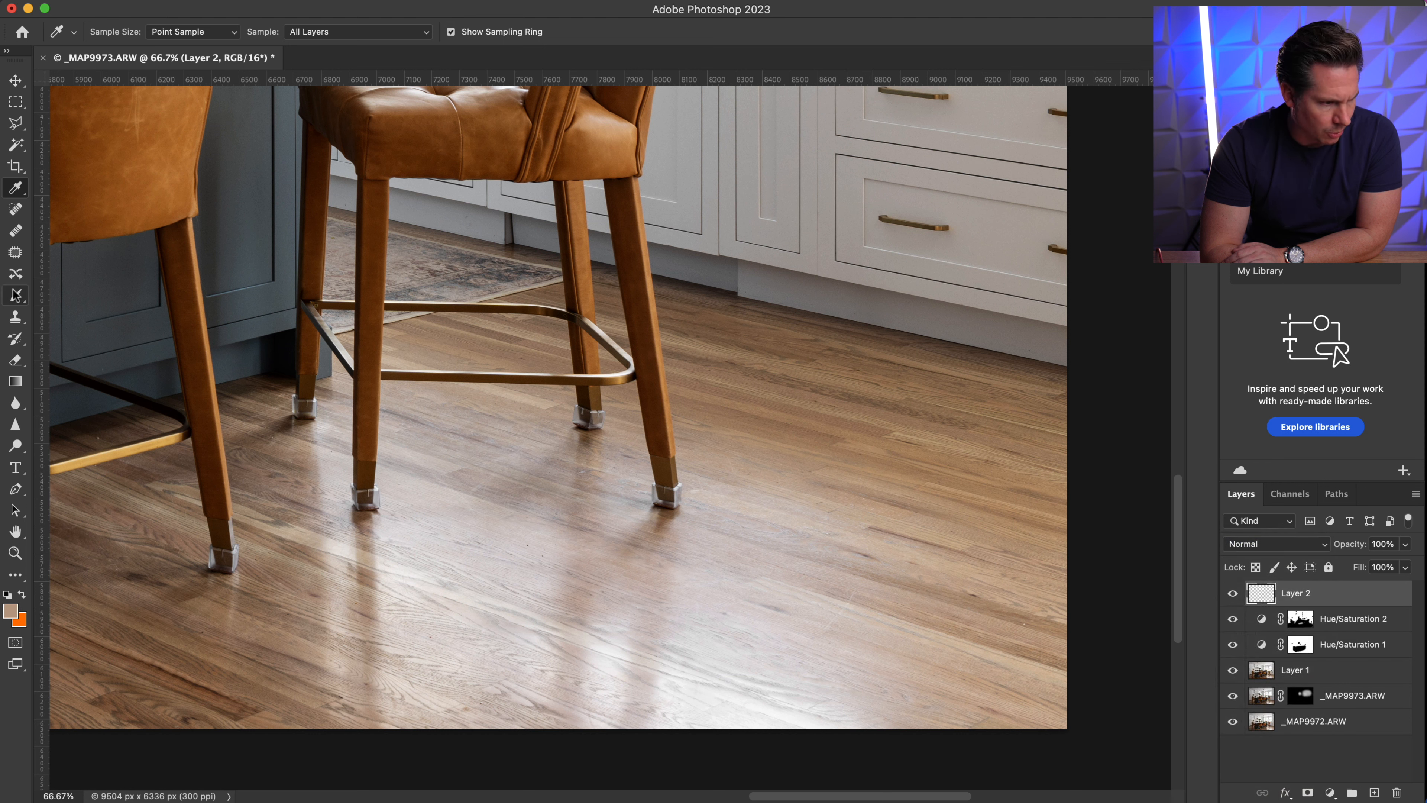
click(15, 209)
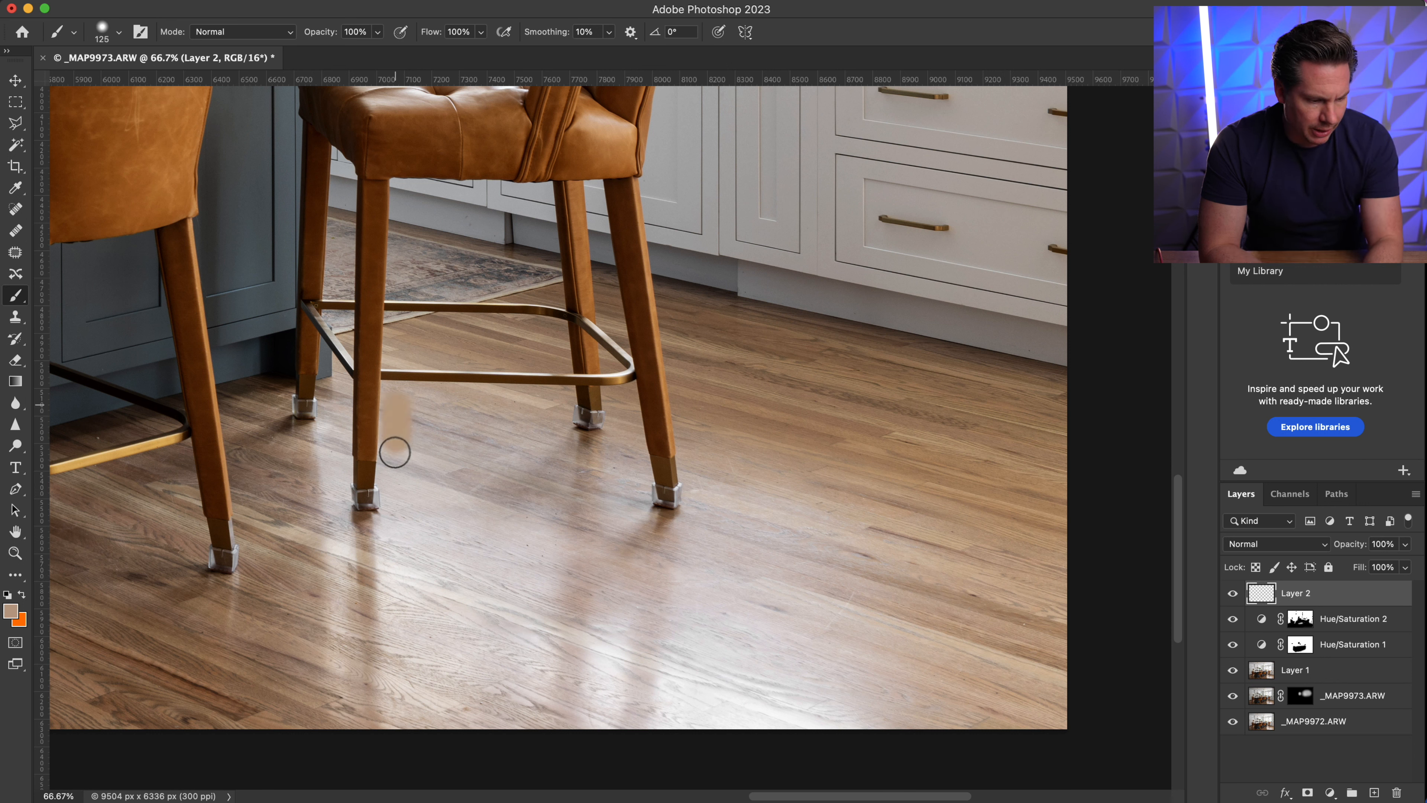
- Paint tan wood colour over the floor reflections beneath and between the stool legs
drag(394, 454, 500, 414)
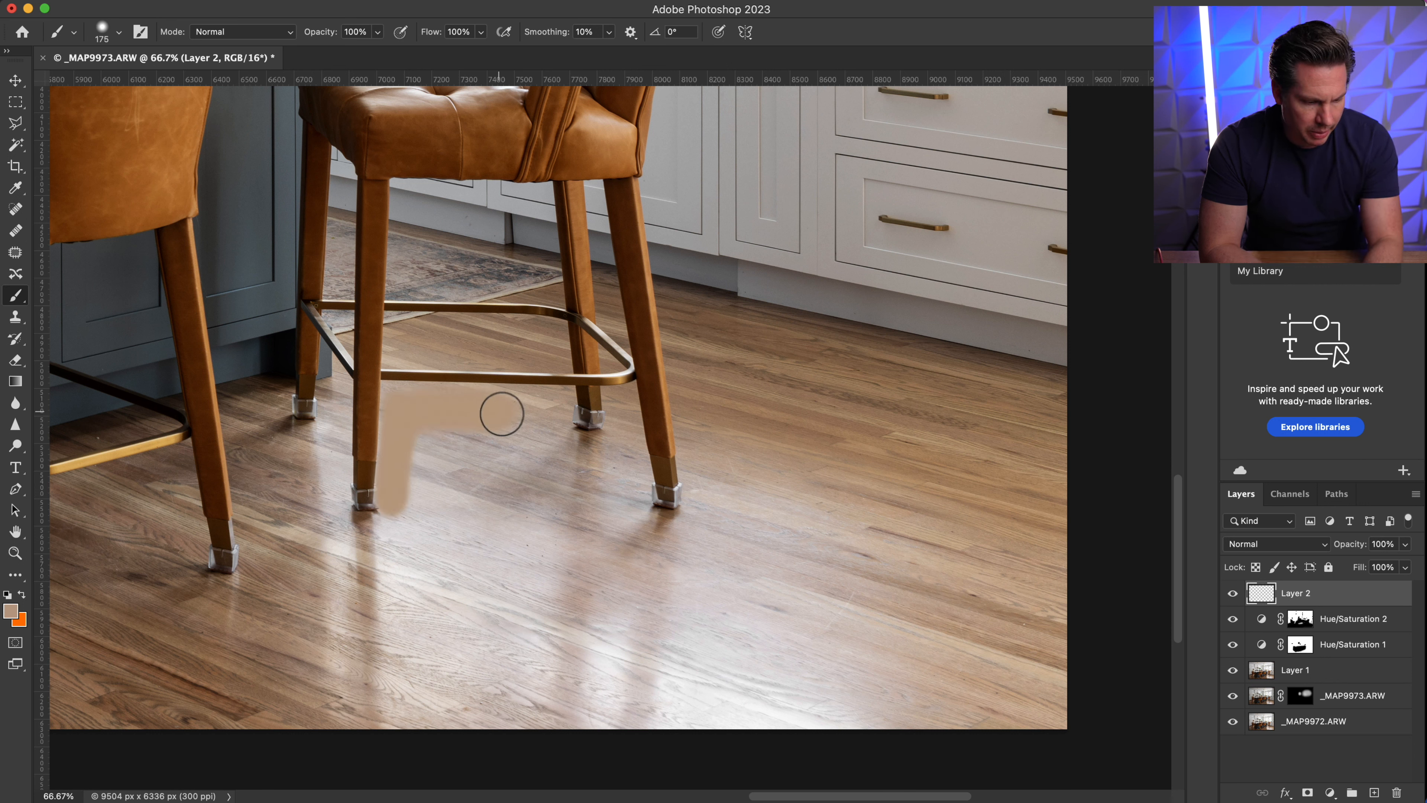
drag(500, 414, 628, 454)
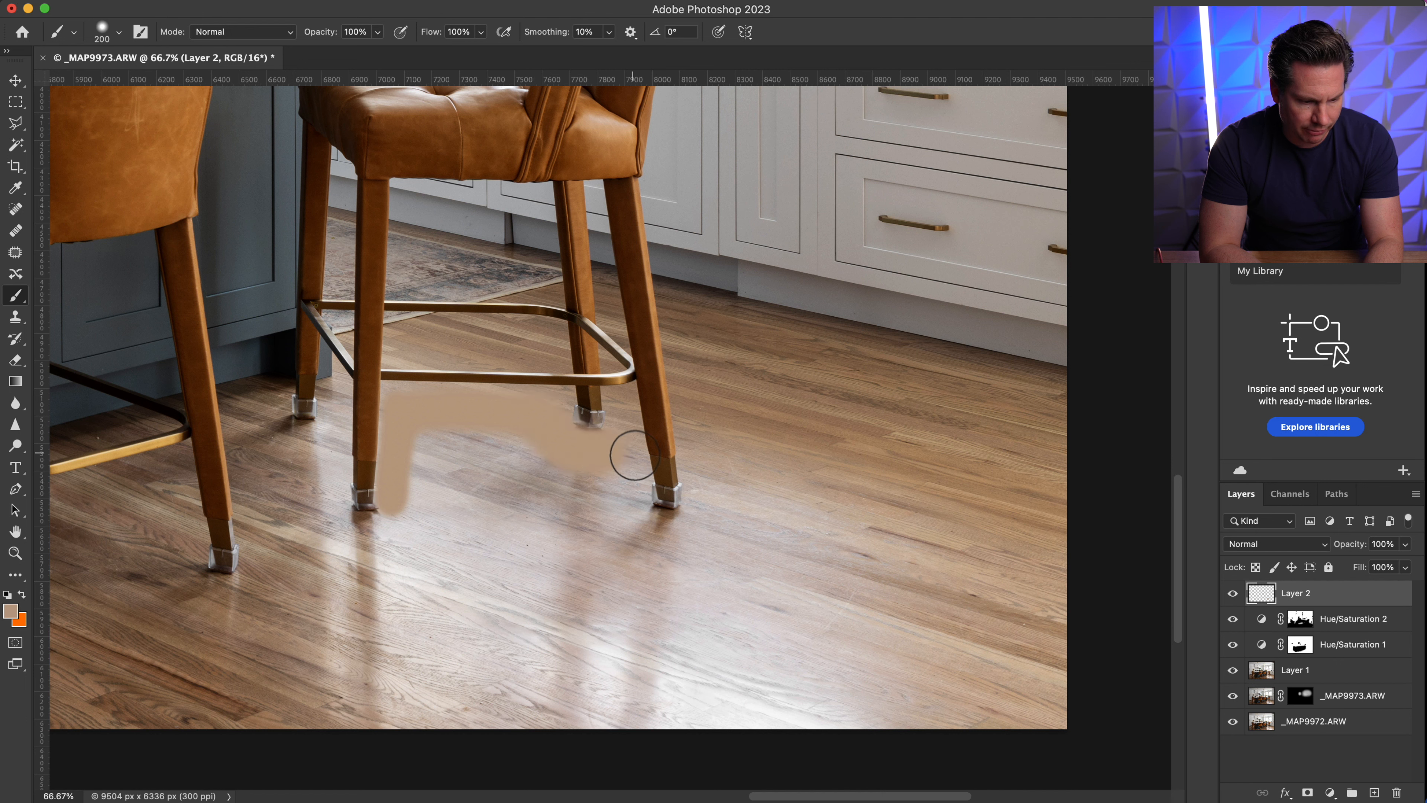
drag(628, 455, 329, 523)
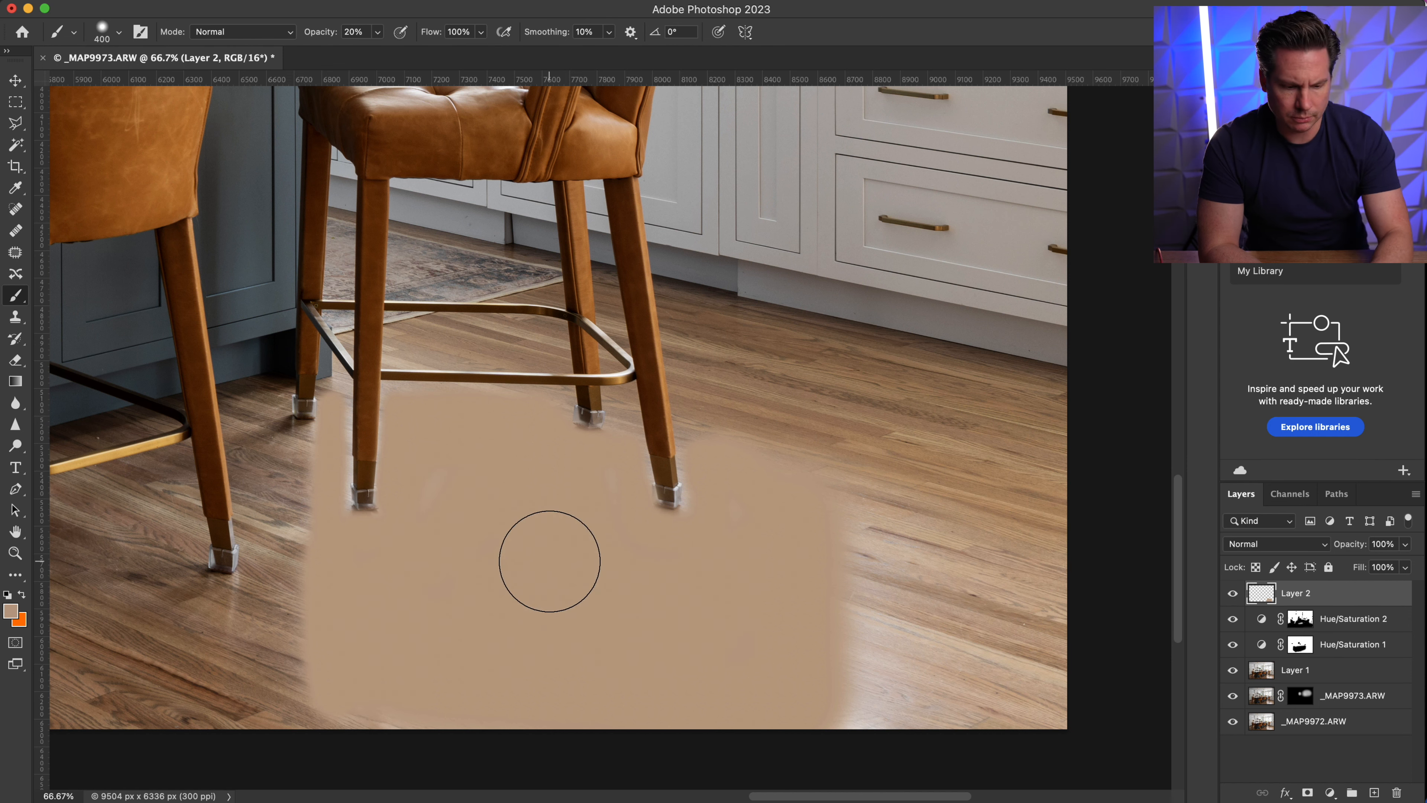
drag(550, 560, 280, 481)
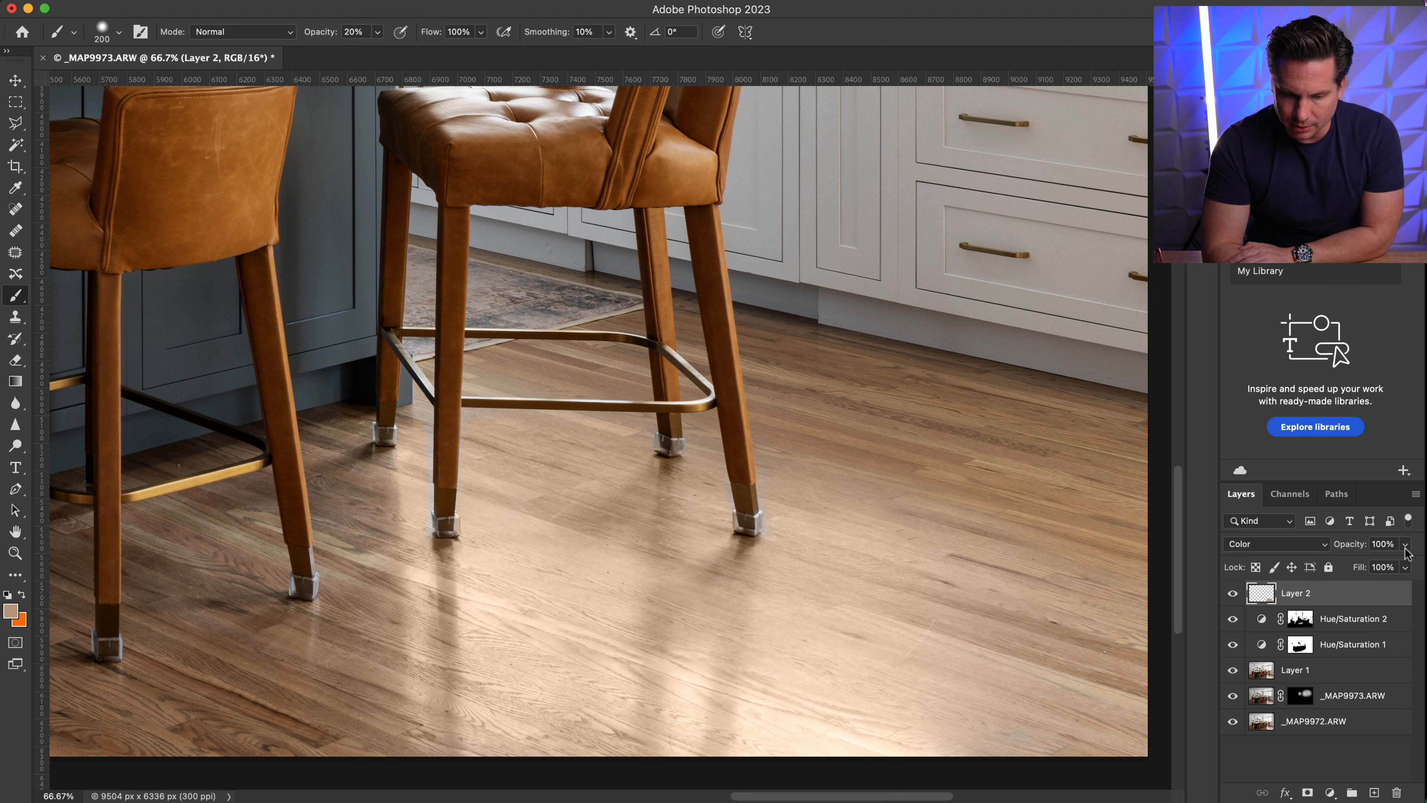
- Try the floor tint layer around a third opacity, then return it to full strength
drag(1406, 567, 1390, 567)
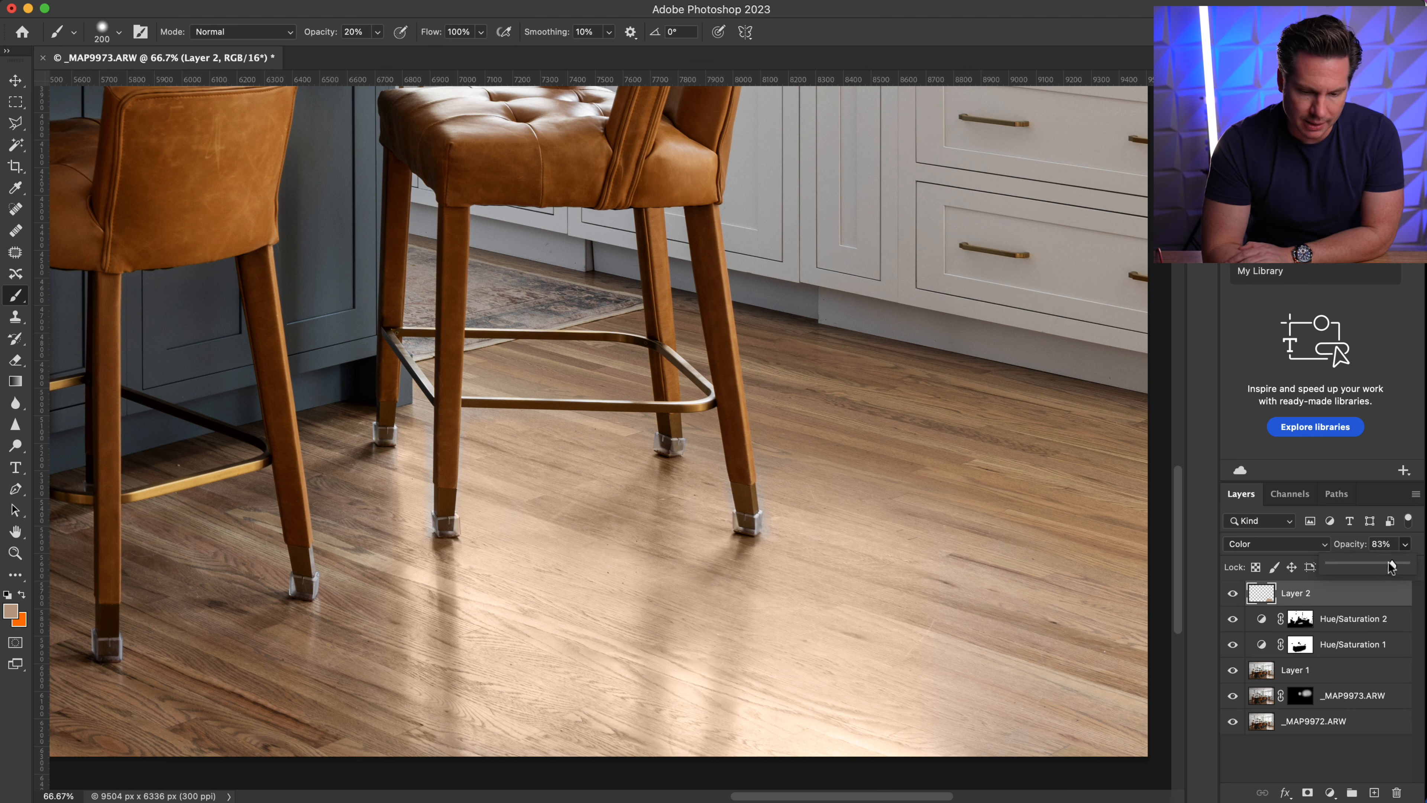
drag(1390, 566, 1338, 566)
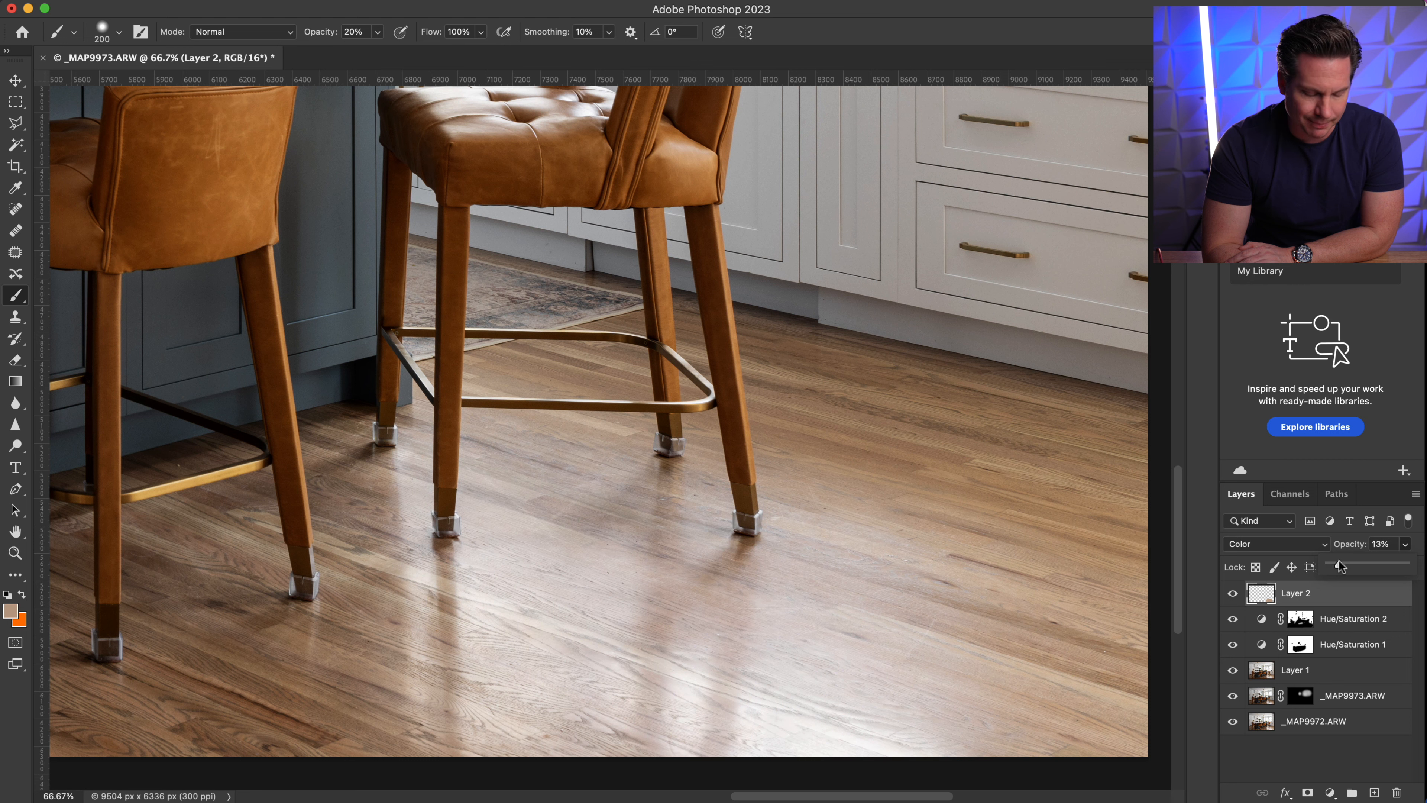
drag(1331, 565, 1351, 564)
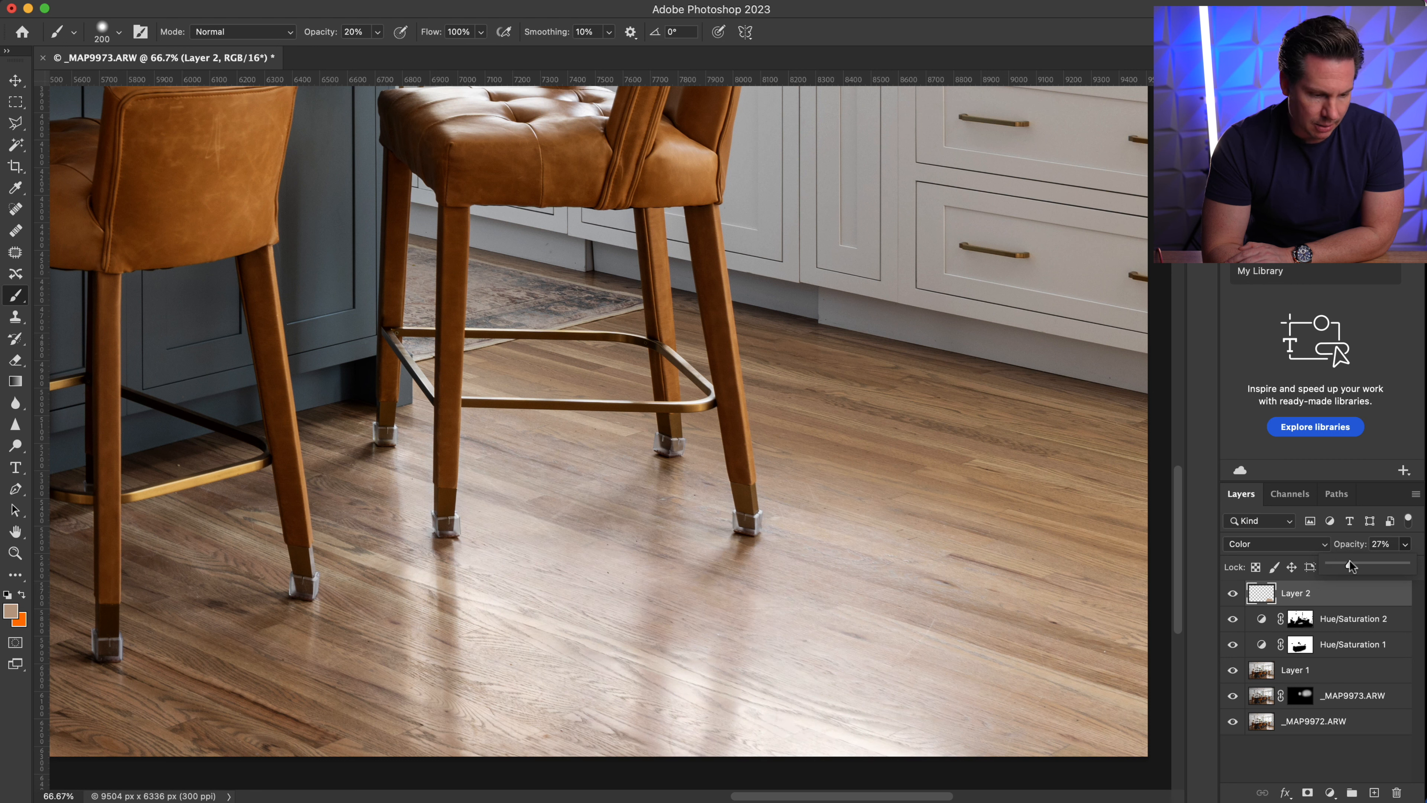
drag(1351, 559, 1356, 560)
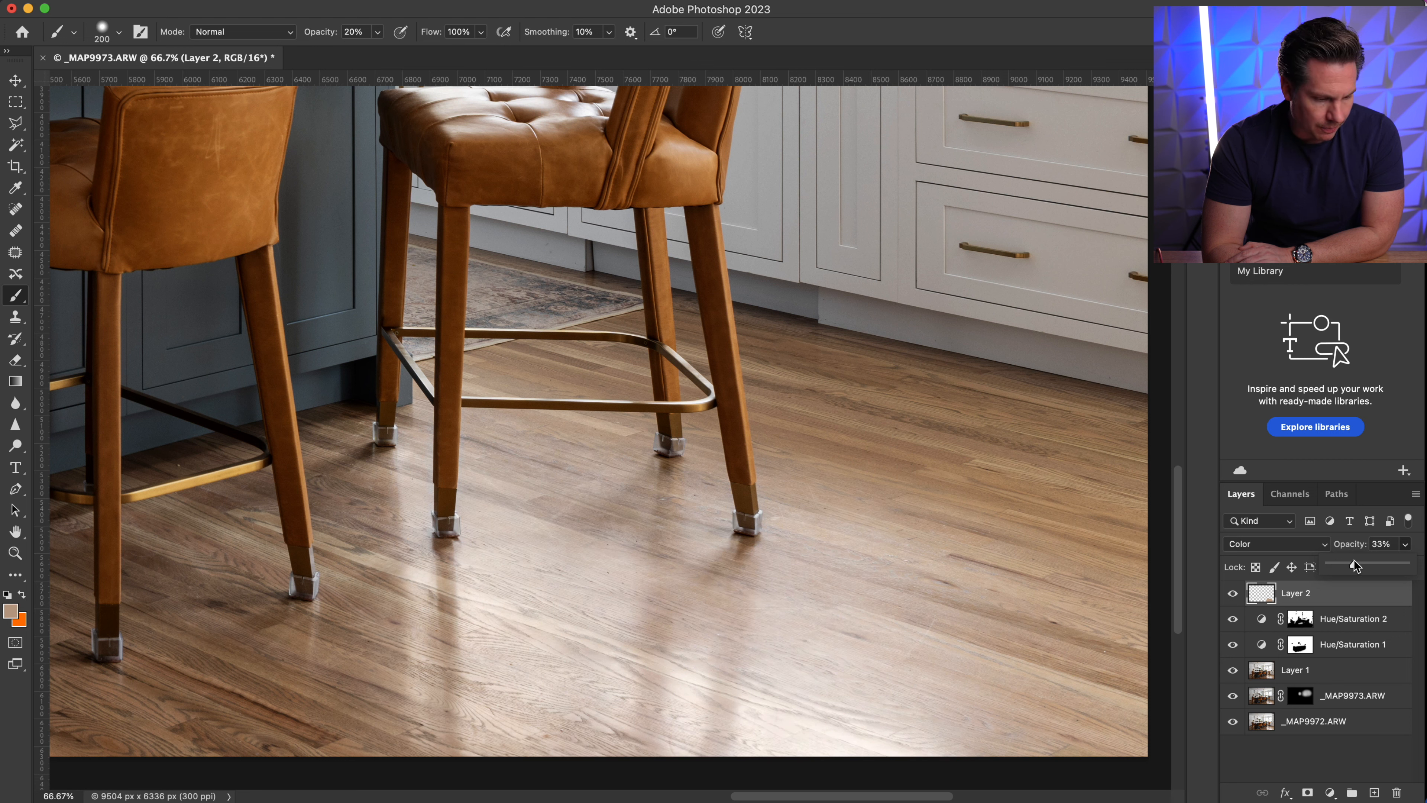
drag(1354, 565, 1361, 565)
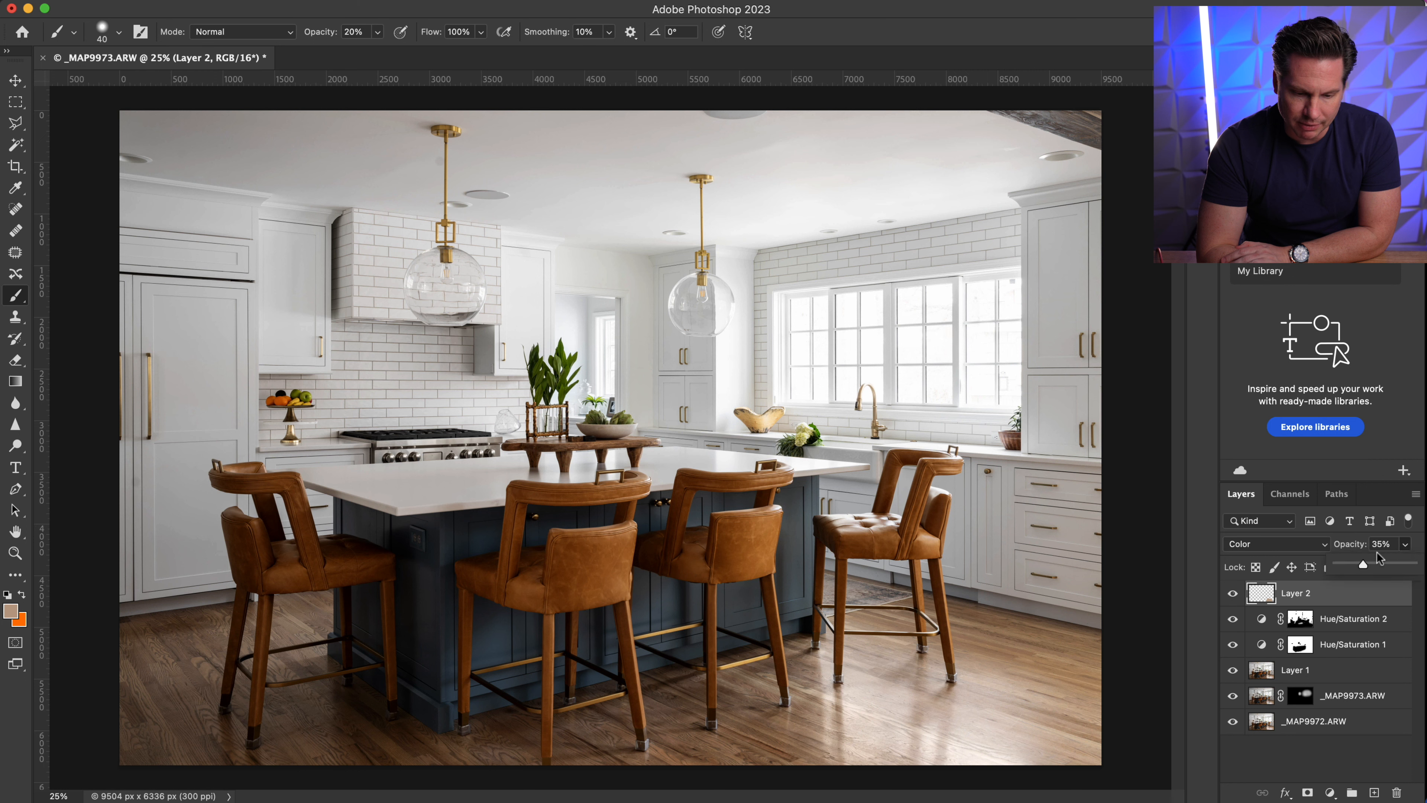
drag(1362, 563, 1408, 563)
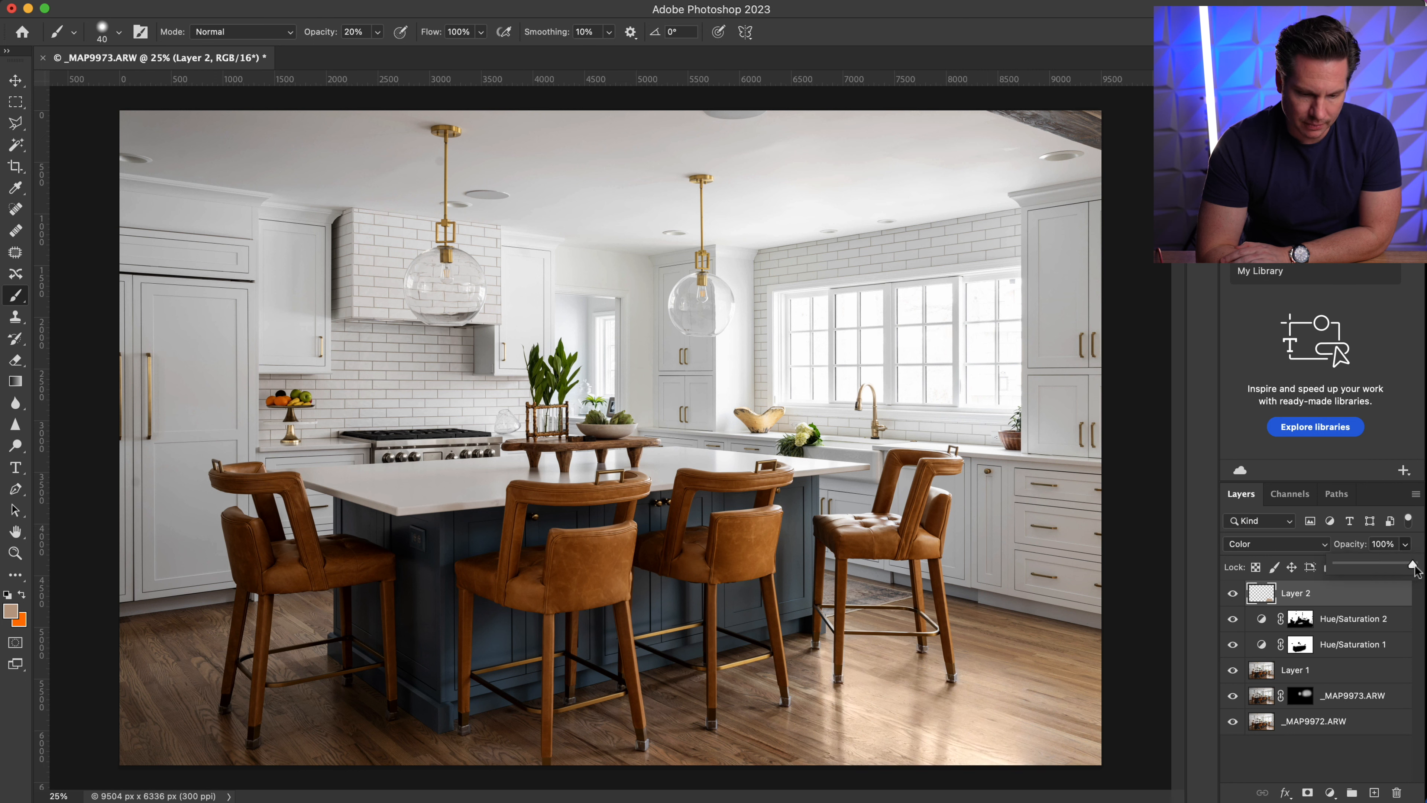
drag(1411, 565, 1355, 565)
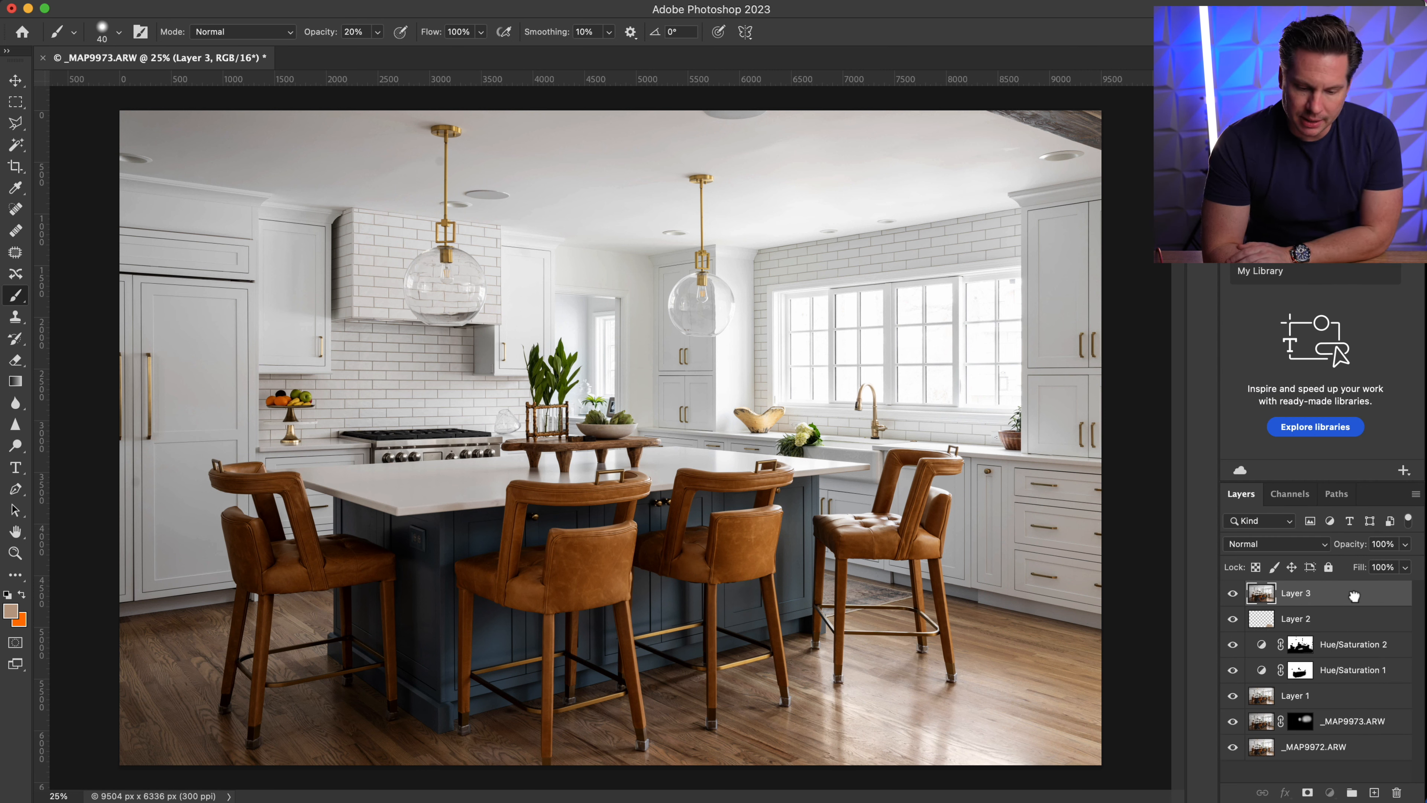
- Duplicate Layer 3, apply a Color Efex Pro 4 filter to the copy and blend it at 60% opacity
key(cmd+j)
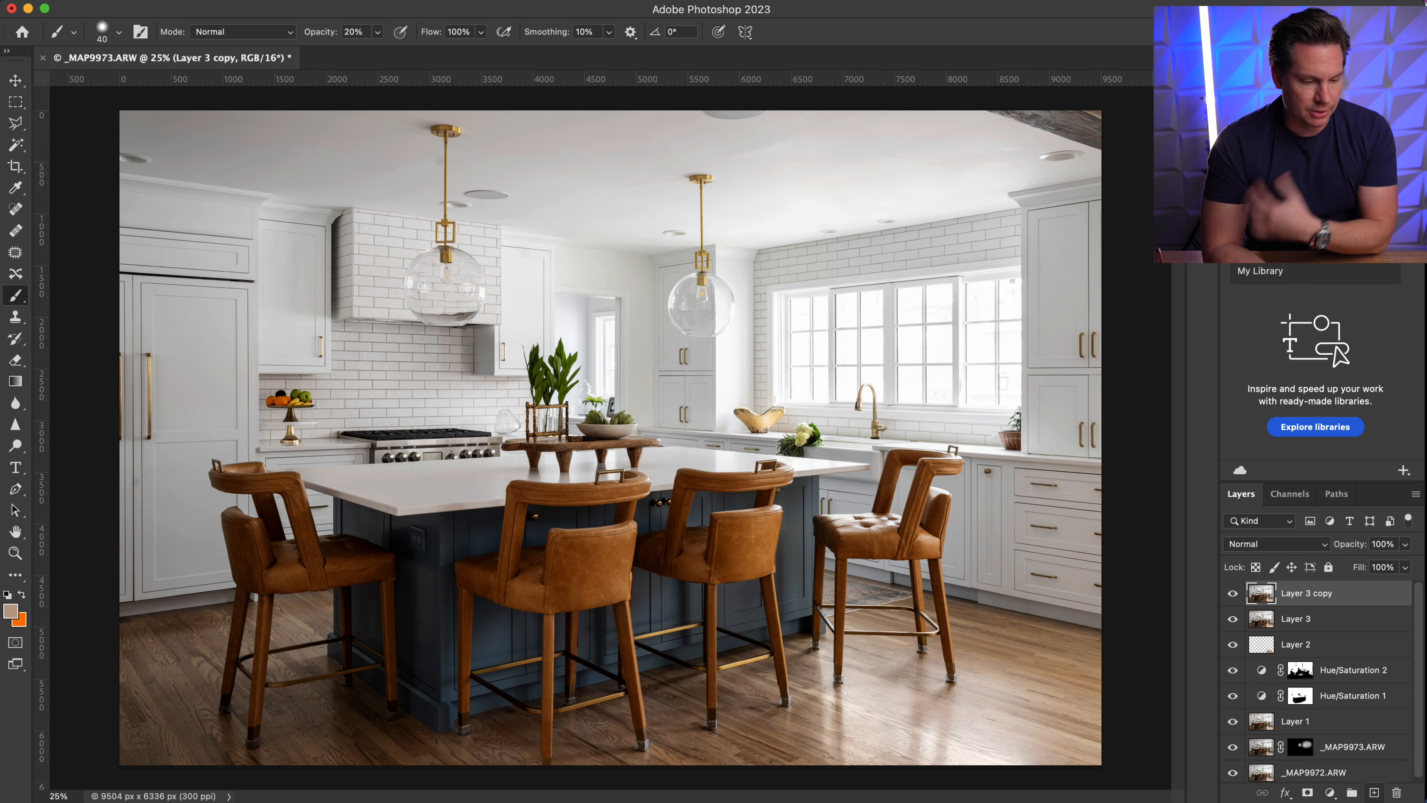
click(418, 9)
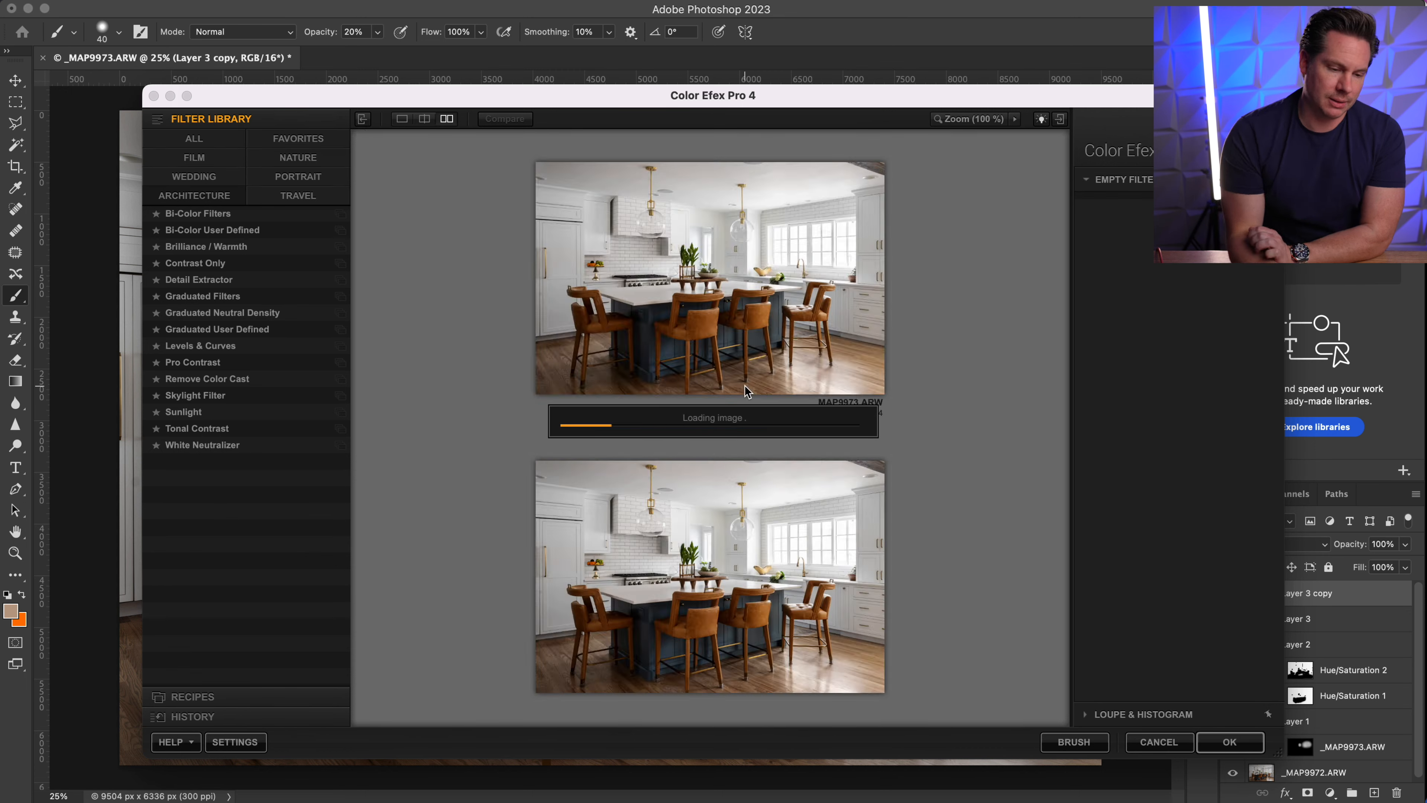
click(1229, 742)
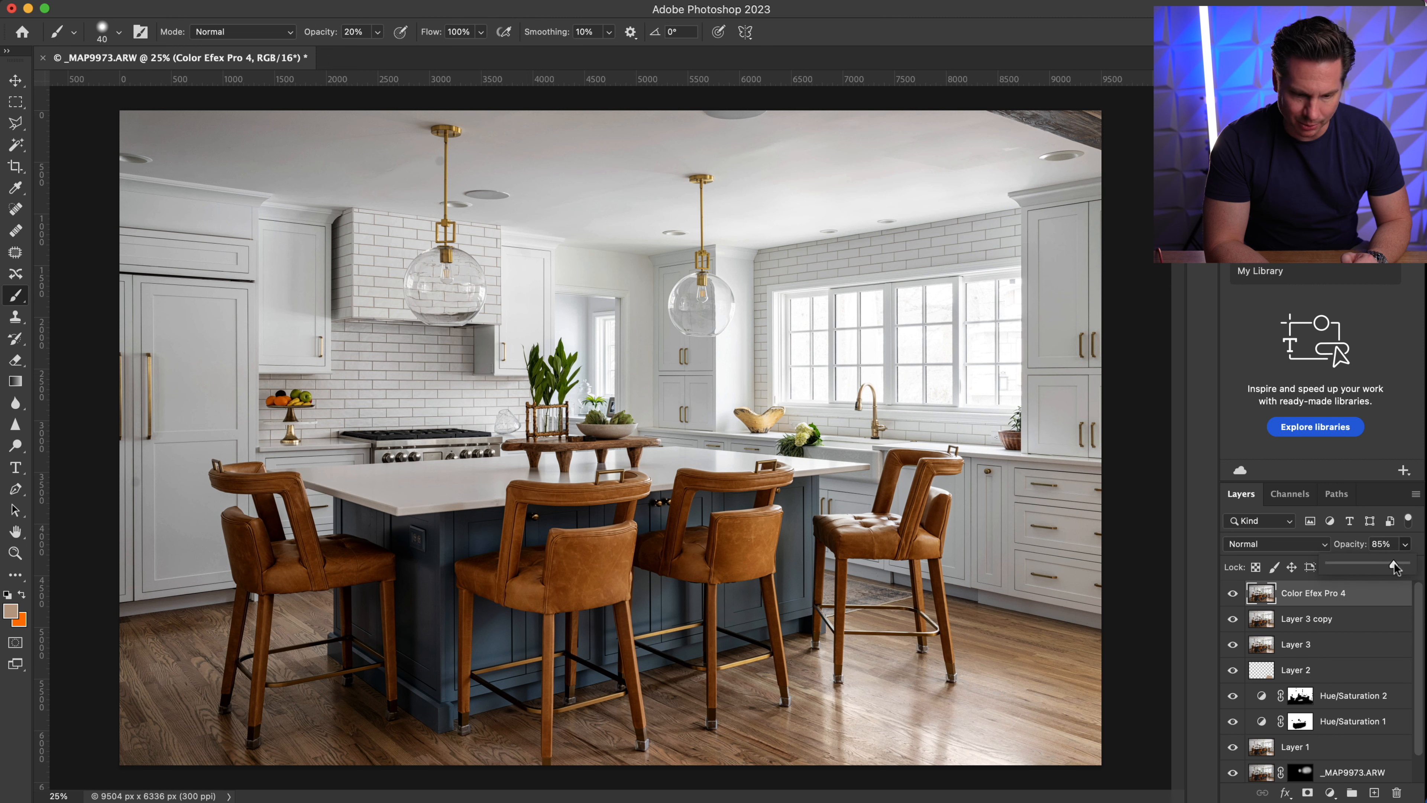
drag(1392, 567, 1374, 567)
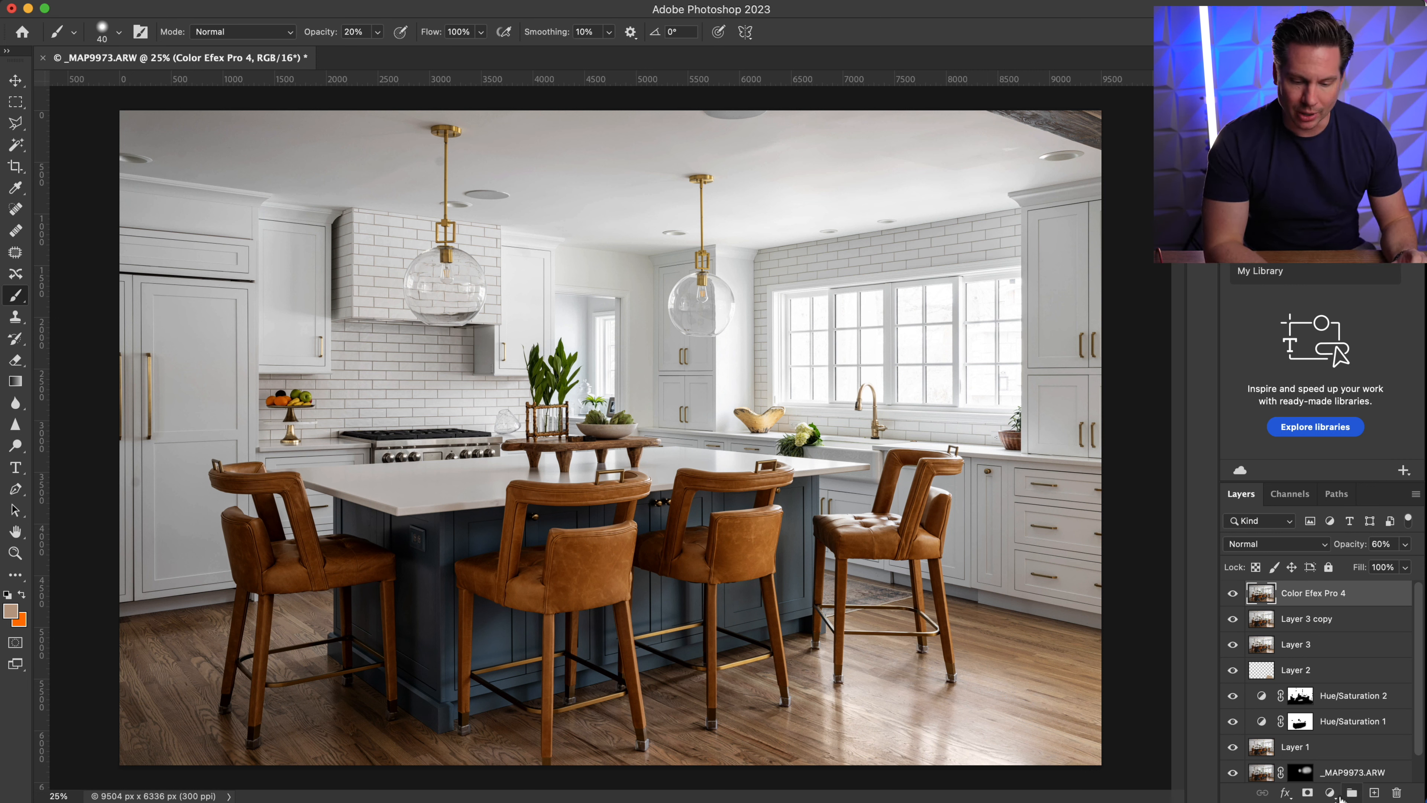
- Add a Curves adjustment and pull the highlights down slightly
click(1329, 792)
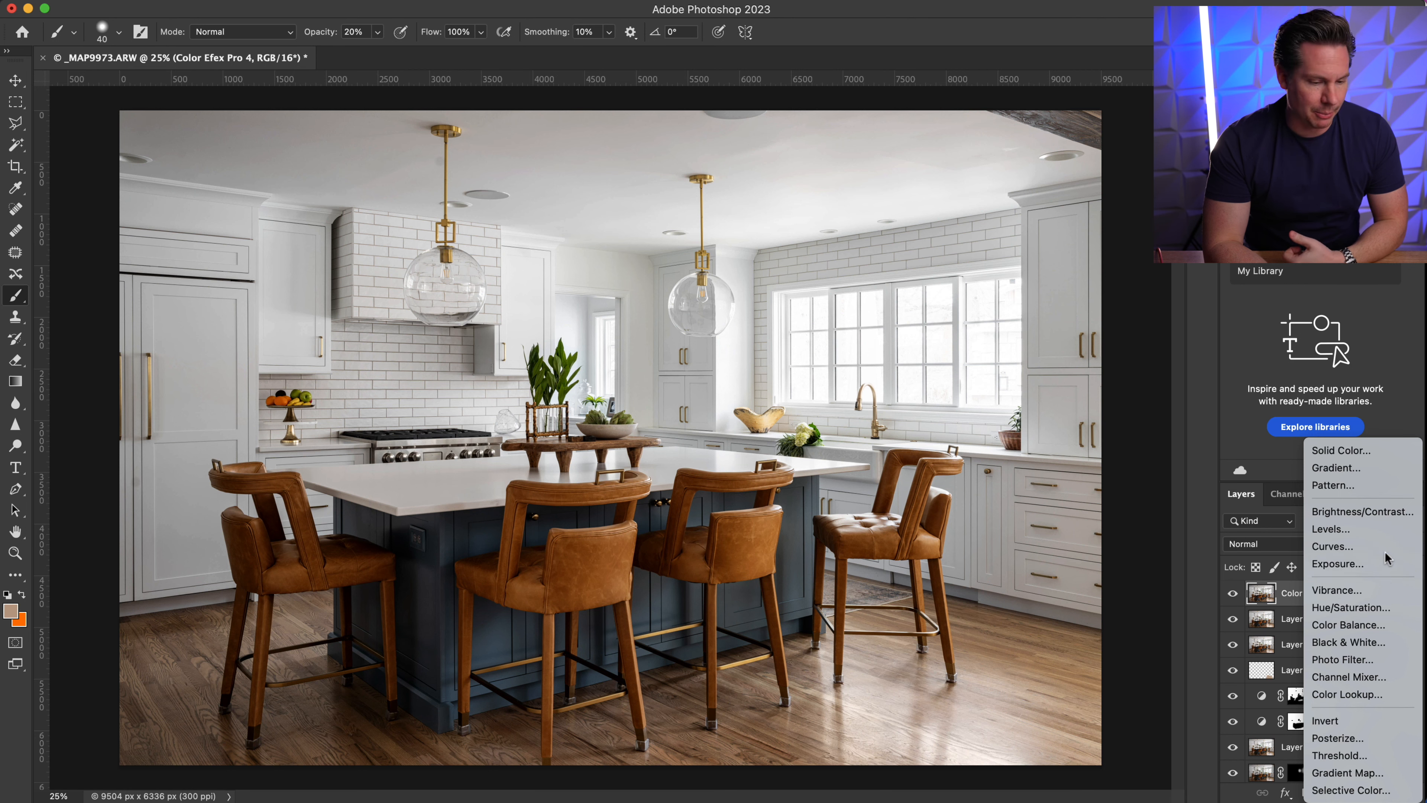
click(1332, 546)
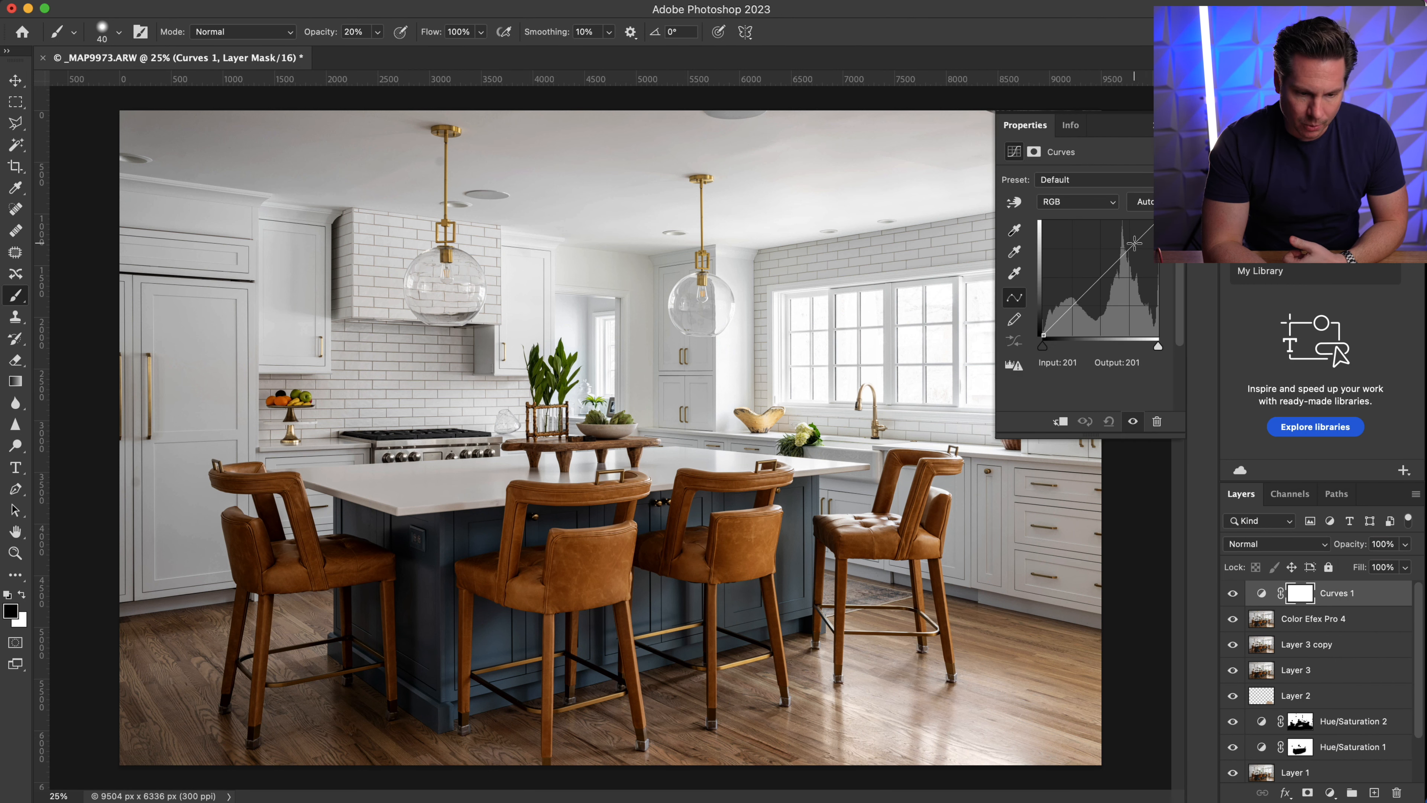
drag(1135, 243, 1103, 273)
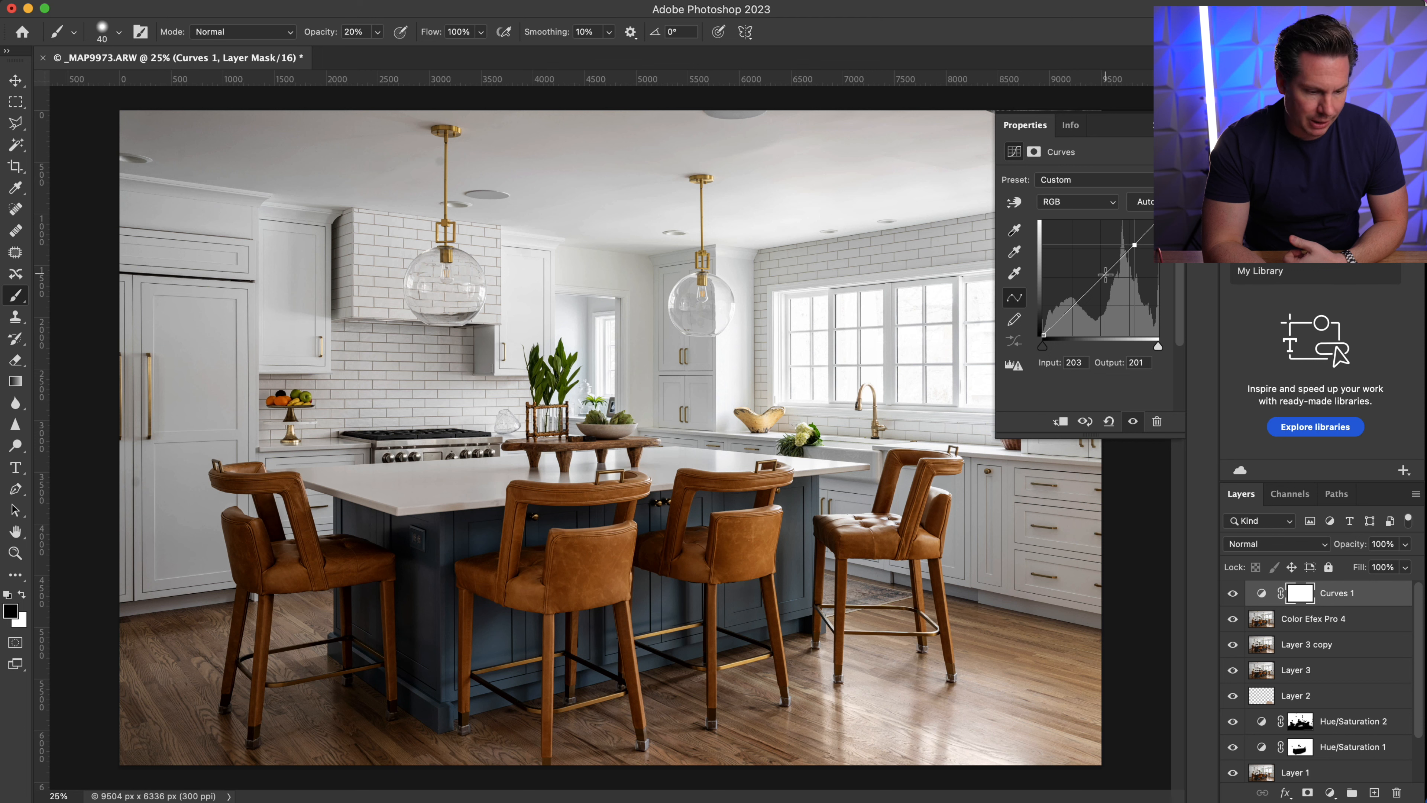
drag(1134, 246, 1106, 271)
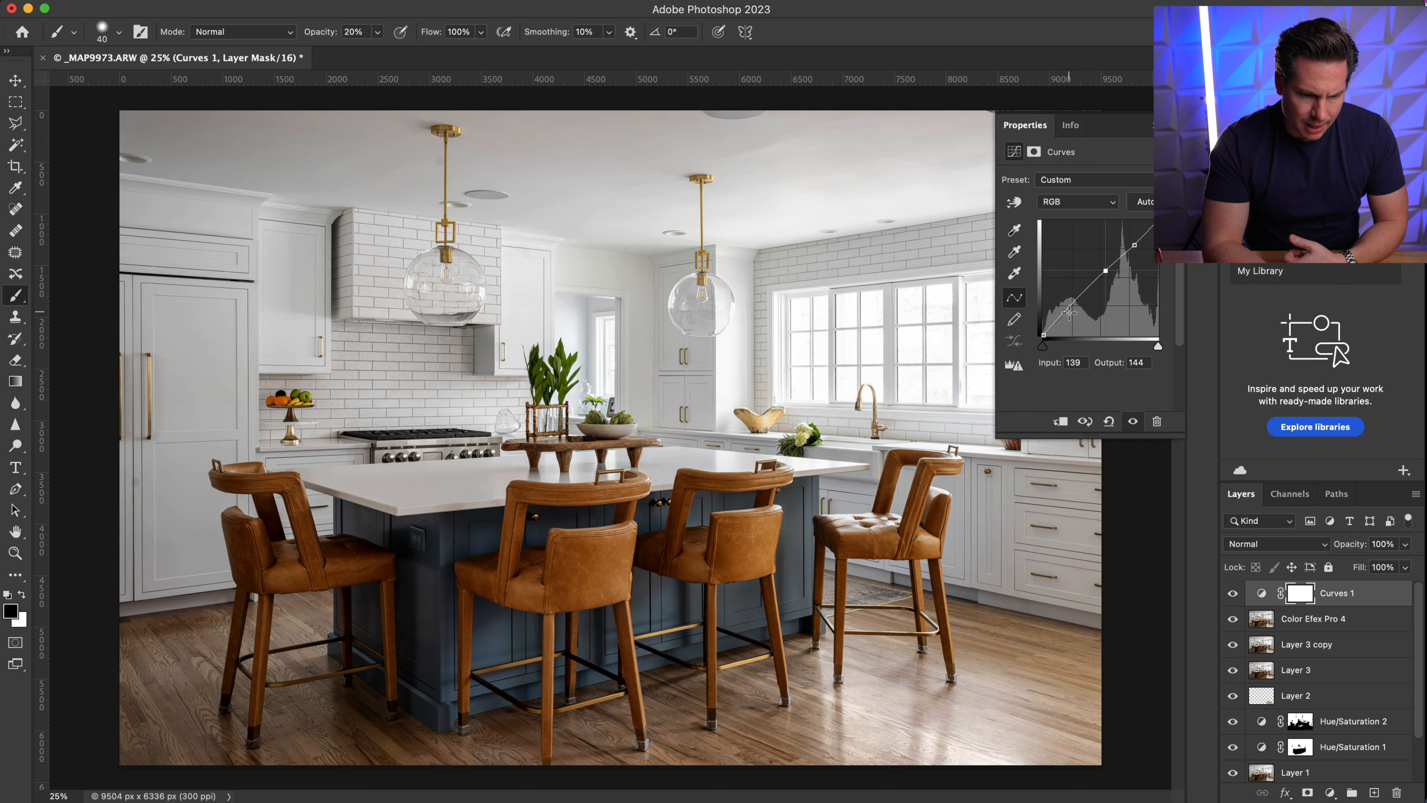
- Lift the midtones and raise the black point for a faded filmic shadow look
drag(1079, 271, 1061, 309)
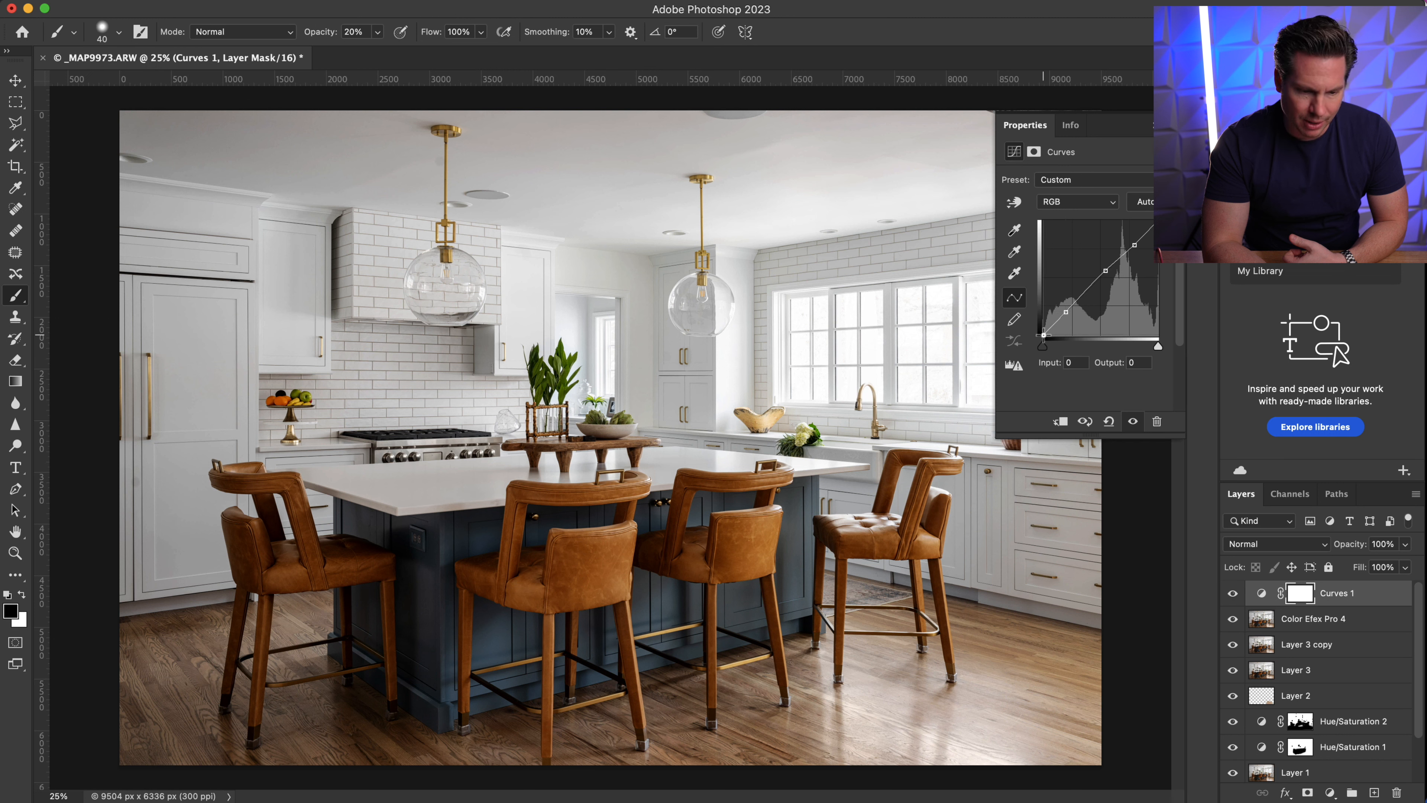
drag(1040, 344, 1040, 342)
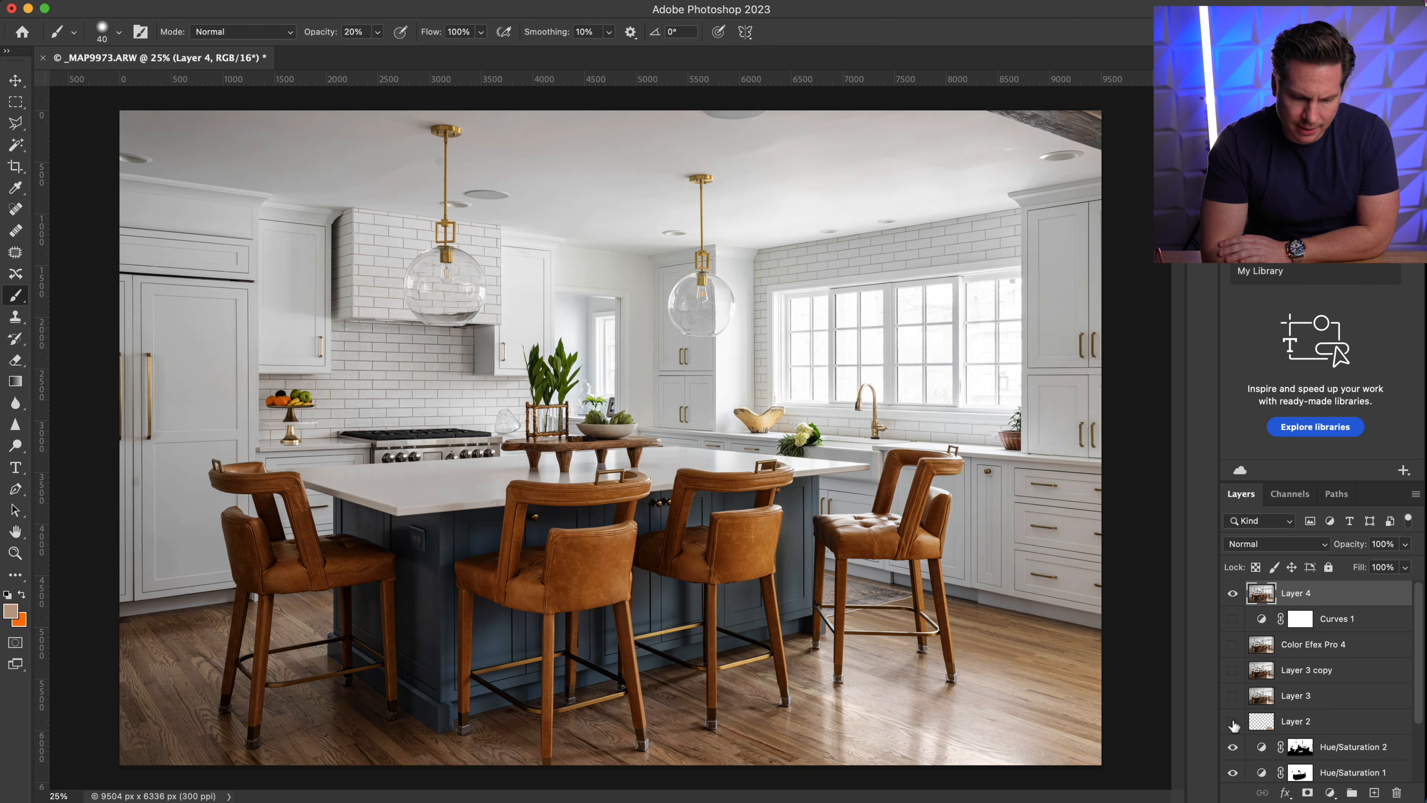
scroll(down, 3)
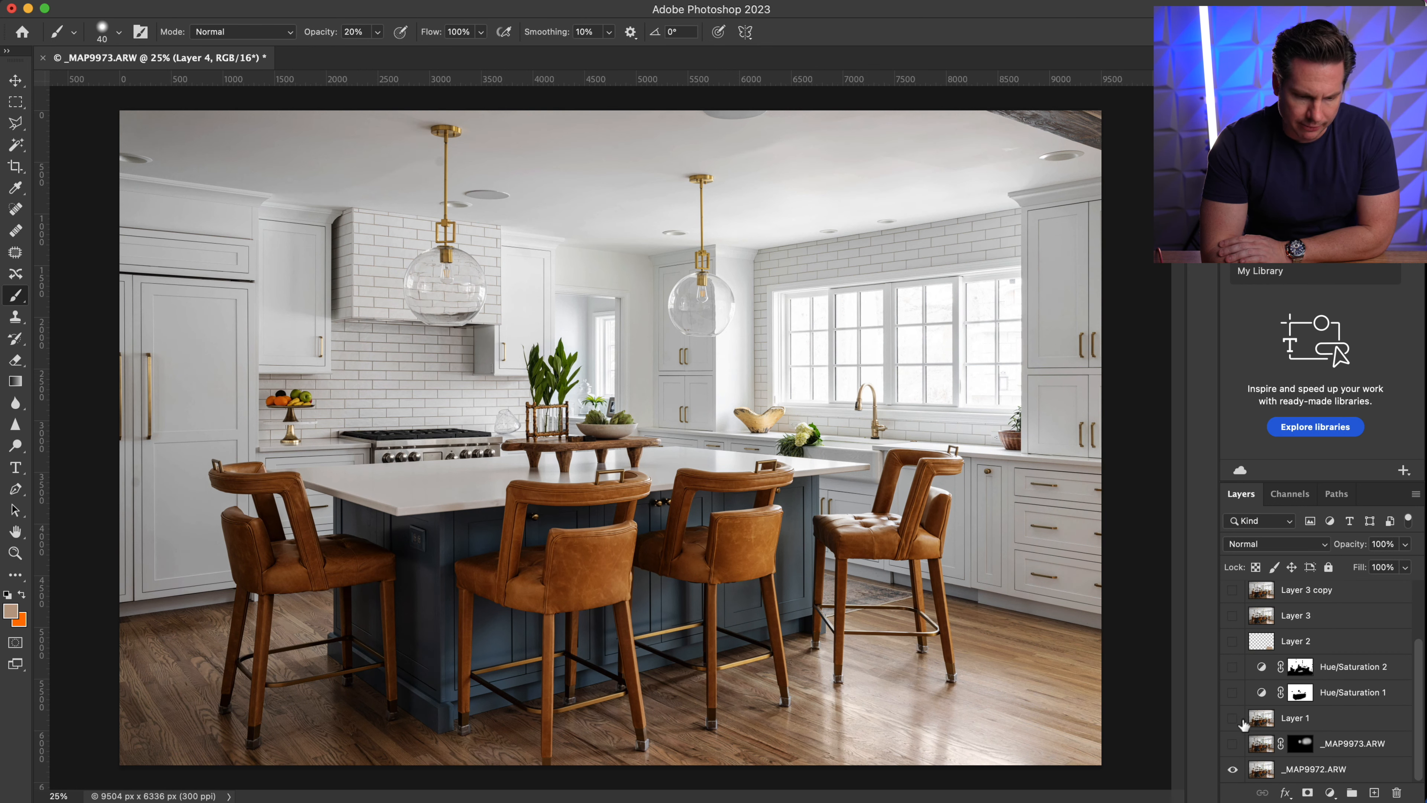